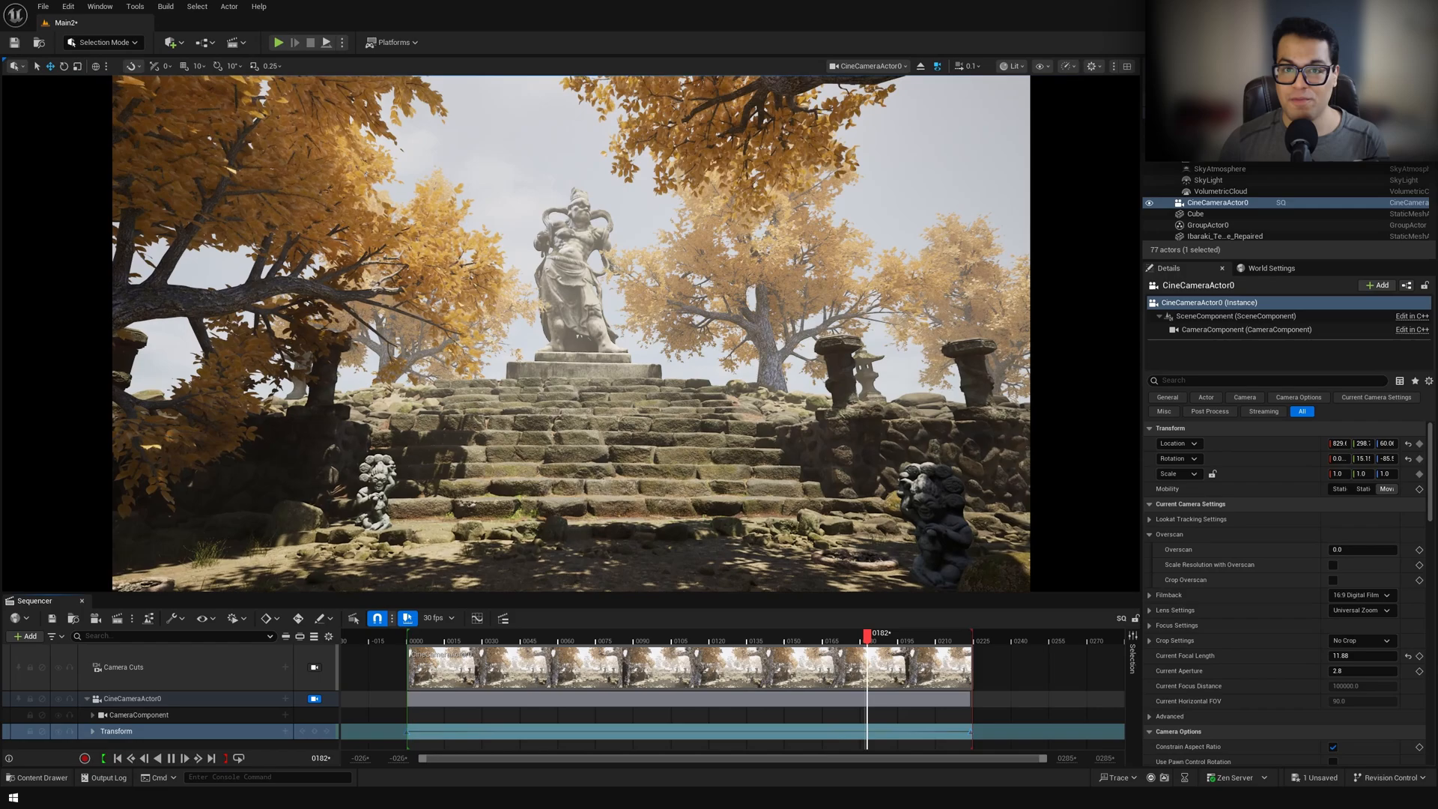
Step: Scrub the timeline to preview the camera move through the shot
{"action": "left_click", "coordinate": [473, 634]}
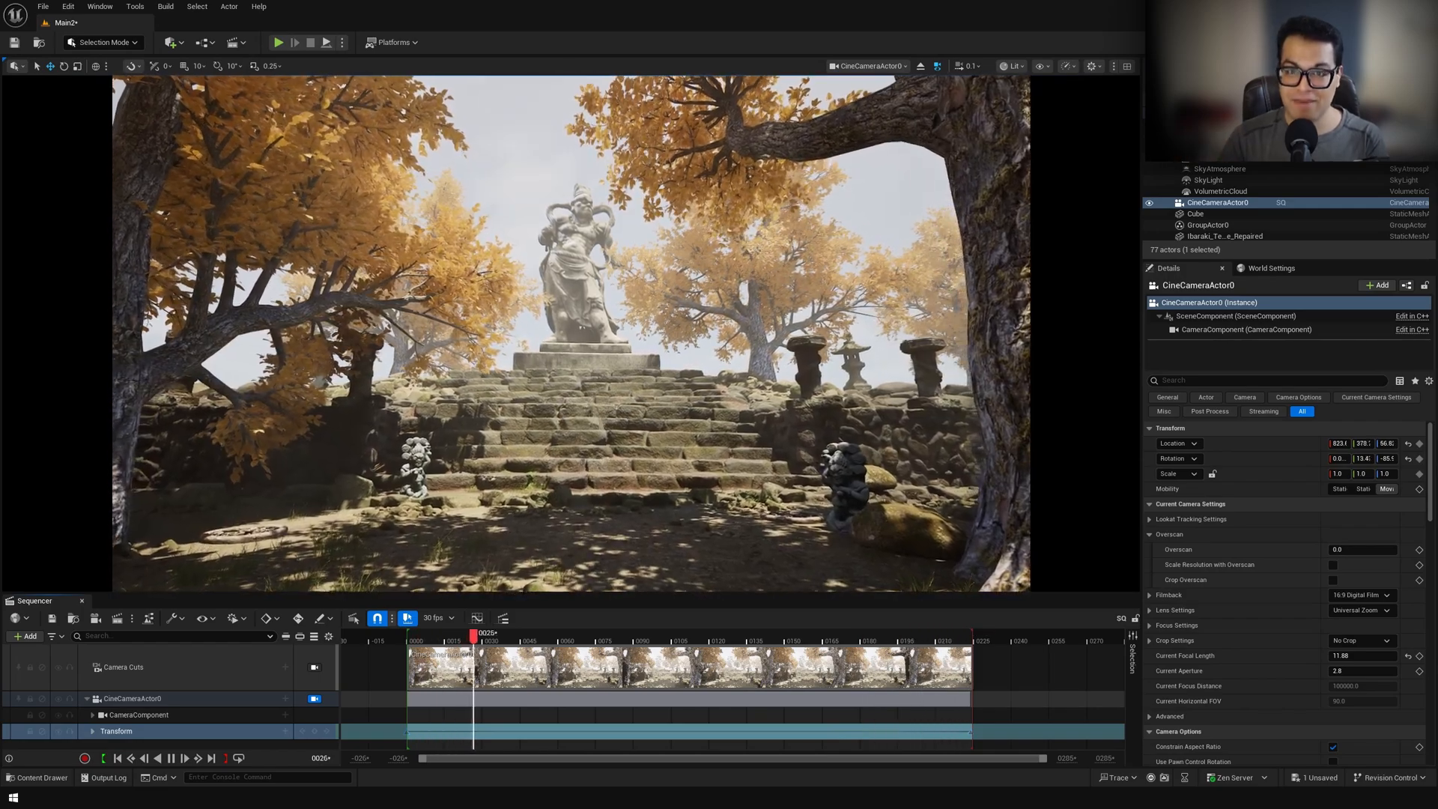
{"action": "left_click_drag", "start_coordinate": [472, 633], "coordinate": [640, 632]}
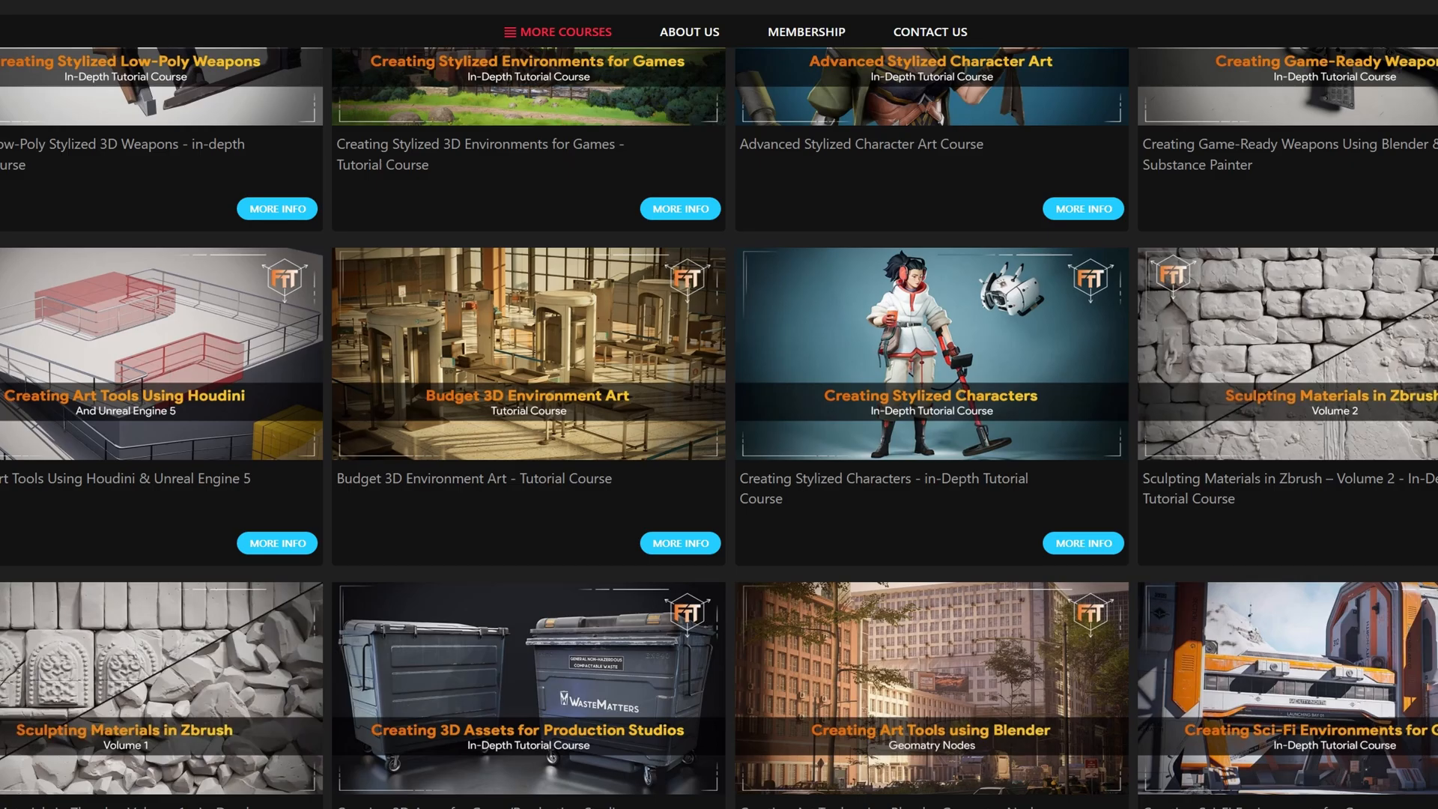
{"action": "scroll", "scroll_direction": "down", "scroll_amount": 3}
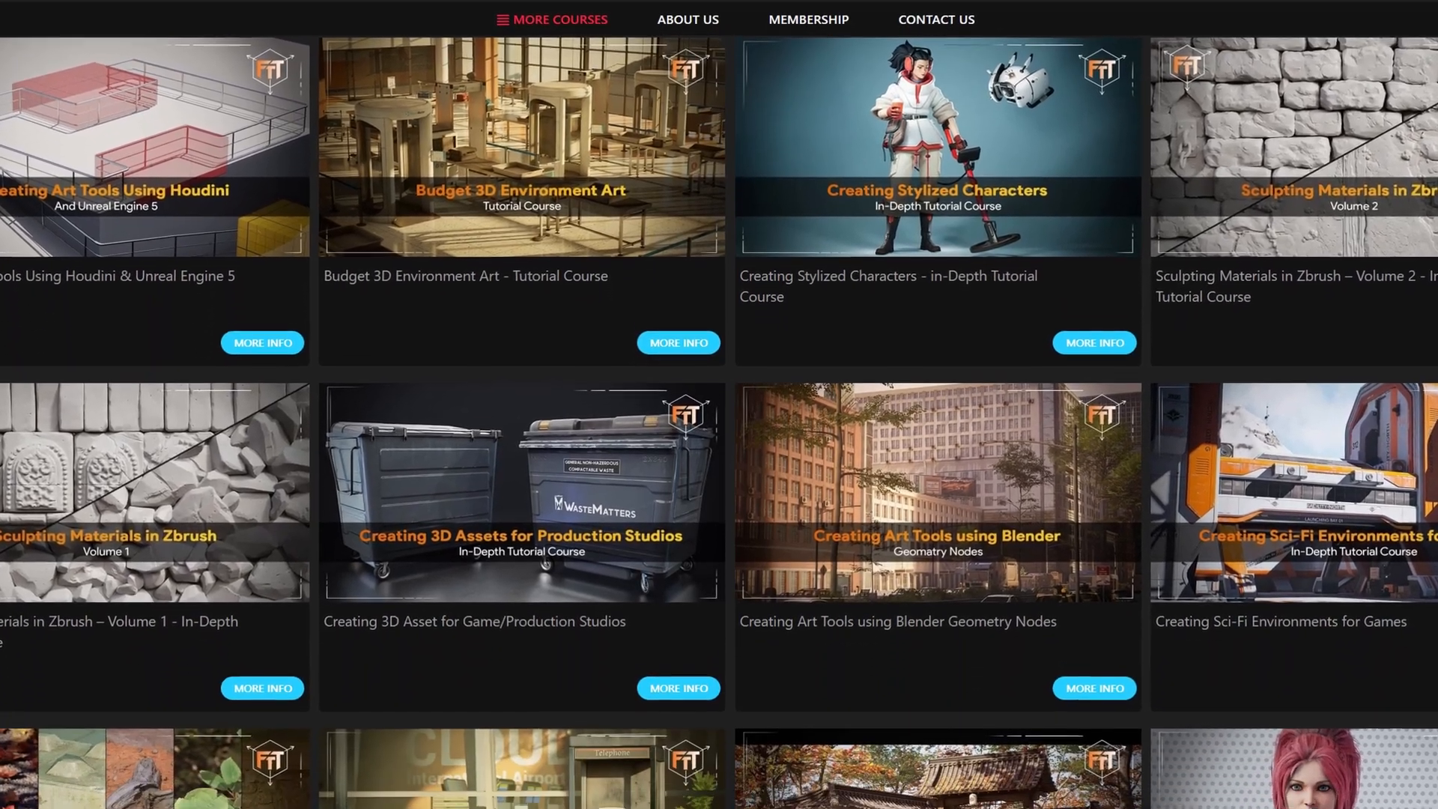
{"action": "scroll", "scroll_direction": "down", "scroll_amount": 3}
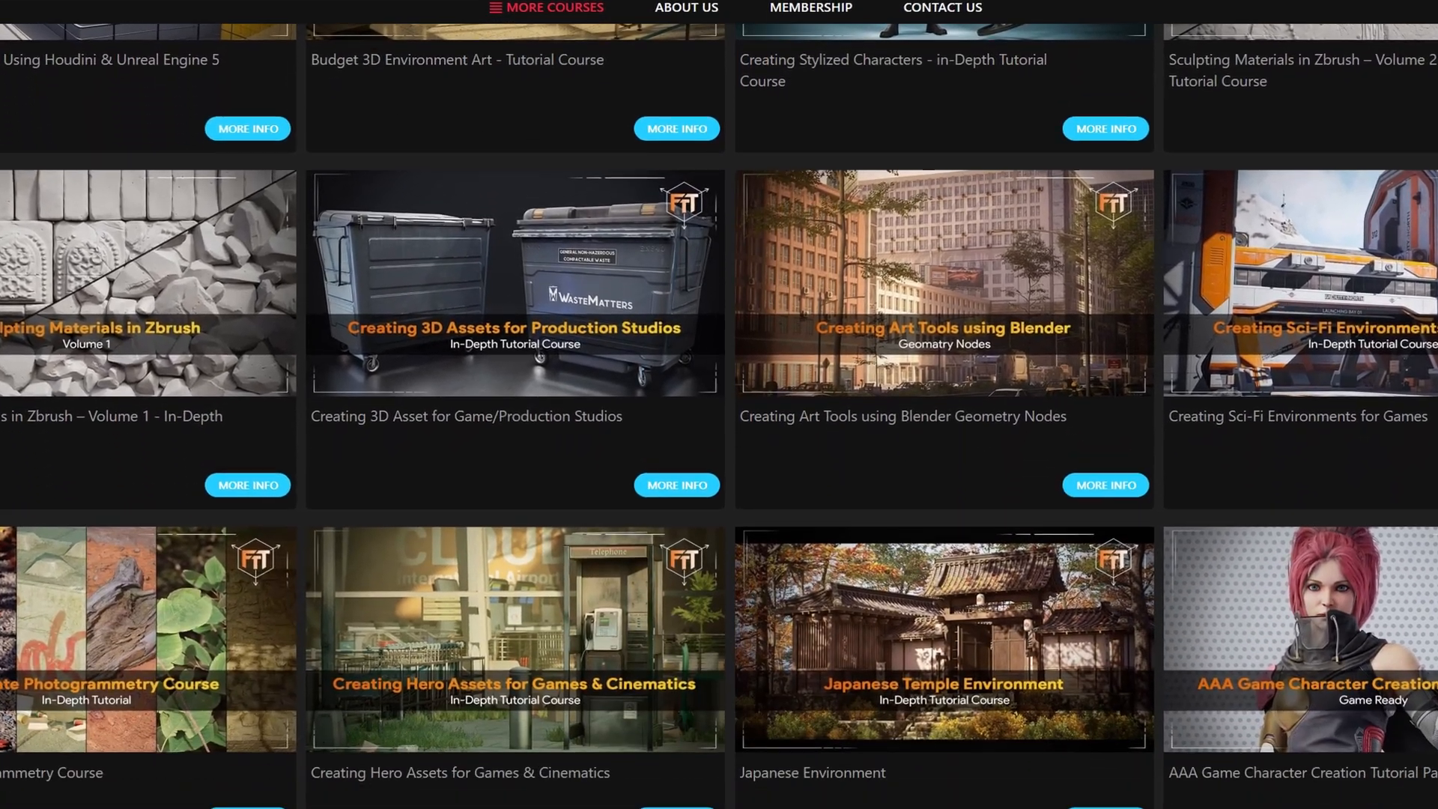
{"action": "scroll", "scroll_direction": "down", "scroll_amount": 3}
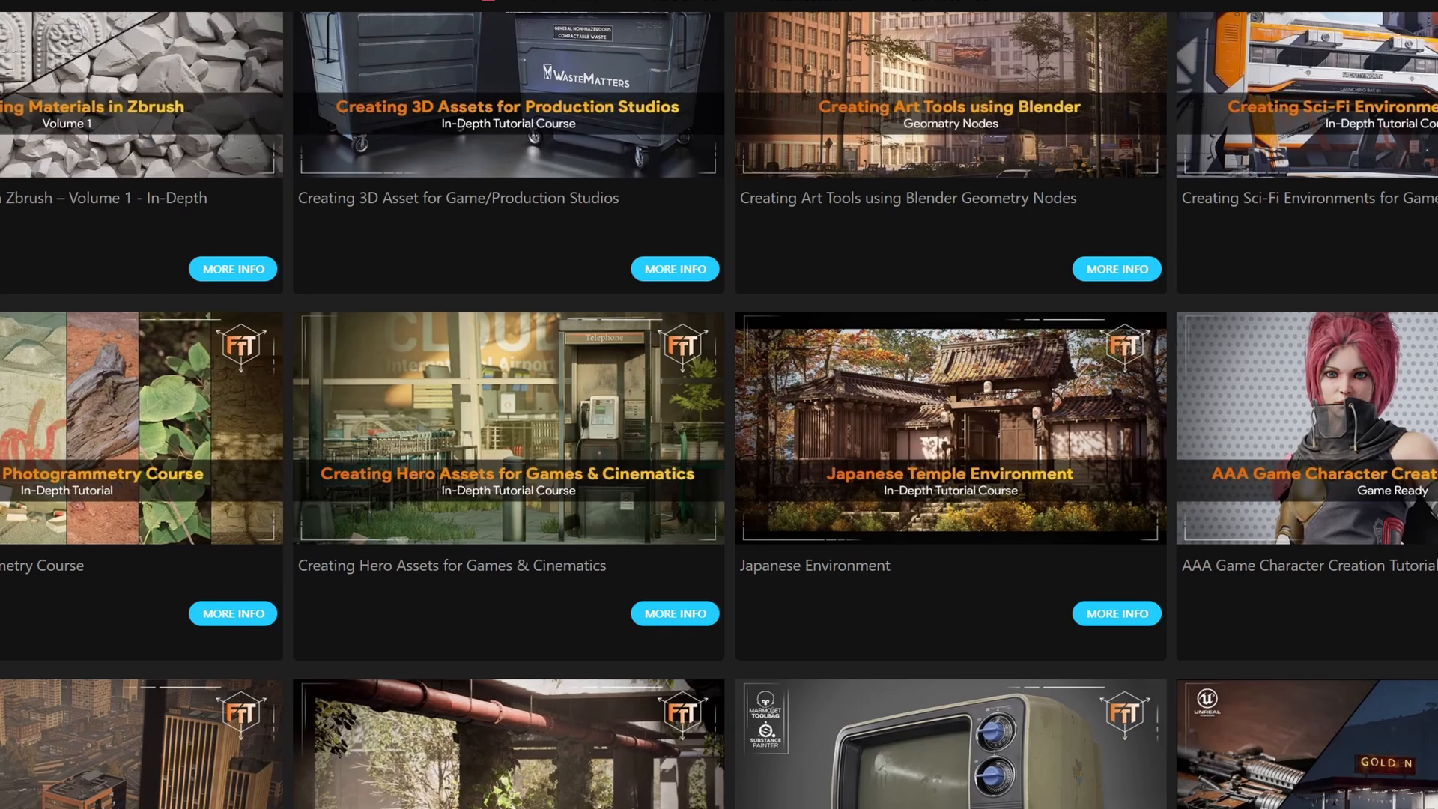
{"action": "scroll", "scroll_direction": "down", "scroll_amount": 3}
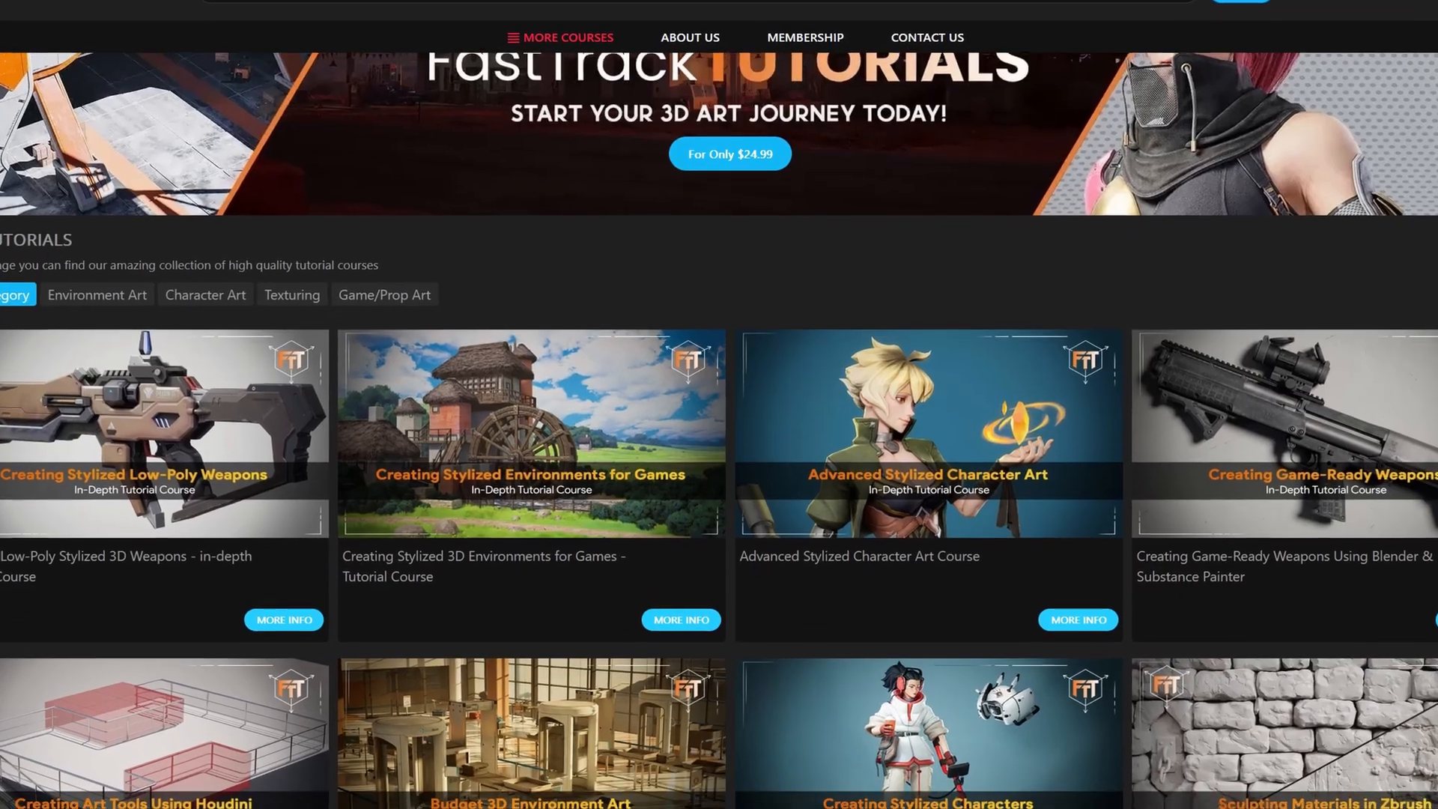
{"action": "scroll", "scroll_direction": "down", "scroll_amount": 3}
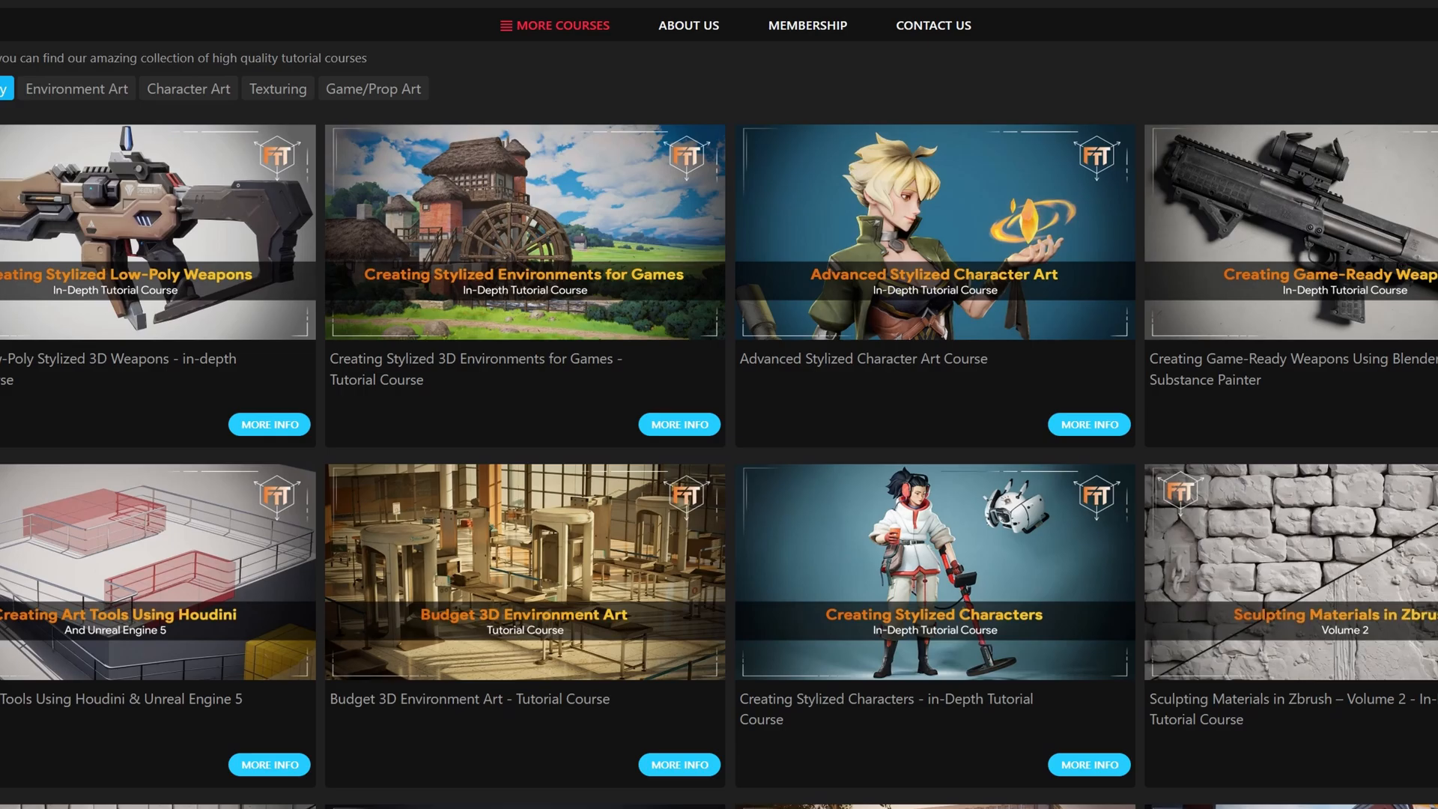
{"action": "scroll", "scroll_direction": "down", "scroll_amount": 3}
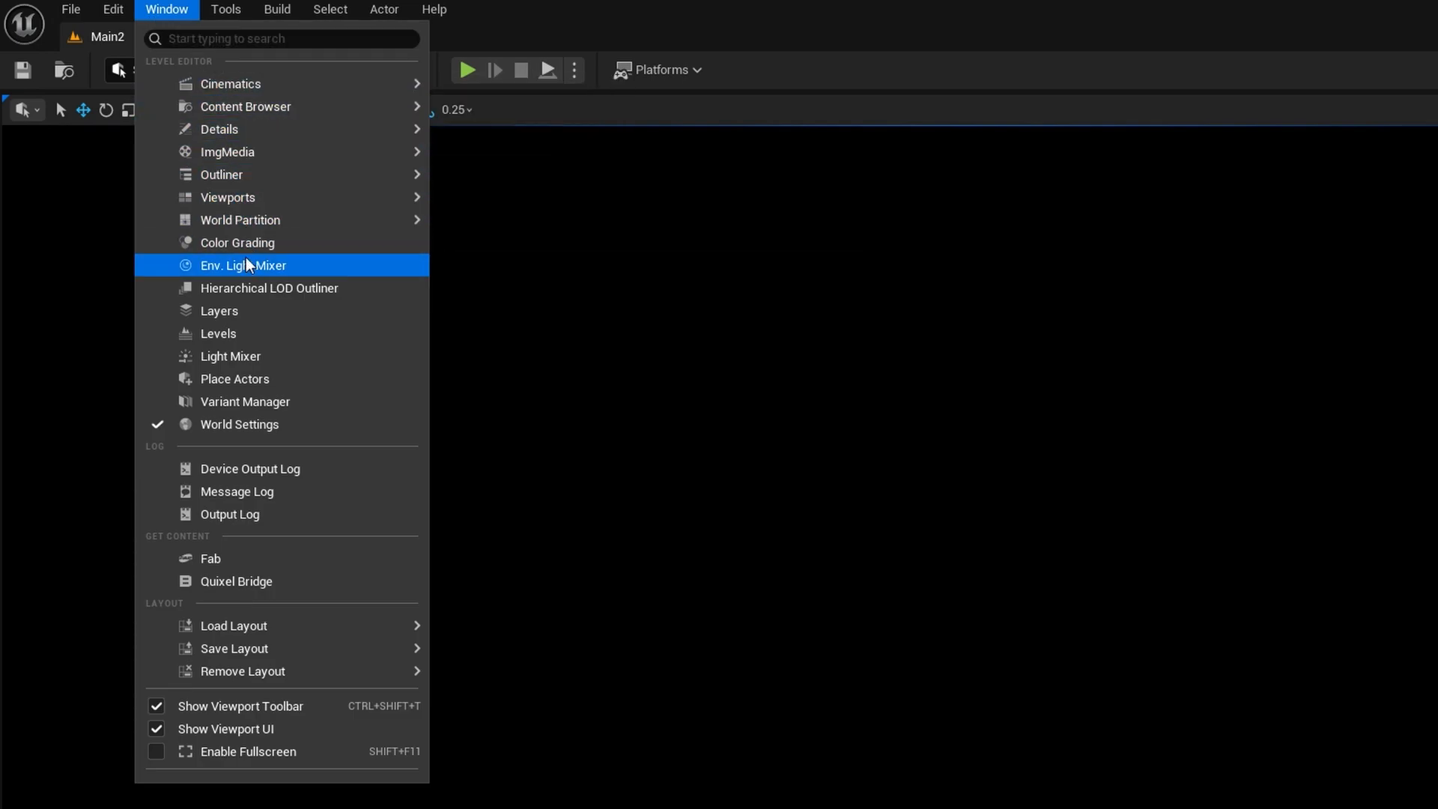
Step: Use Env. Light Mixer to create directional light, sky atmosphere, clouds and height fog
{"action": "left_click", "coordinate": [244, 265]}
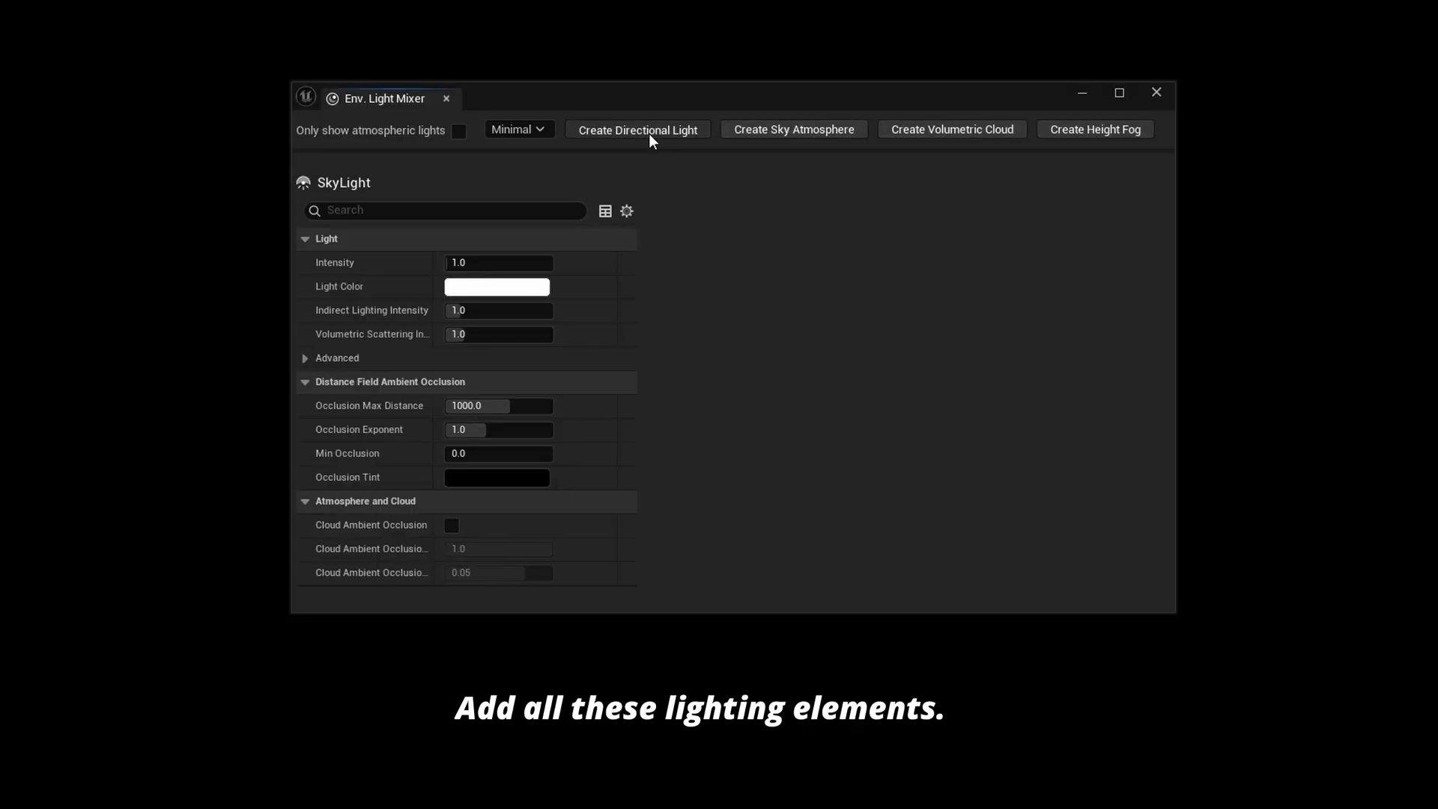
{"action": "left_click", "coordinate": [636, 128]}
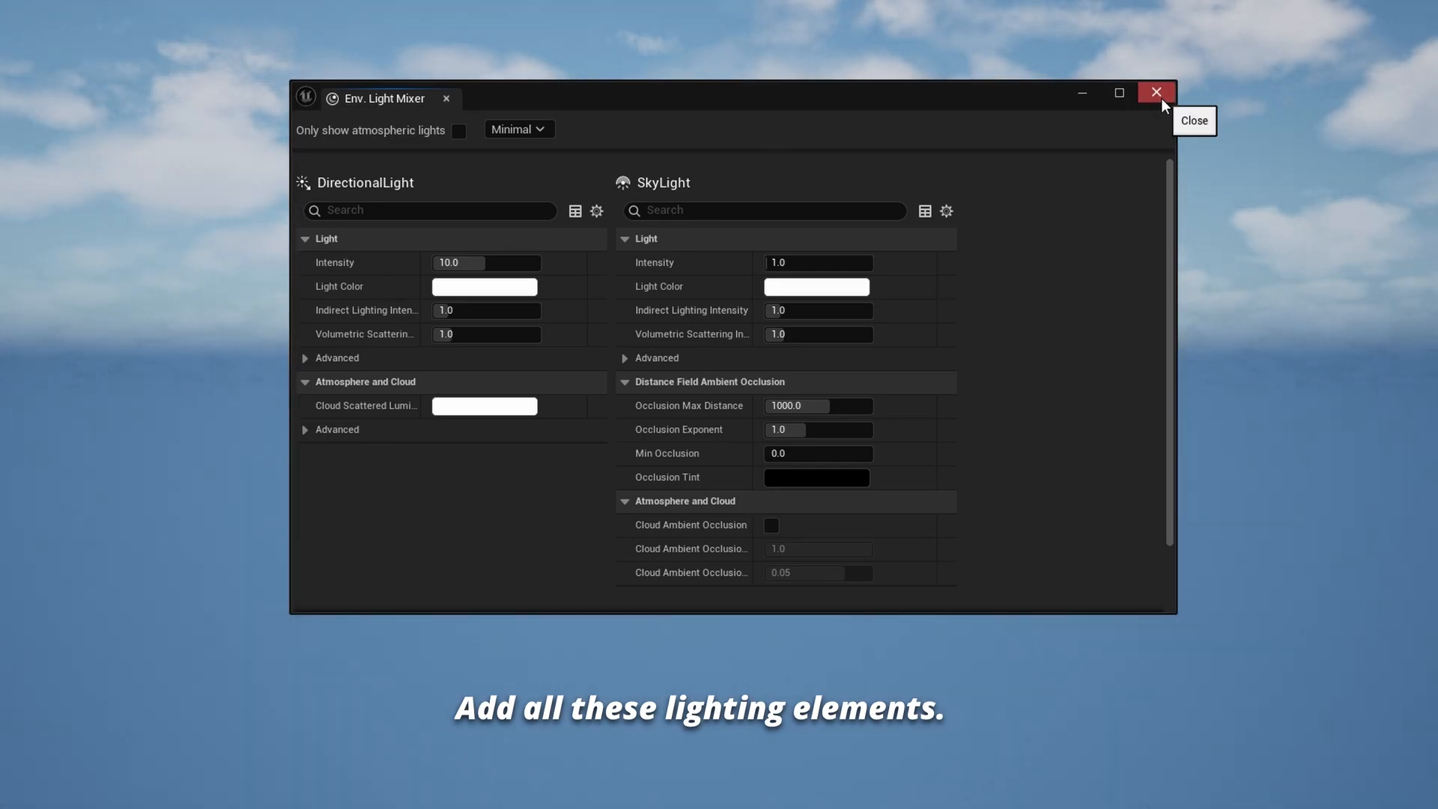
{"action": "left_click", "coordinate": [1155, 93]}
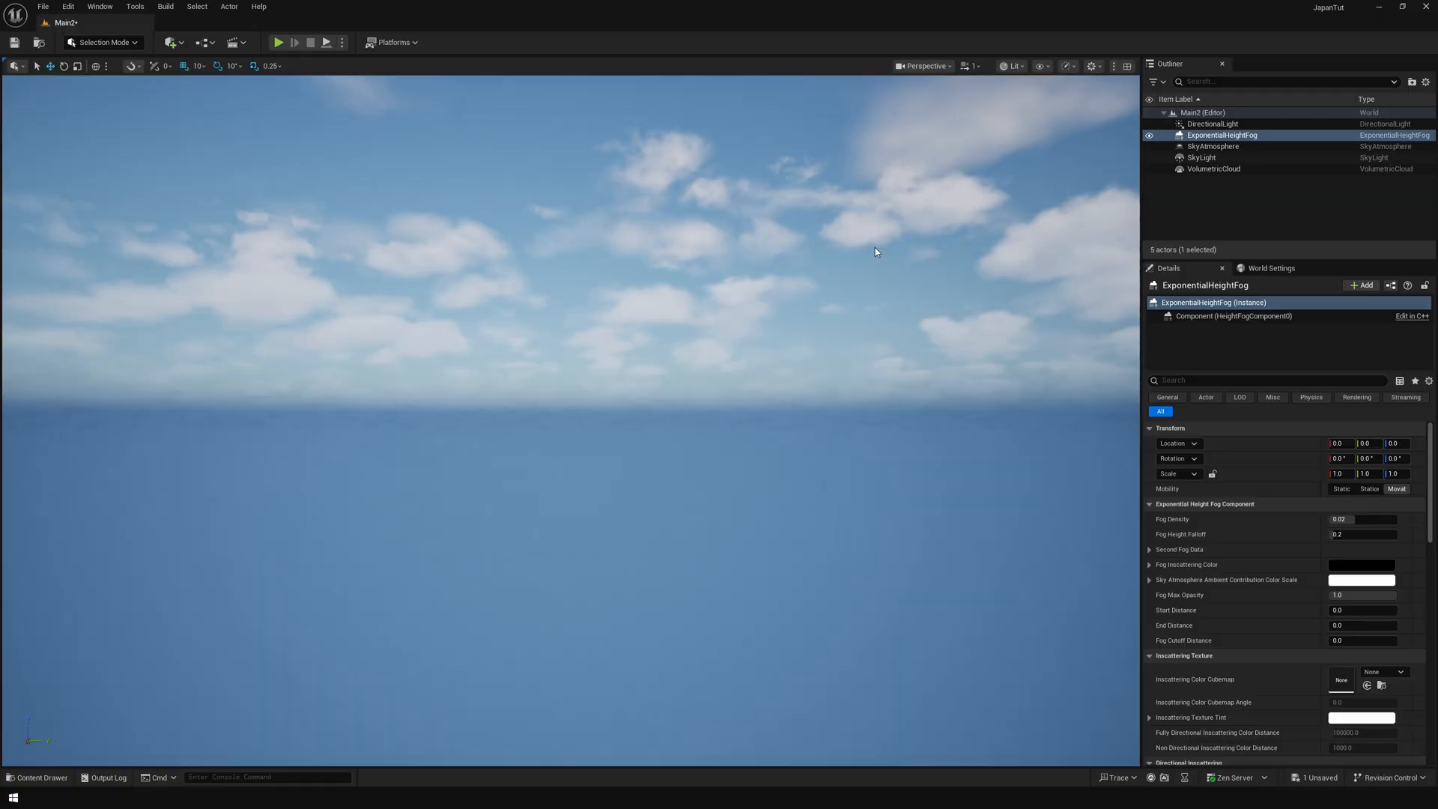
Step: Set the SkyLight's intensity to 2.0 and review the height fog settings
{"action": "left_click", "coordinate": [1200, 157]}
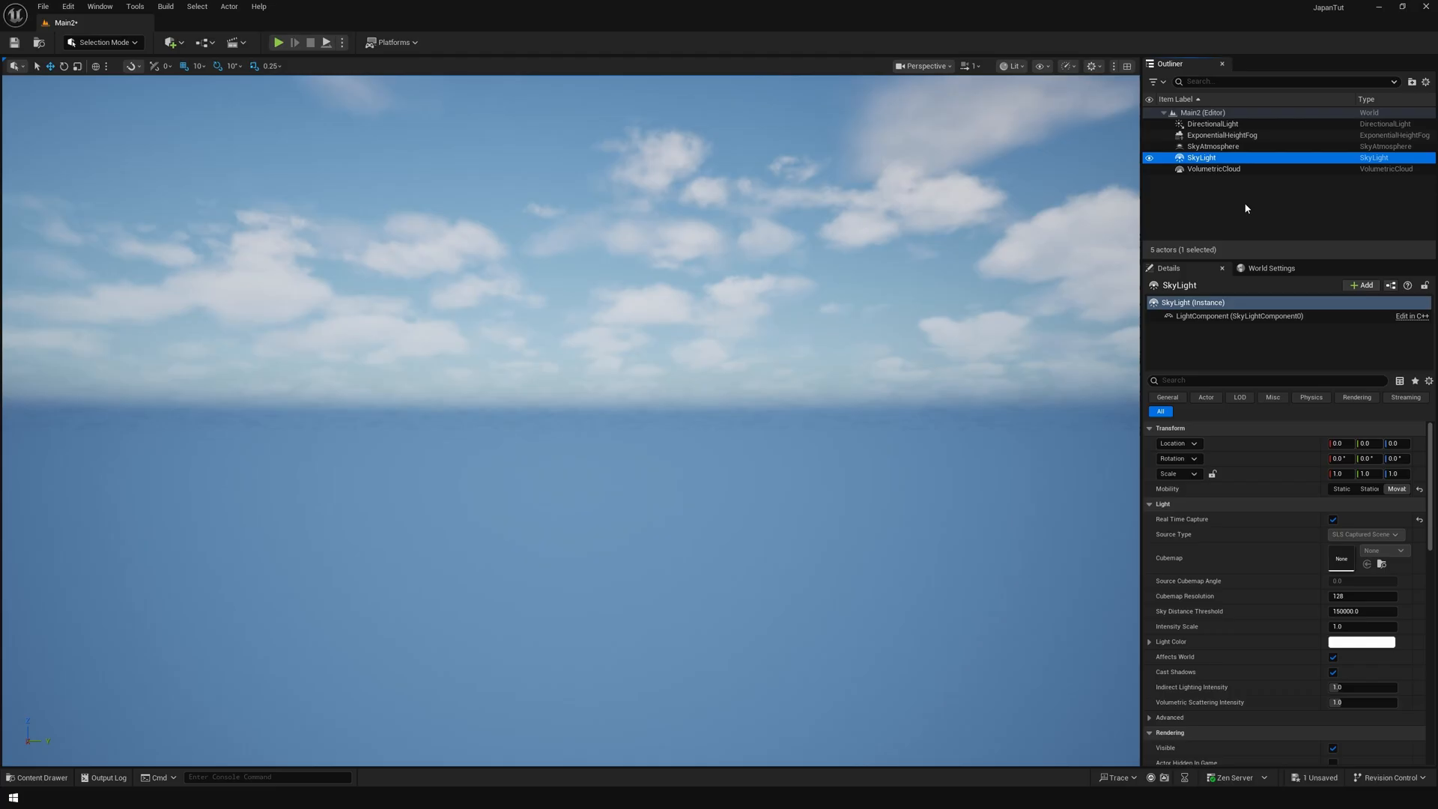
{"action": "type", "text": "2.0"}
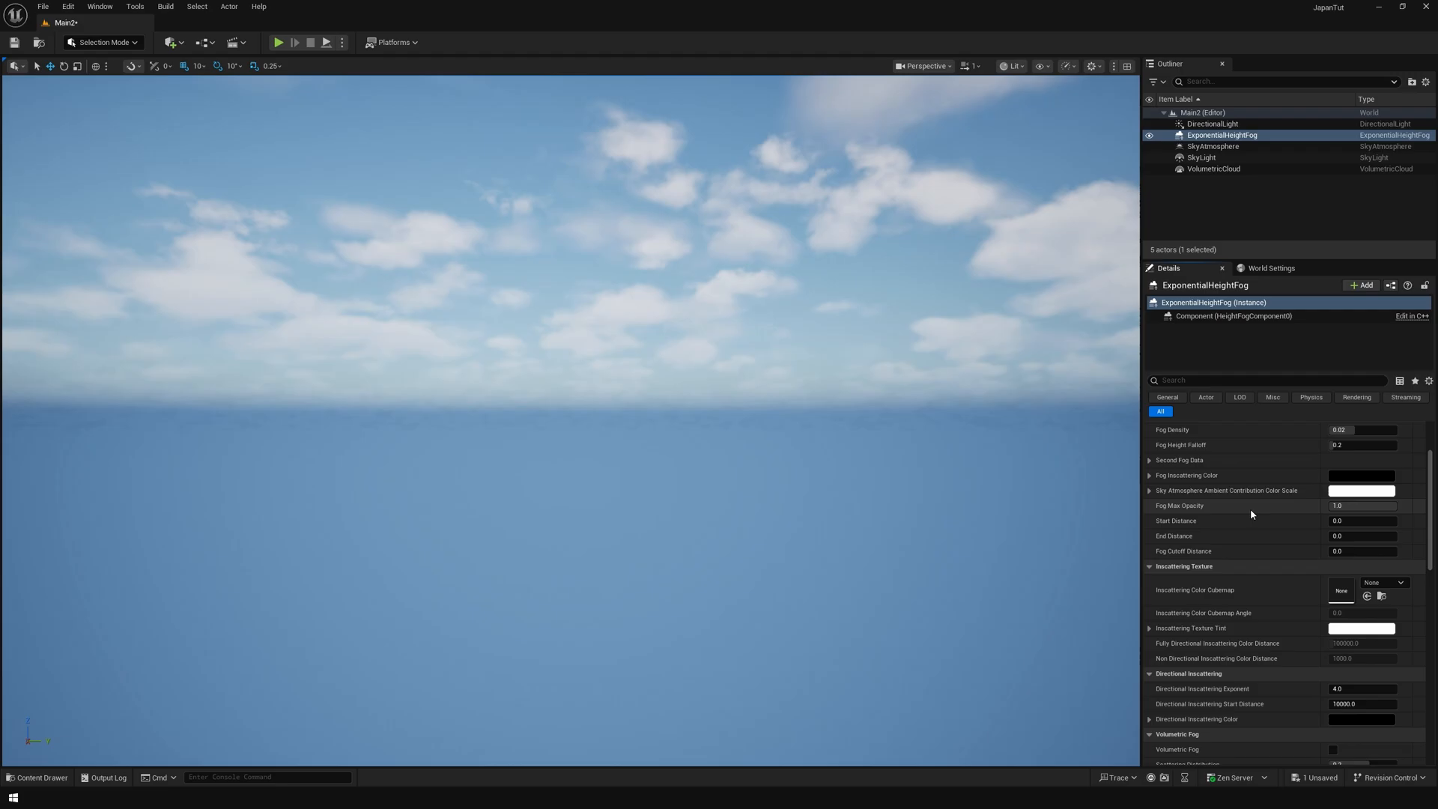
{"action": "scroll", "scroll_direction": "down", "scroll_amount": 3}
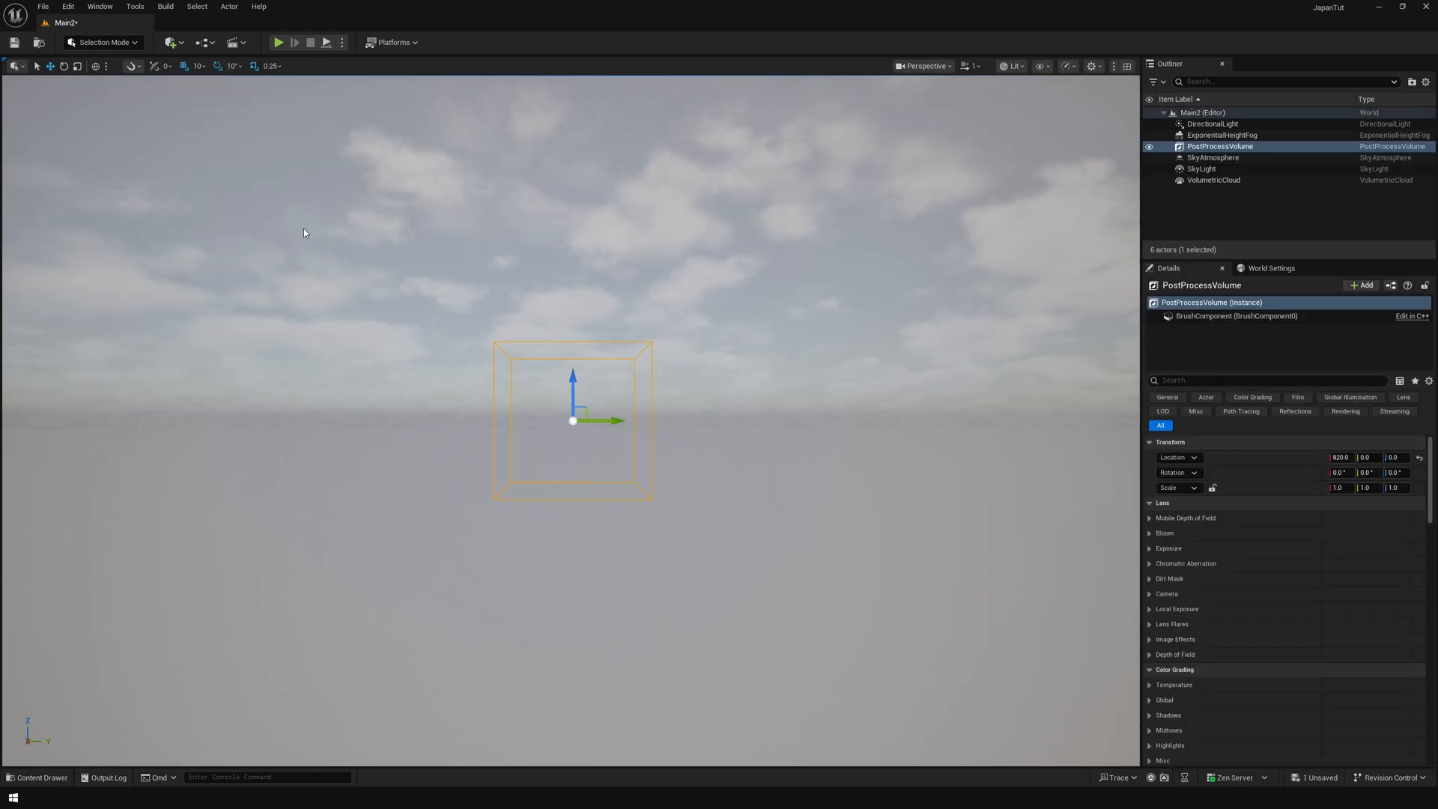
Step: Enable Infinite Extent (Unbound) on the post process volume and folder the lighting actors
{"action": "left_click", "coordinate": [1274, 379]}
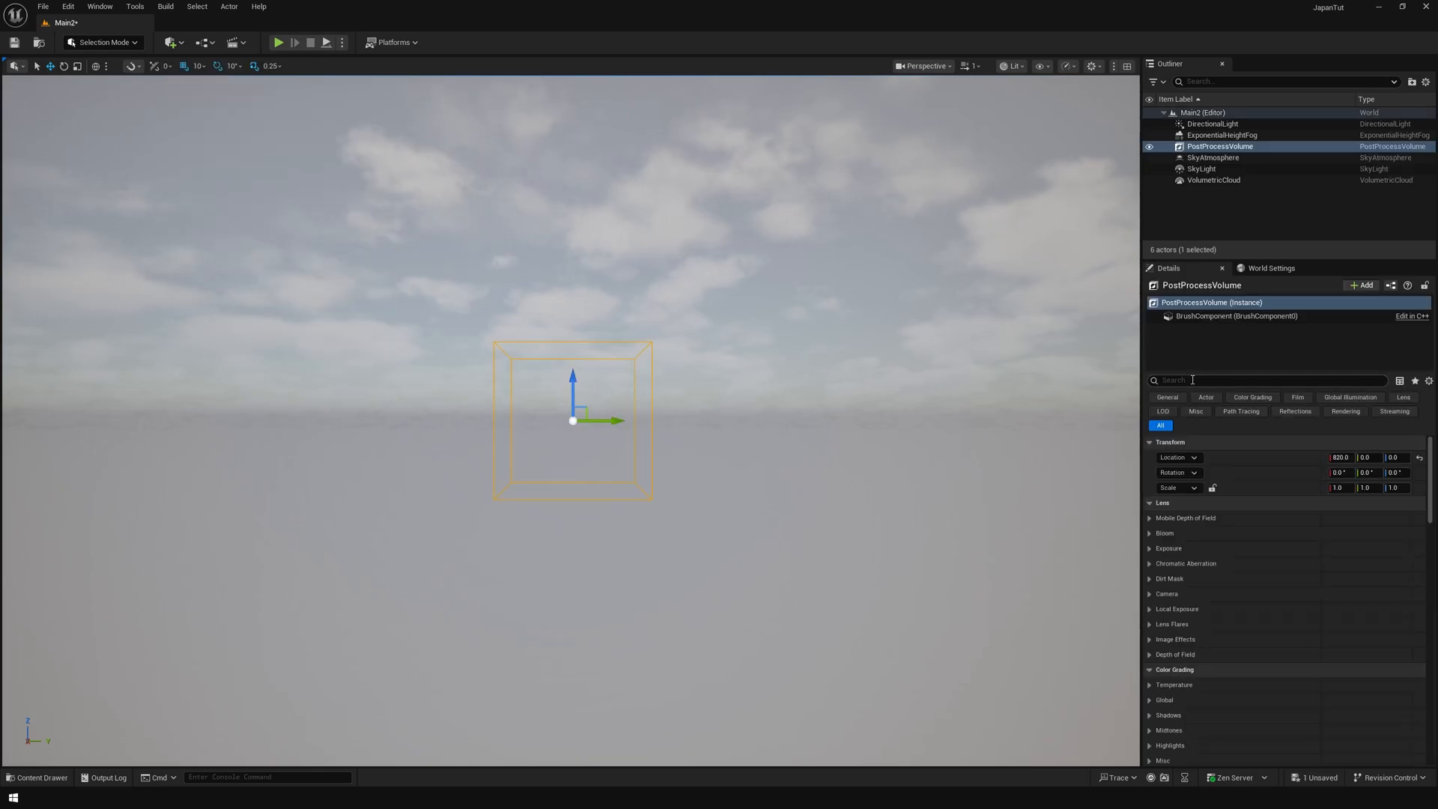
{"action": "type", "text": "inf"}
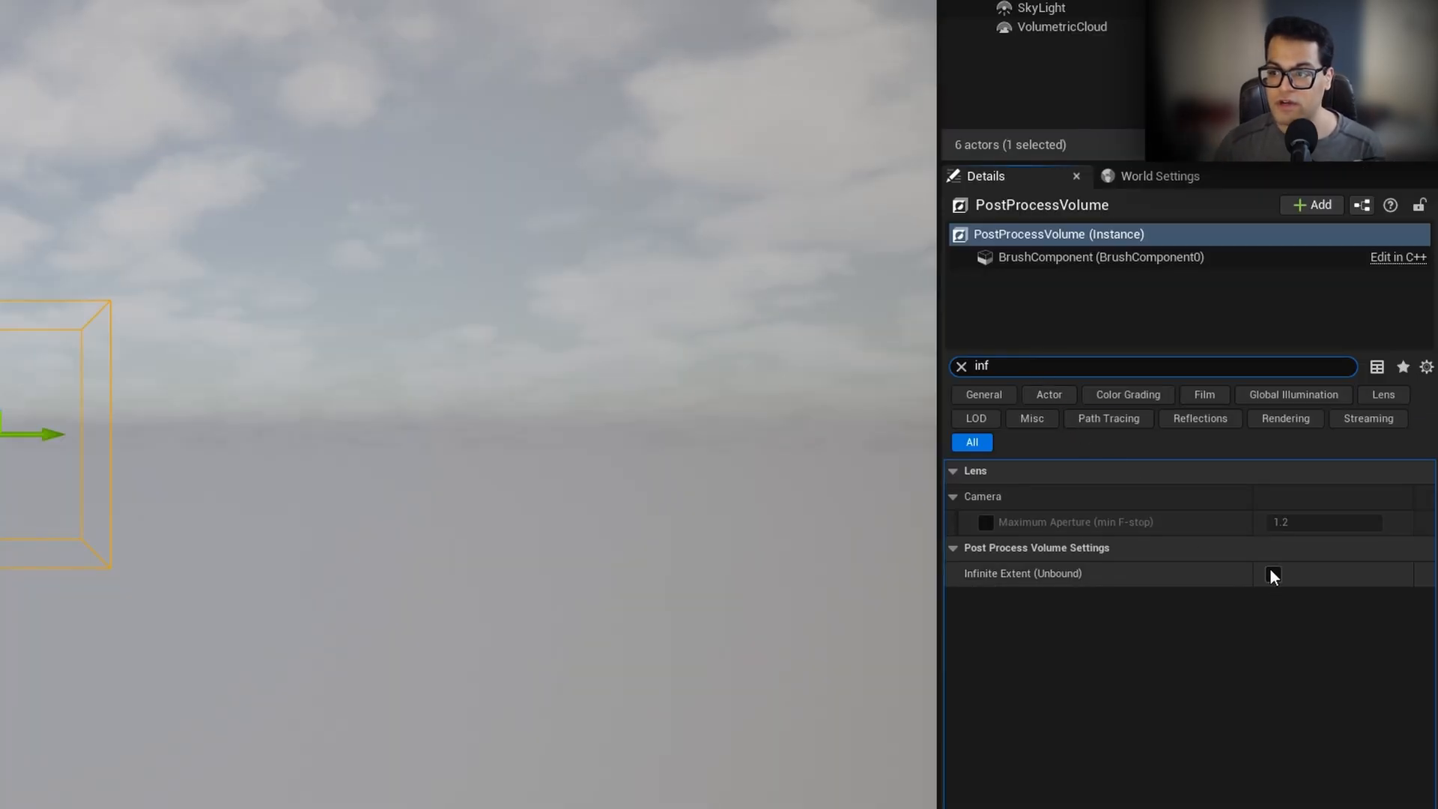
{"action": "left_click", "coordinate": [1271, 573]}
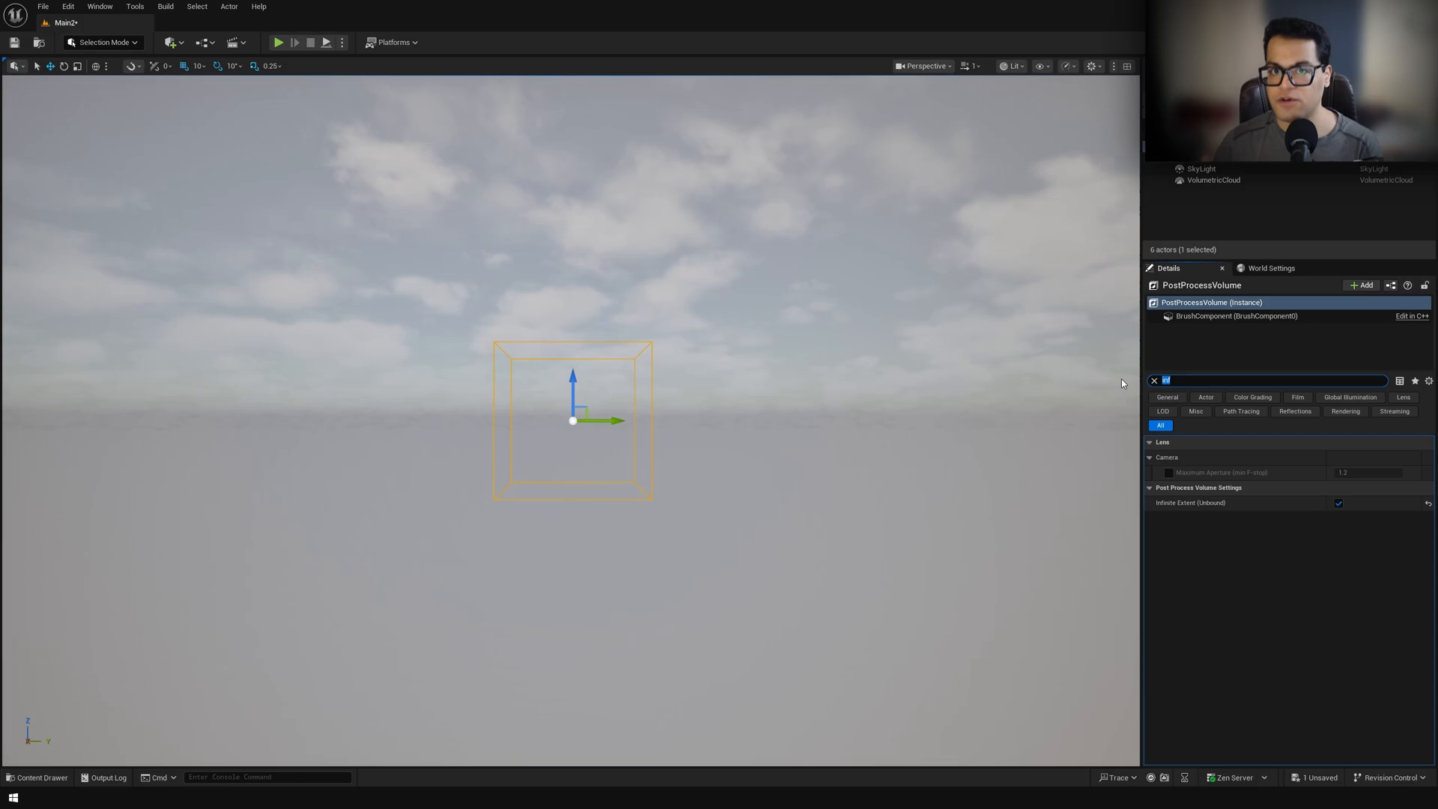
{"action": "type", "text": "expos"}
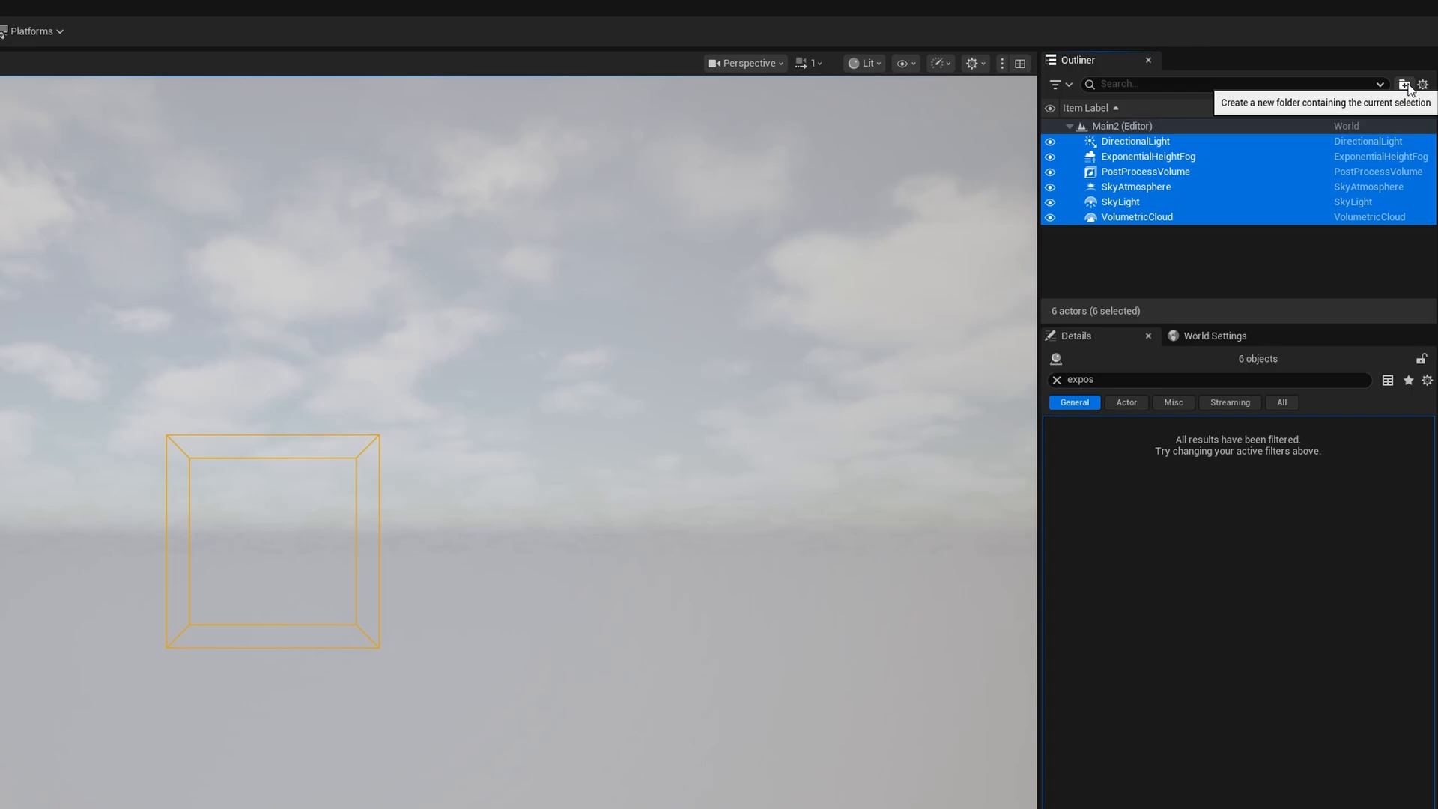
{"action": "left_click", "coordinate": [1404, 84]}
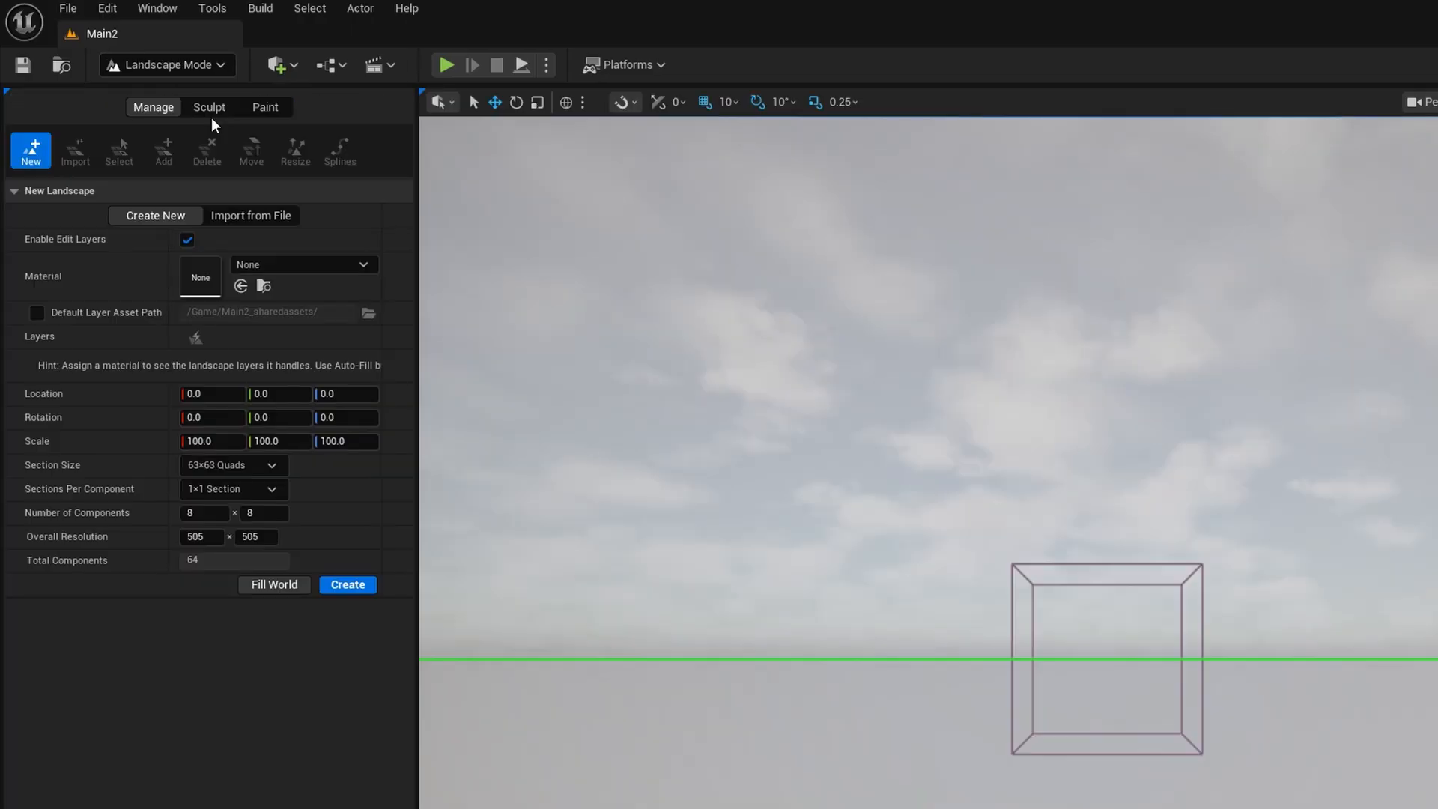
Step: Create a default flat landscape in Landscape Mode, then return to Selection Mode
{"action": "left_click", "coordinate": [233, 465]}
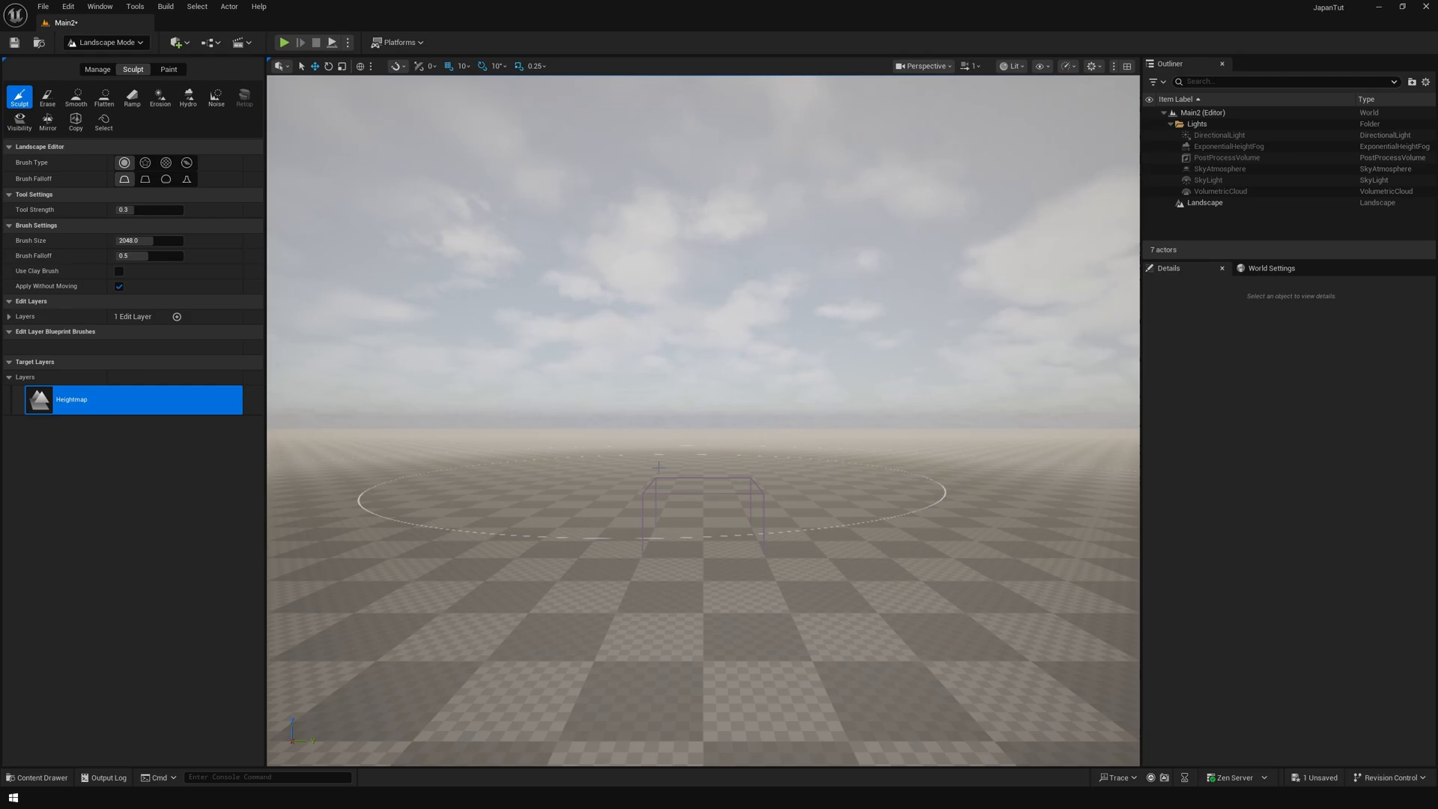
{"action": "left_click", "coordinate": [103, 42]}
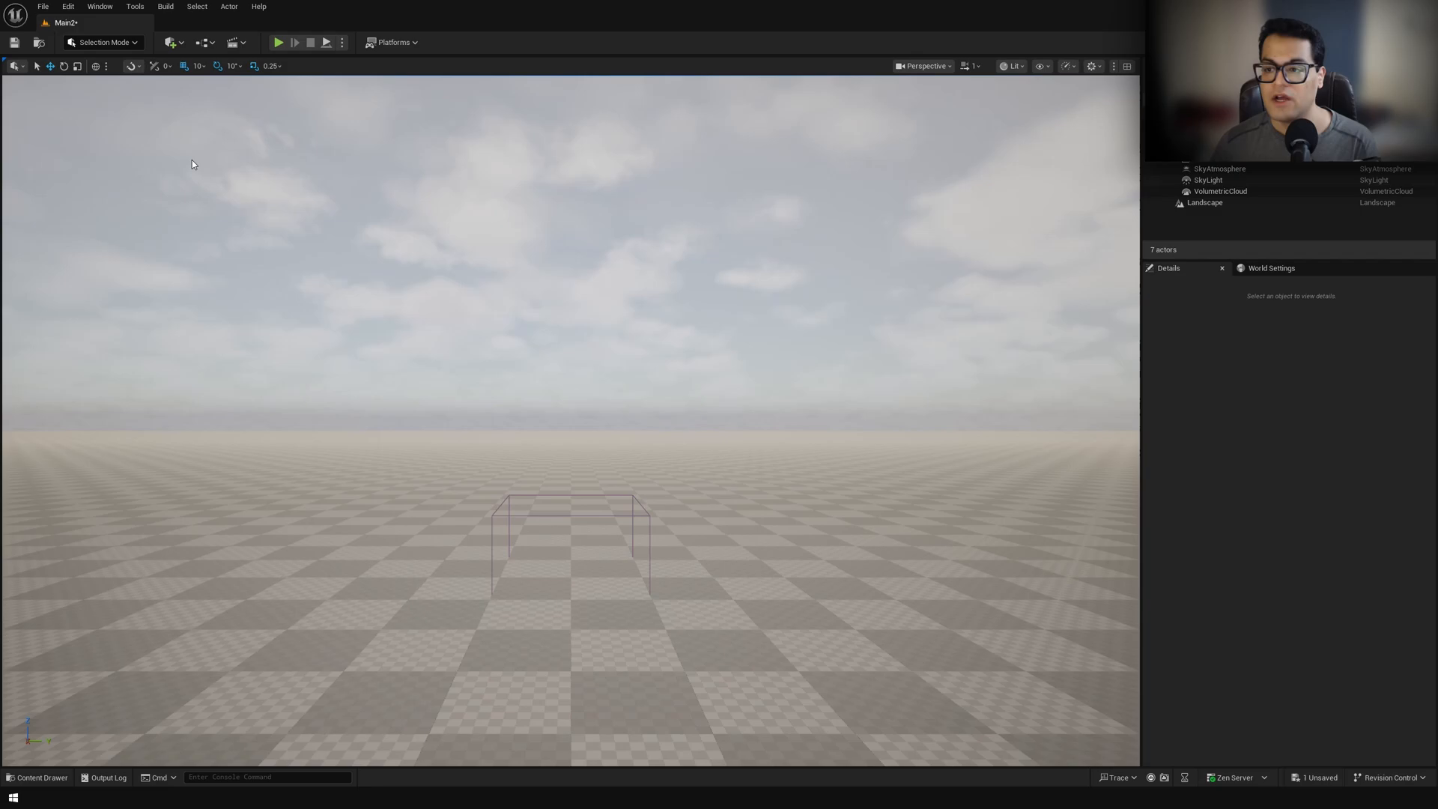
{"action": "left_click", "coordinate": [170, 42]}
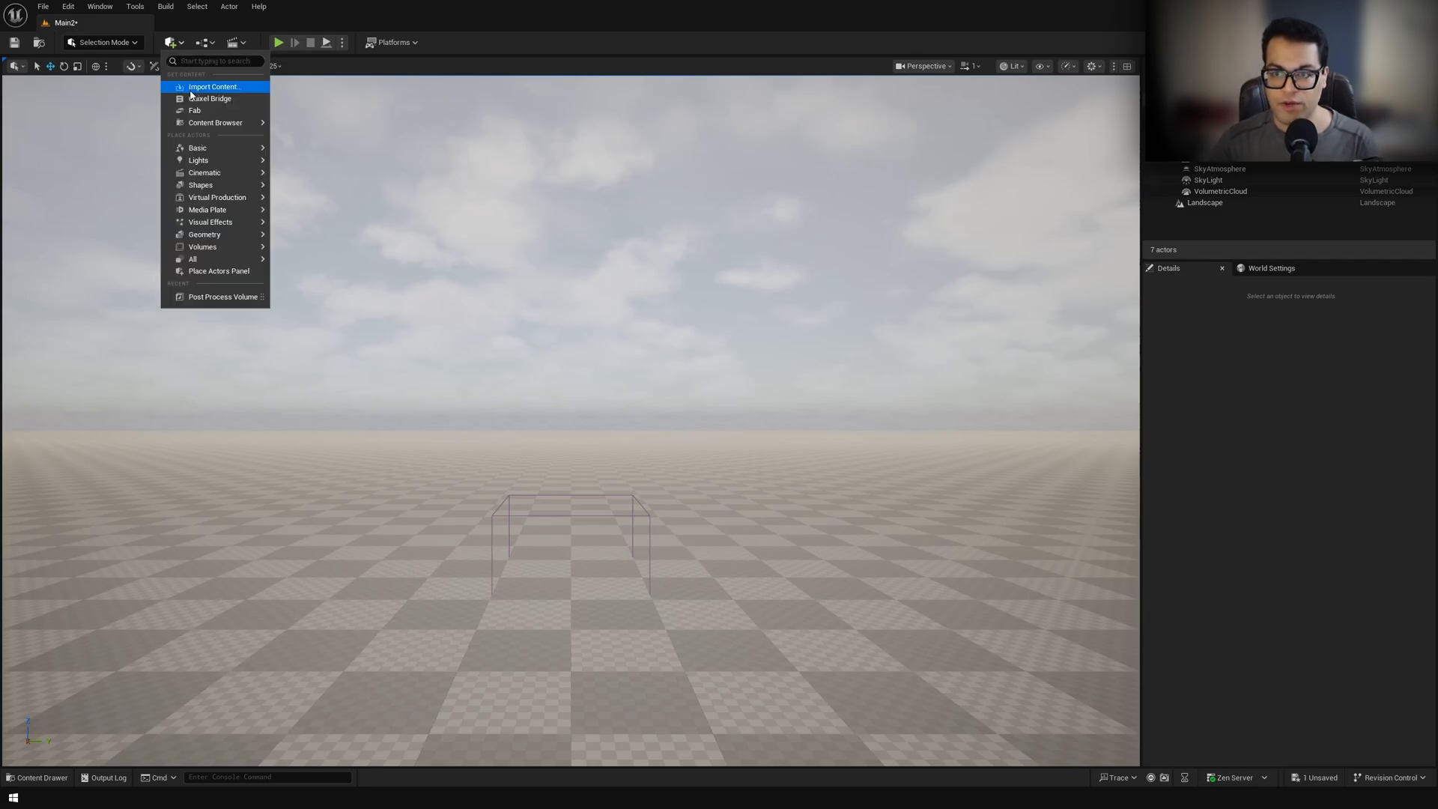
Step: Browse Bridge's rocky ground, boulder, rock, Japanese stone wall and tundra grass assets, then close
{"action": "left_click", "coordinate": [212, 98]}
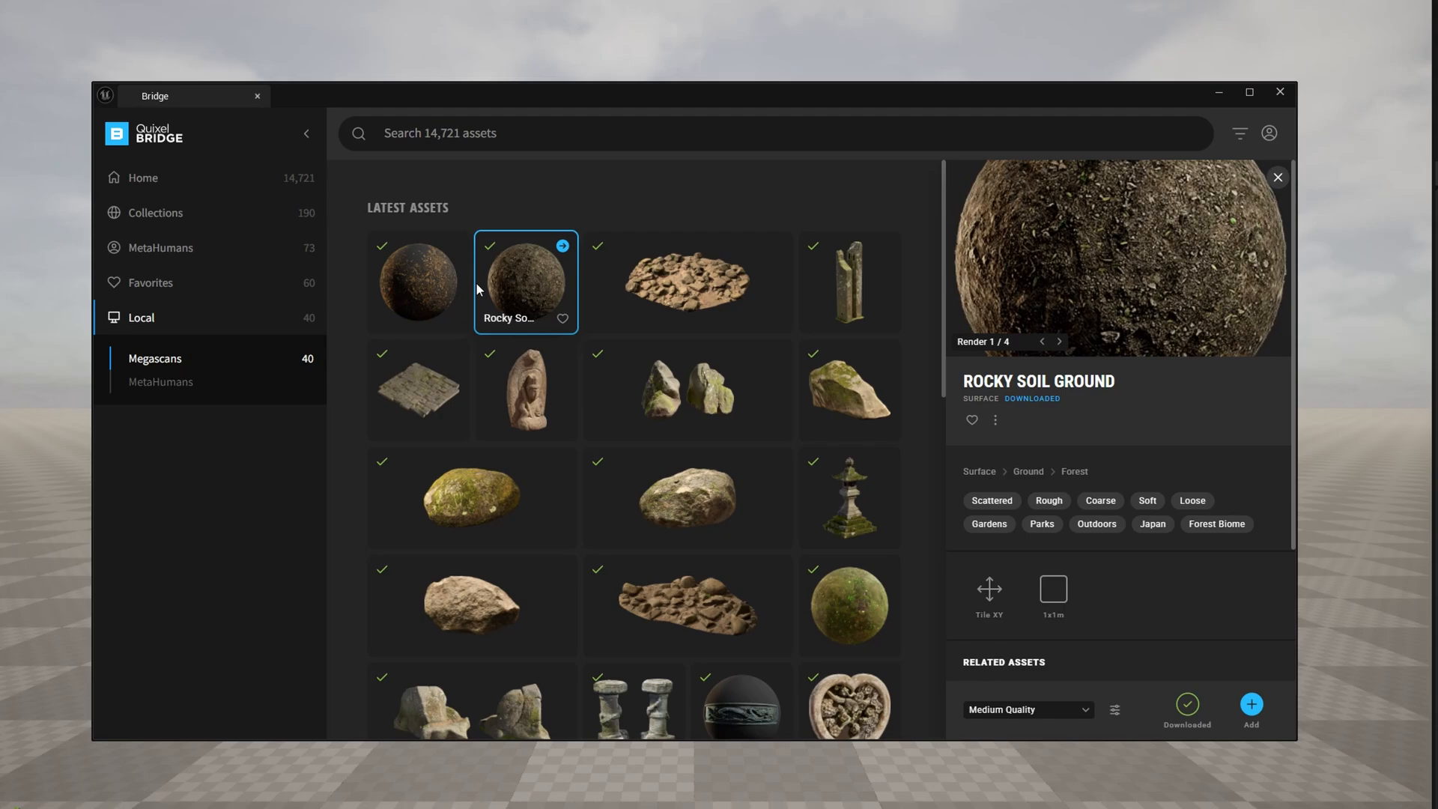
{"action": "left_click", "coordinate": [687, 280]}
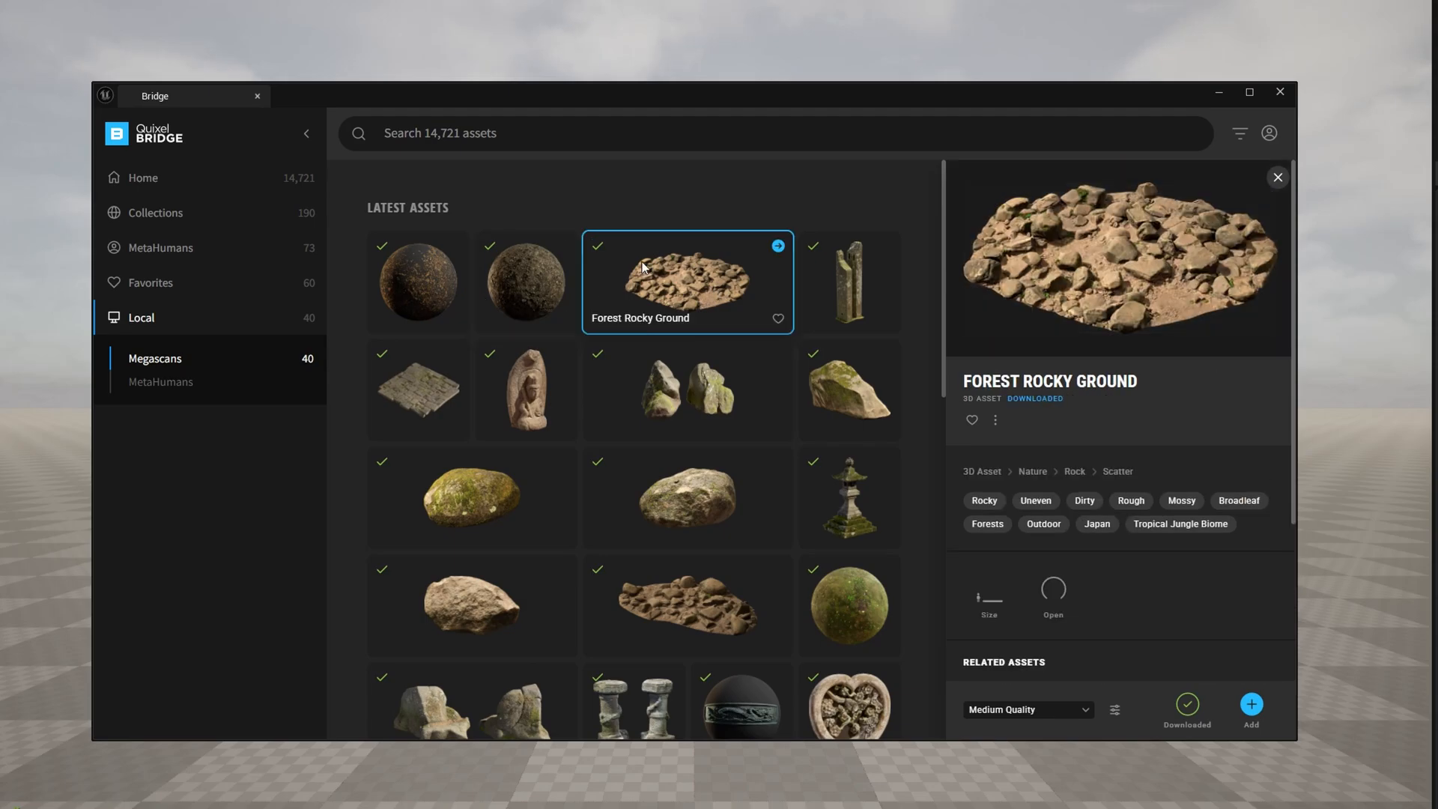
{"action": "mouse_move", "coordinate": [682, 376]}
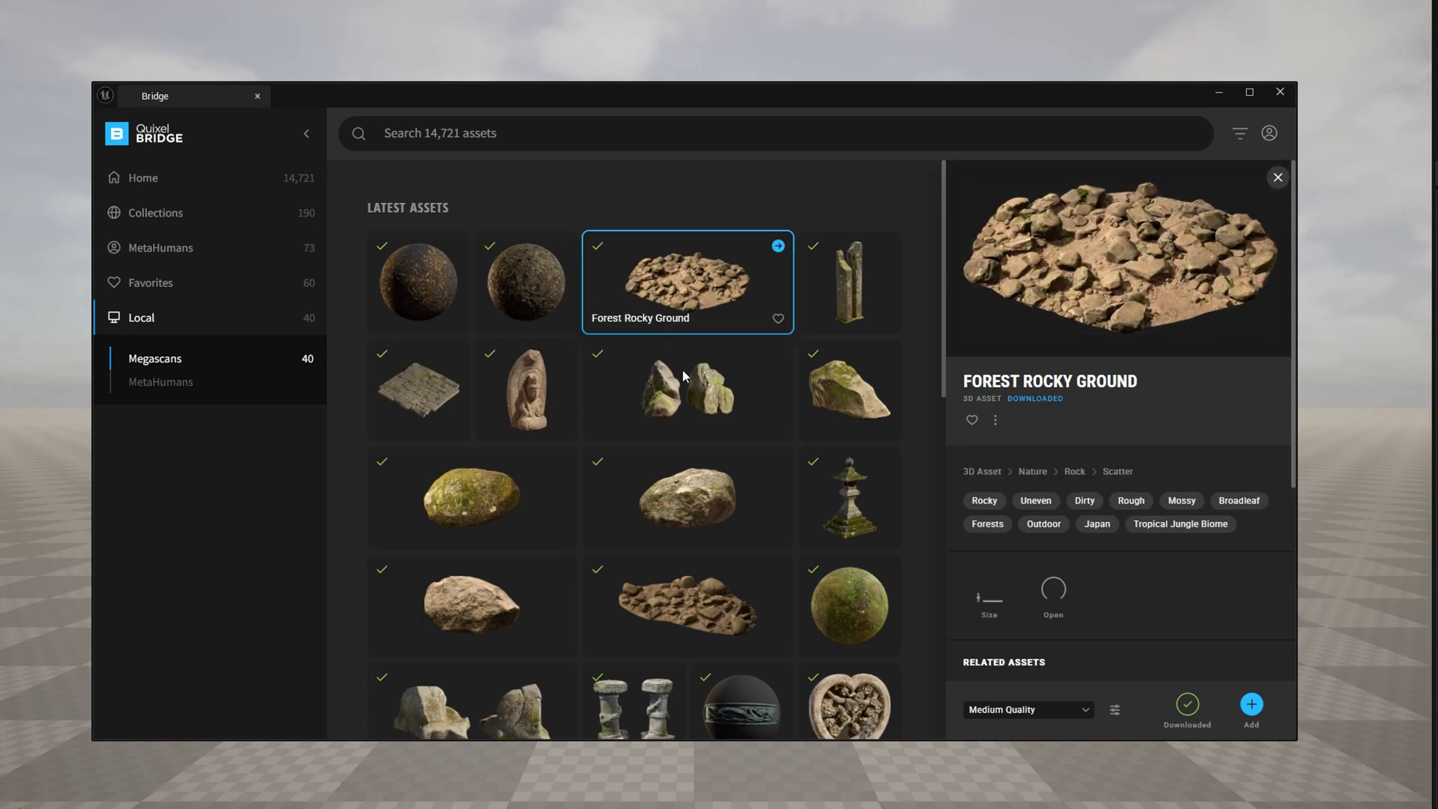
{"action": "left_click", "coordinate": [846, 388]}
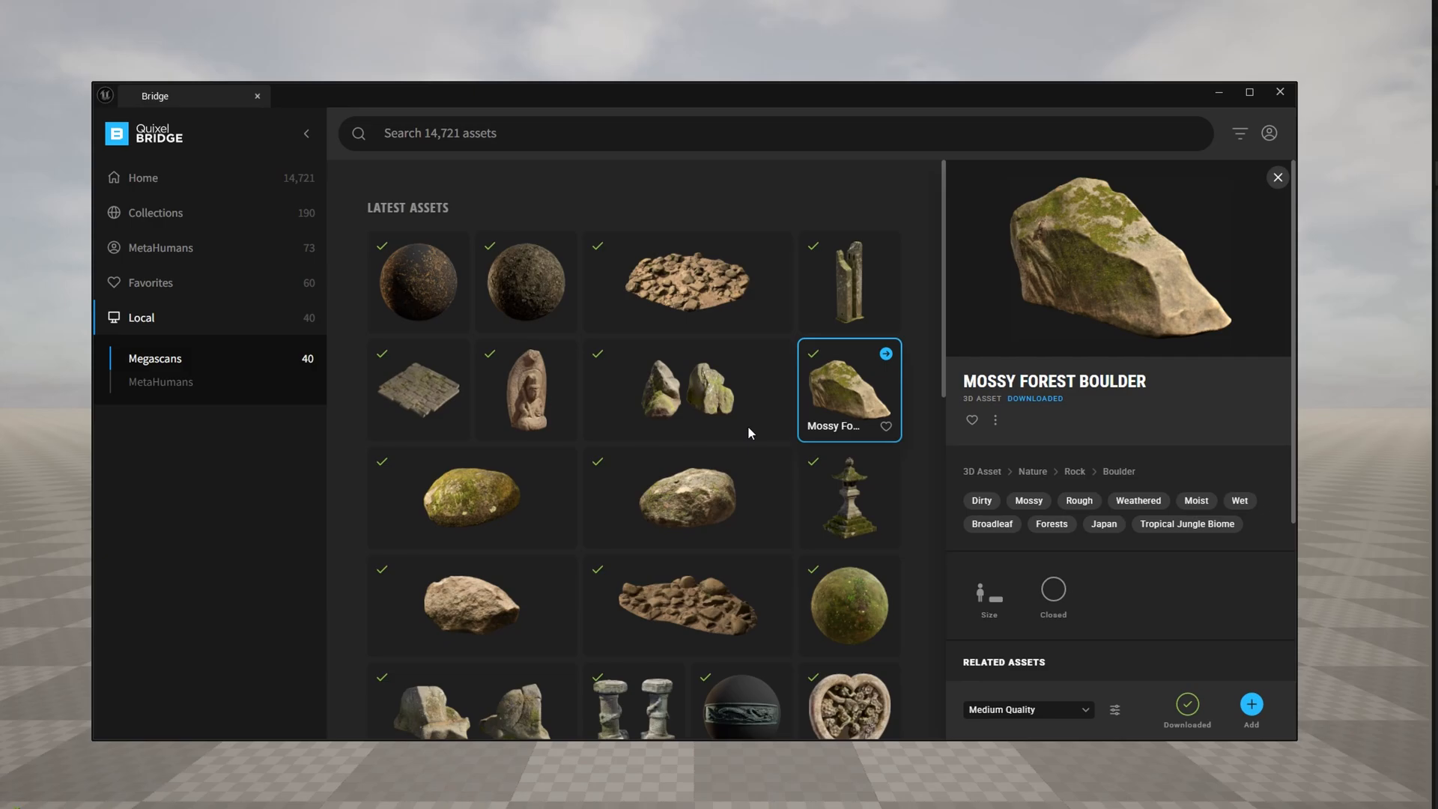
{"action": "left_click", "coordinate": [686, 498]}
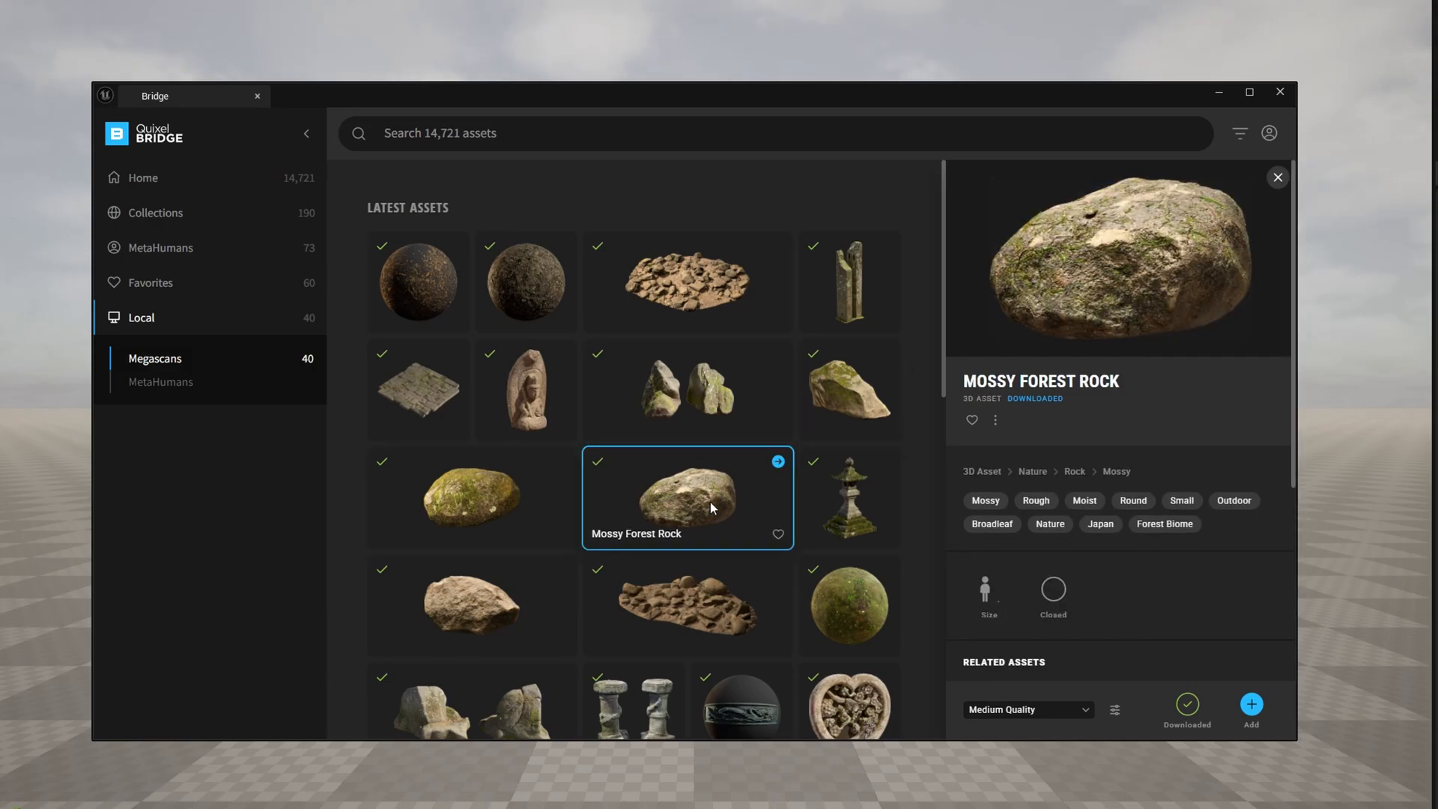
{"action": "left_click", "coordinate": [686, 603]}
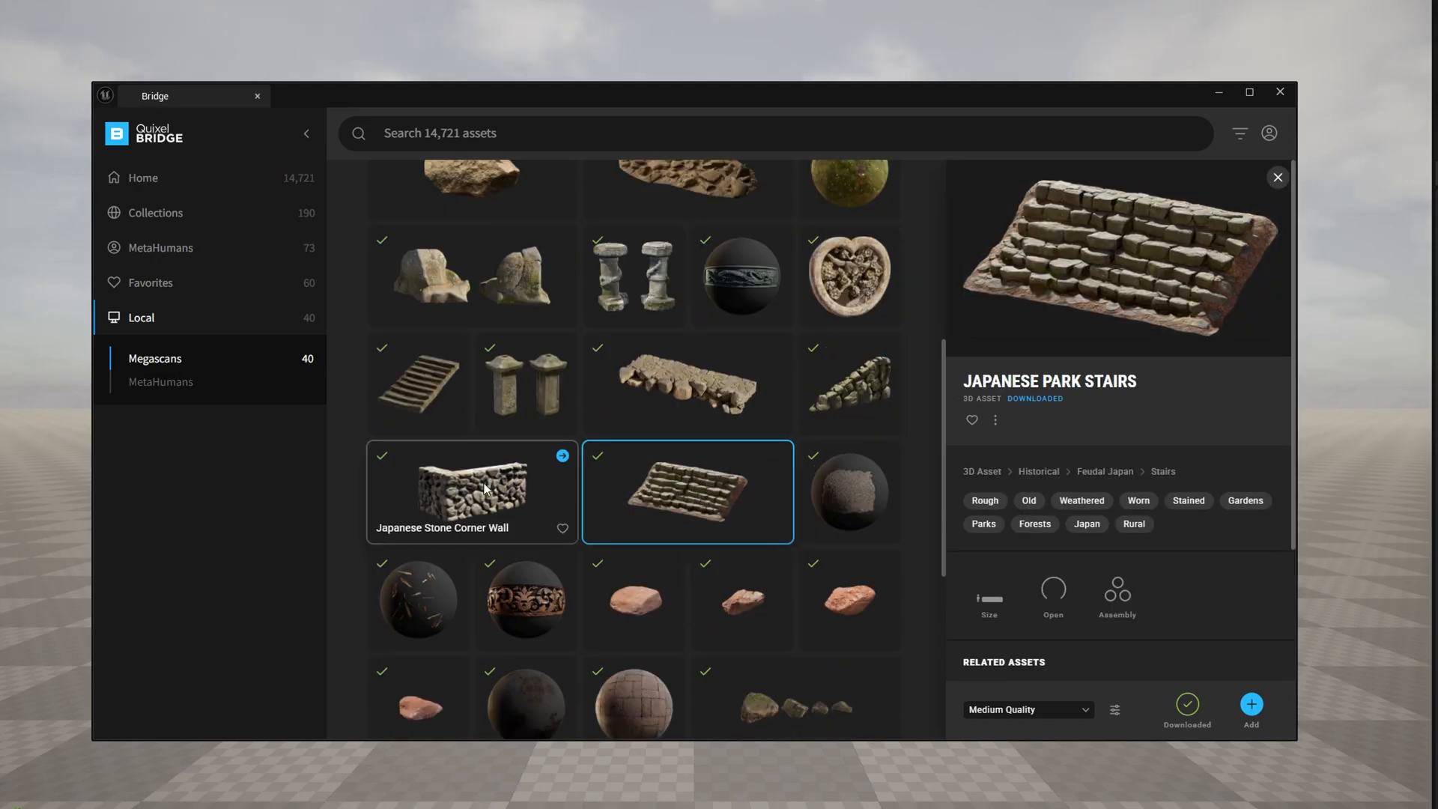
{"action": "left_click", "coordinate": [471, 490]}
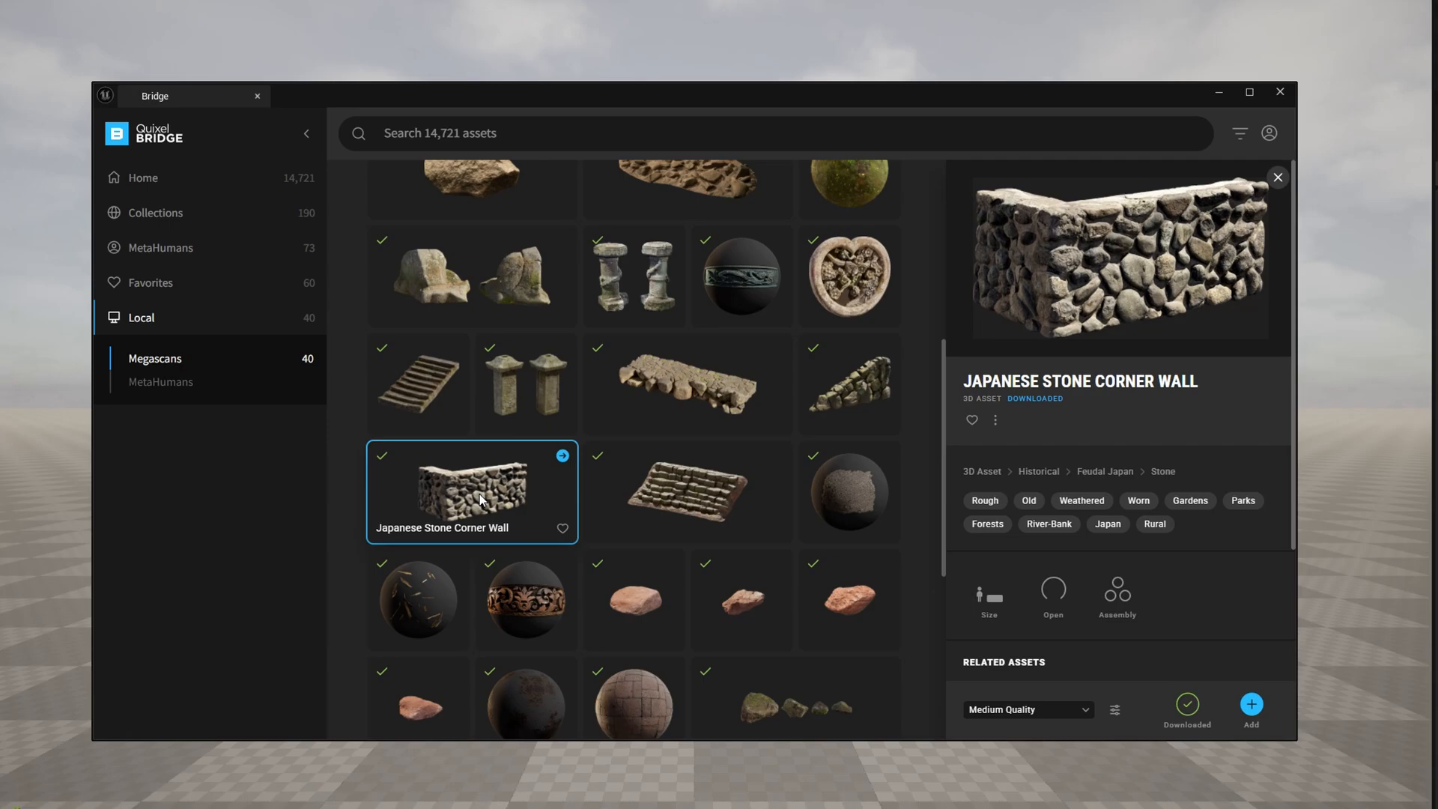
{"action": "left_click", "coordinate": [686, 557]}
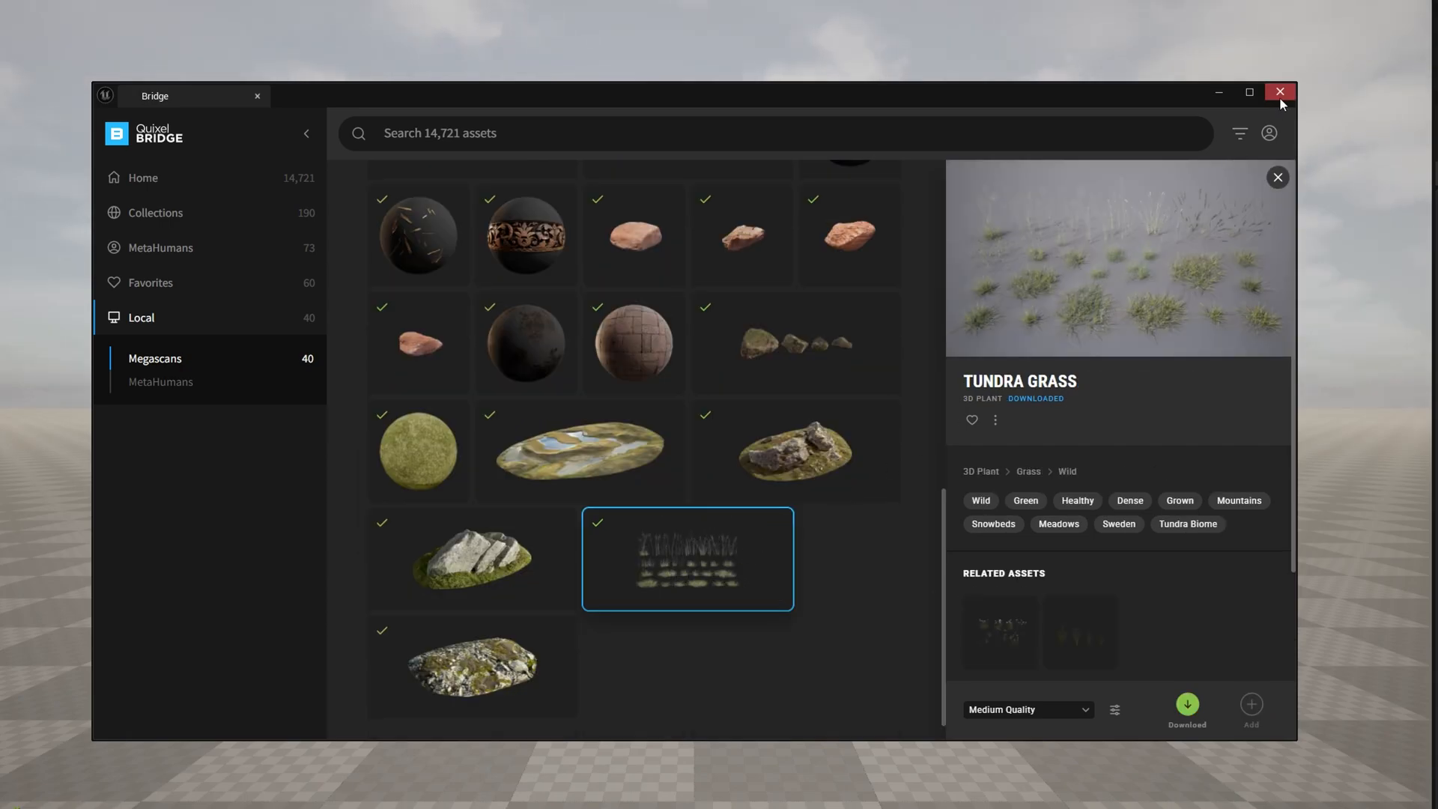
{"action": "left_click", "coordinate": [1279, 92]}
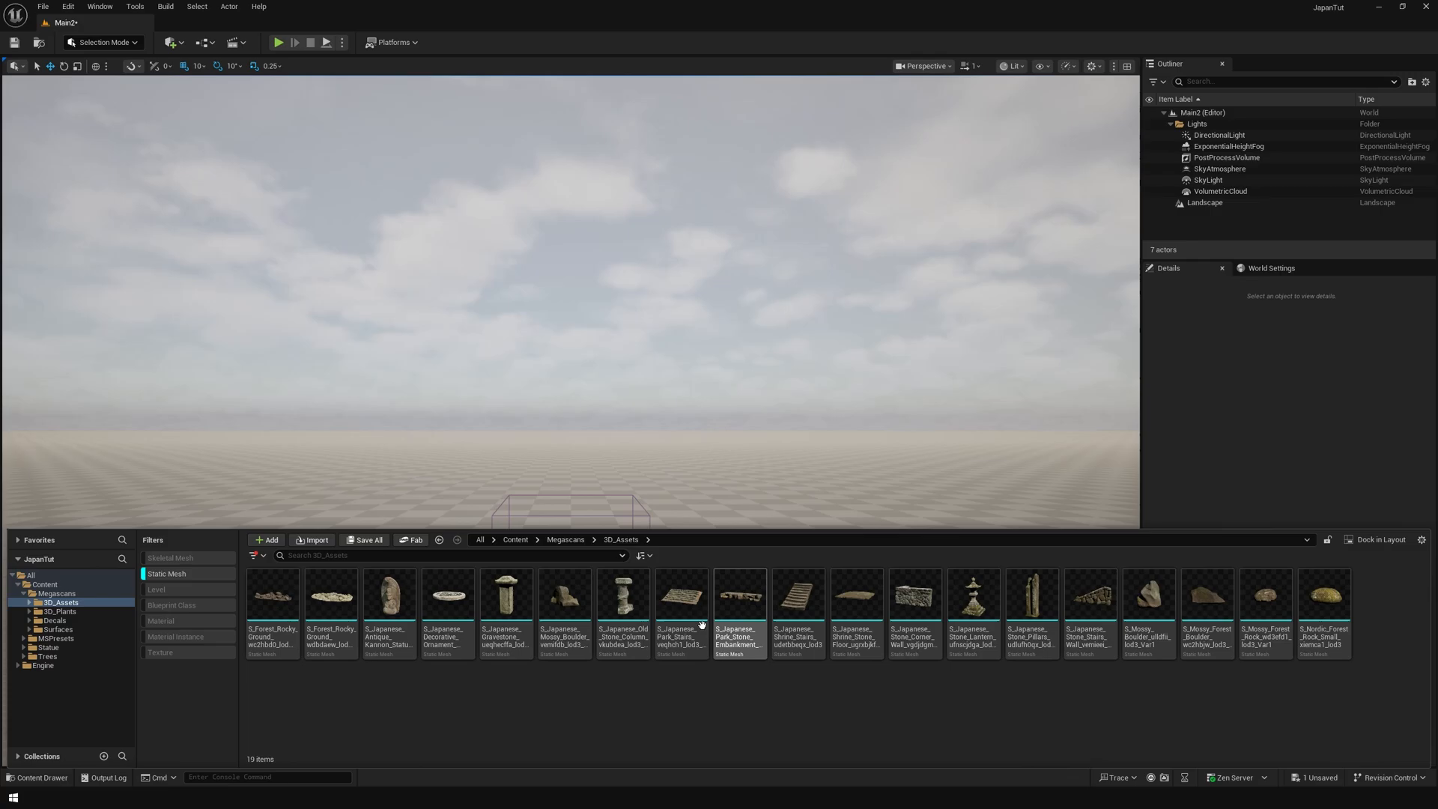
{"action": "mouse_move", "coordinate": [680, 600]}
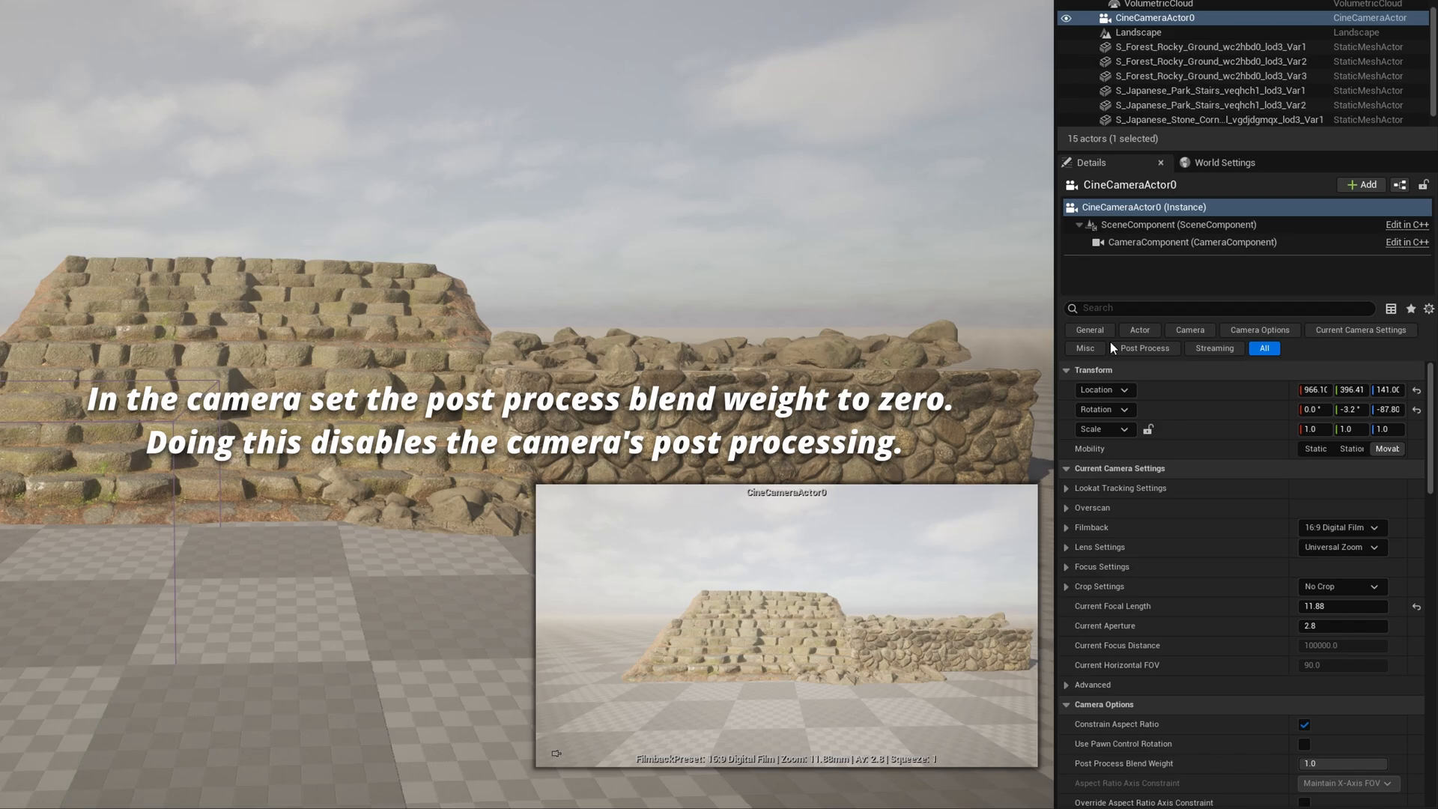
Step: Search 'post' and set the camera's Post Process Blend Weight to 0.0
{"action": "type", "text": "post"}
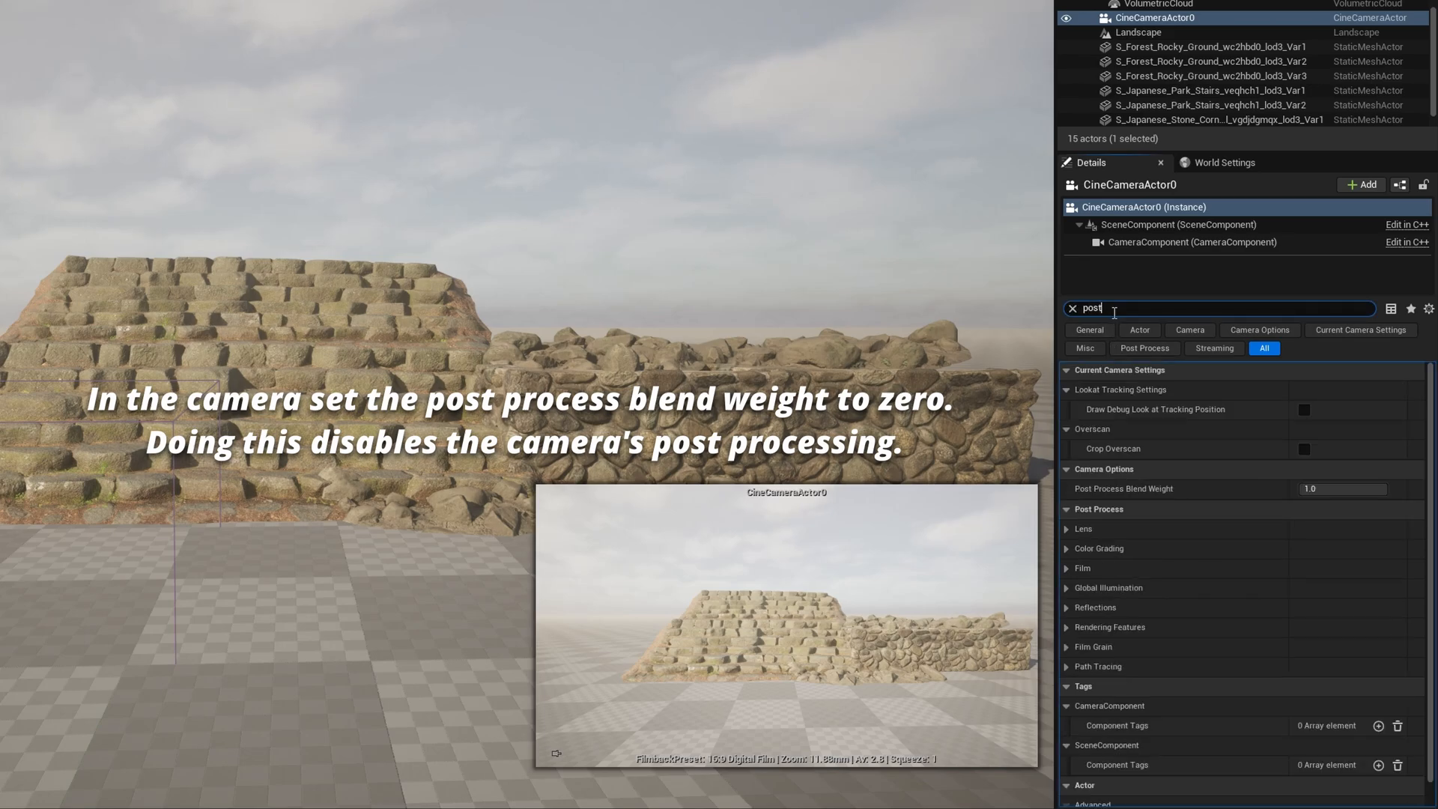
{"action": "type", "text": "0.0"}
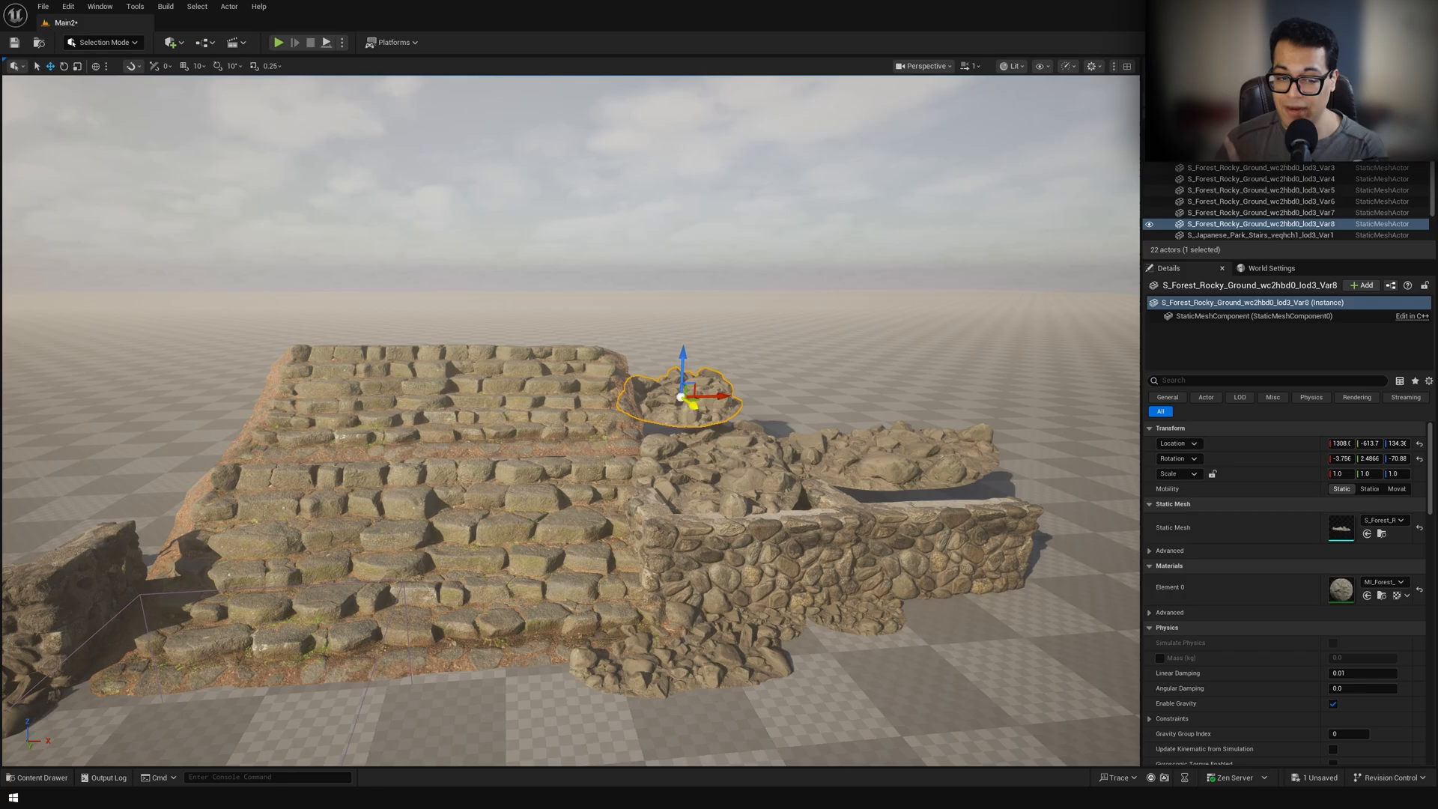
Step: Place duplicate Forest Rocky Ground pieces across the stairs and group them with Ctrl+G
{"action": "left_click", "coordinate": [36, 777]}
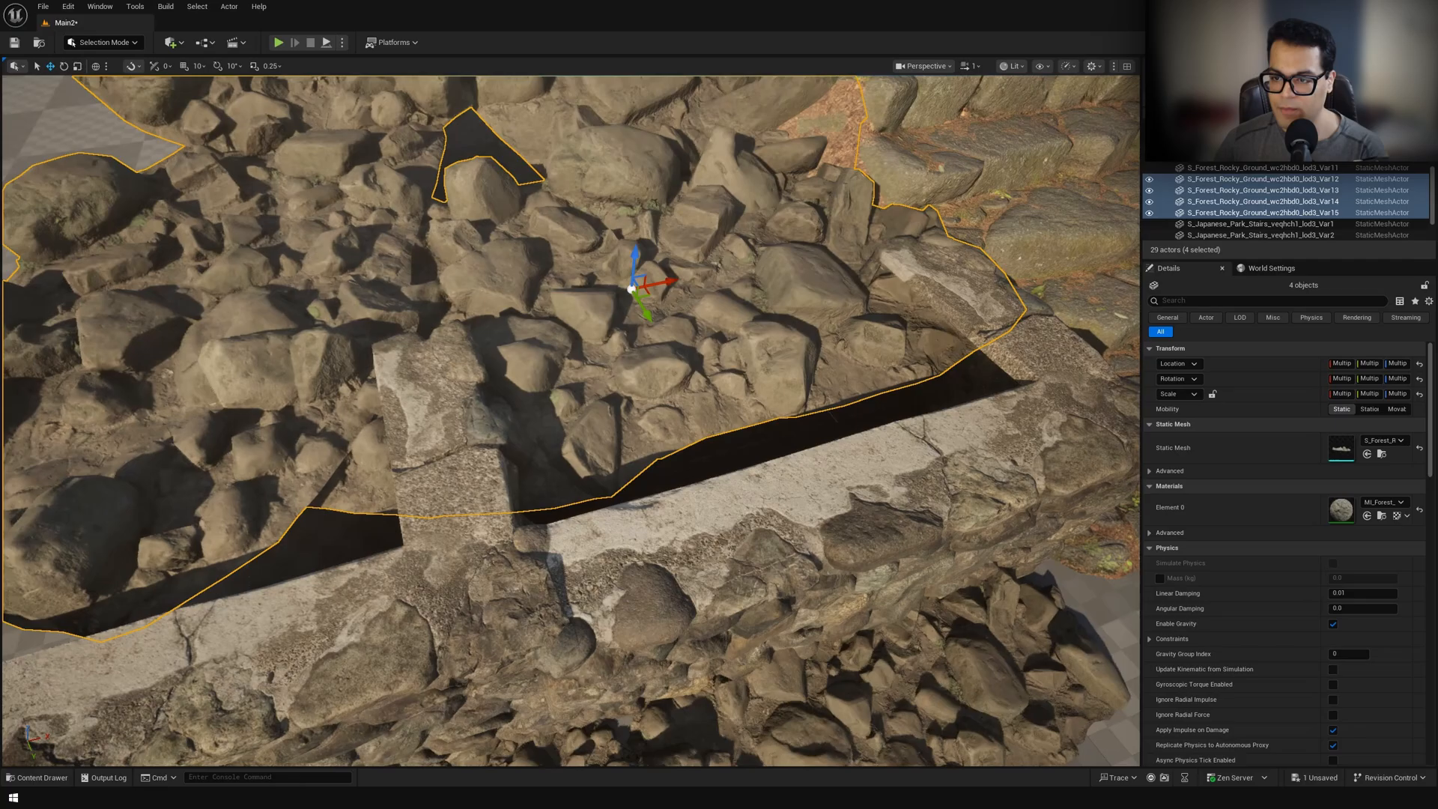
{"action": "key", "text": "ctrl+g"}
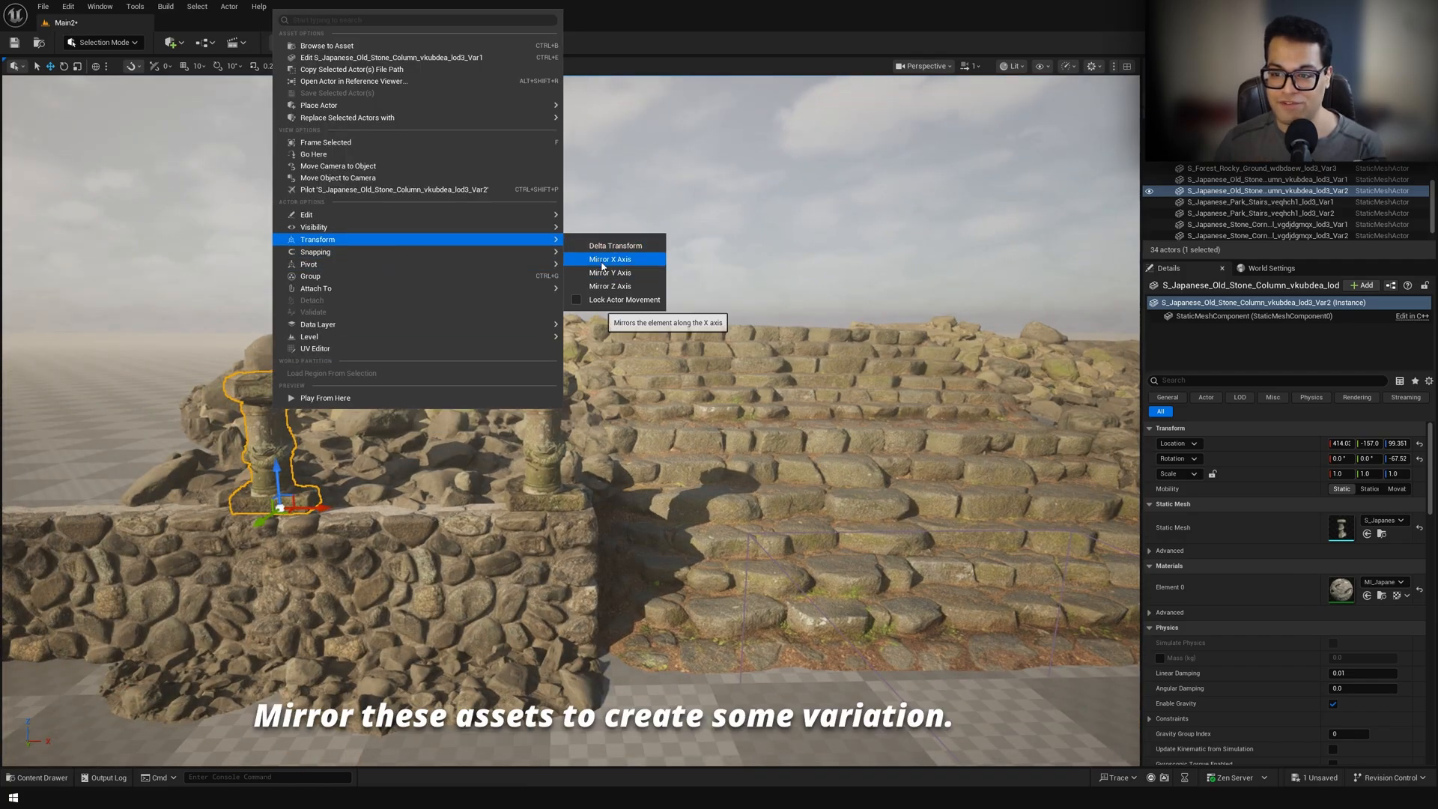
Step: Mirror the old stone column along its X axis
{"action": "left_click", "coordinate": [610, 258]}
{"action": "type", "text": "gamma"}
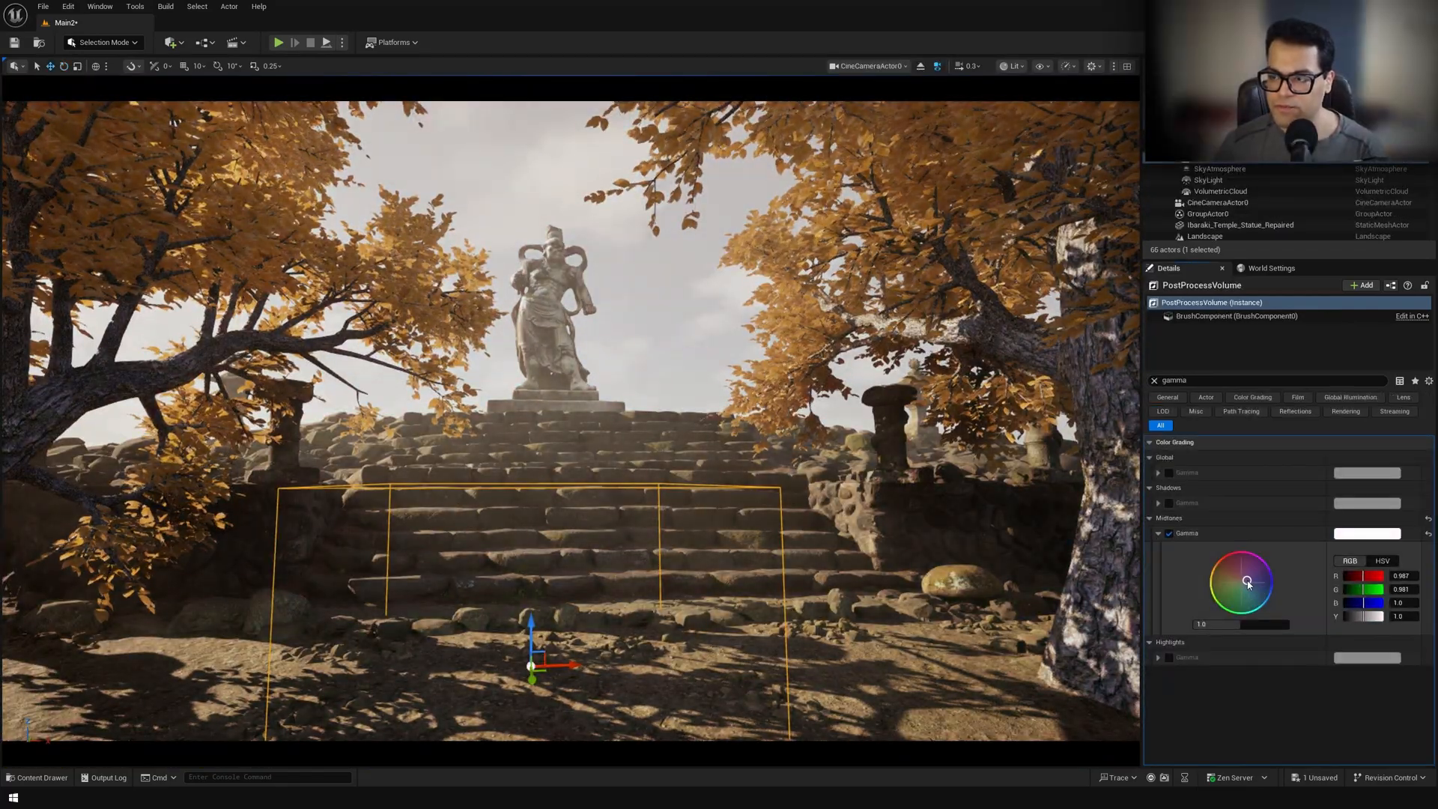
Step: Drag the Midtones Gamma colour wheel to shift the scene's midtone tint
{"action": "left_click_drag", "start_coordinate": [1256, 623], "coordinate": [1214, 623]}
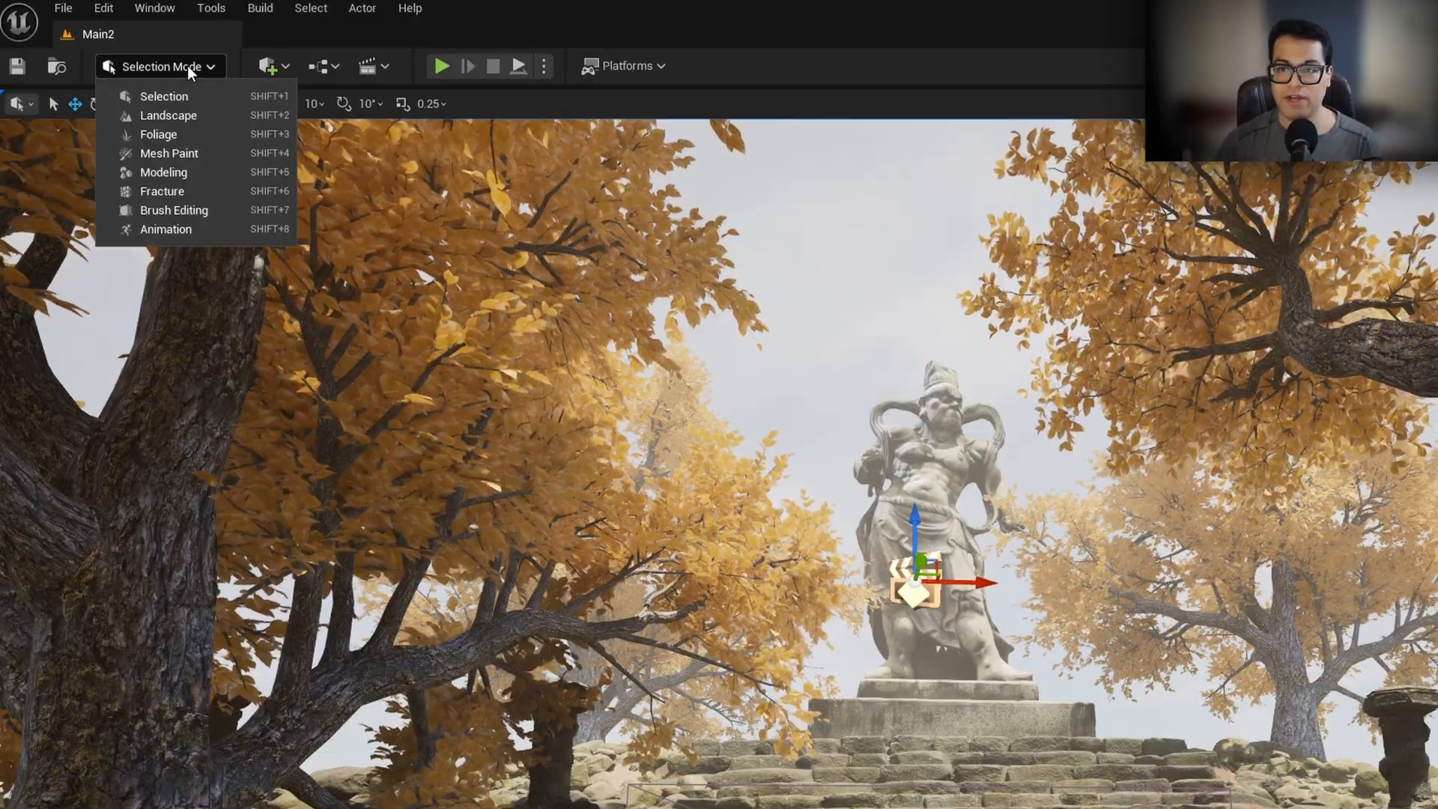
Step: Switch the editor from Selection Mode to Foliage mode
{"action": "left_click", "coordinate": [158, 134]}
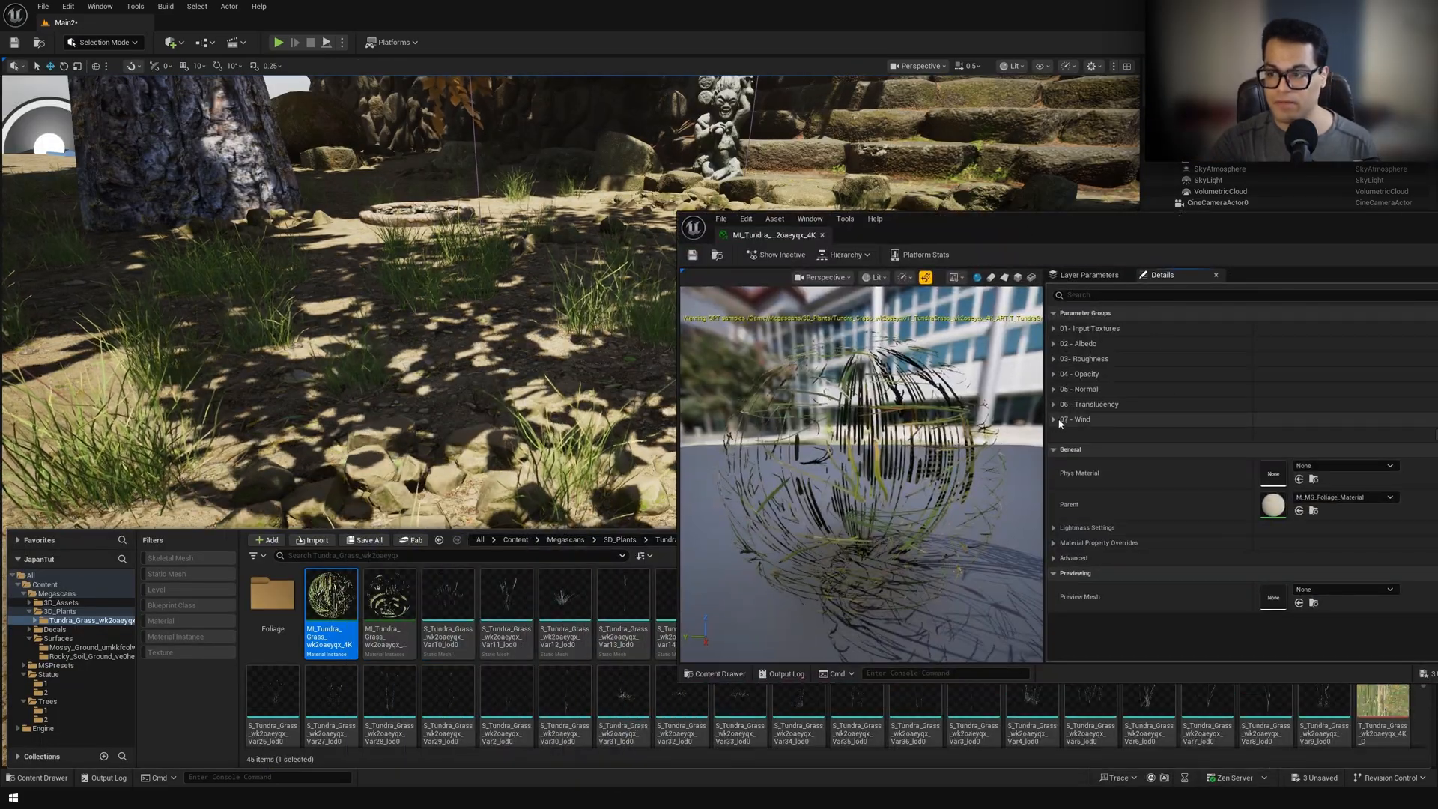
Step: Reveal MI_Tundra_Grass's 07 - Wind and 02 - Albedo parameter groups for adjustment
{"action": "left_click", "coordinate": [1054, 419]}
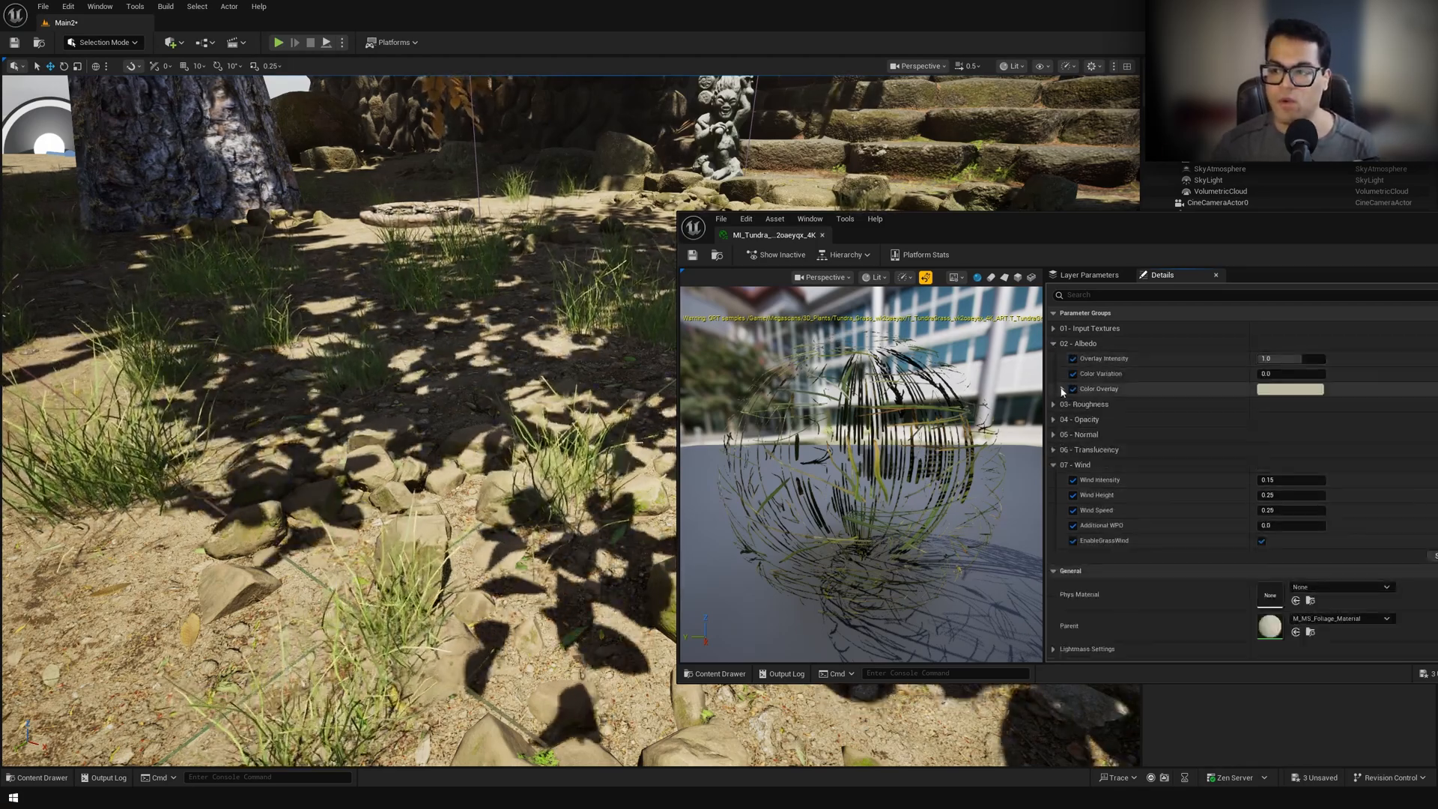
{"action": "left_click", "coordinate": [1288, 389]}
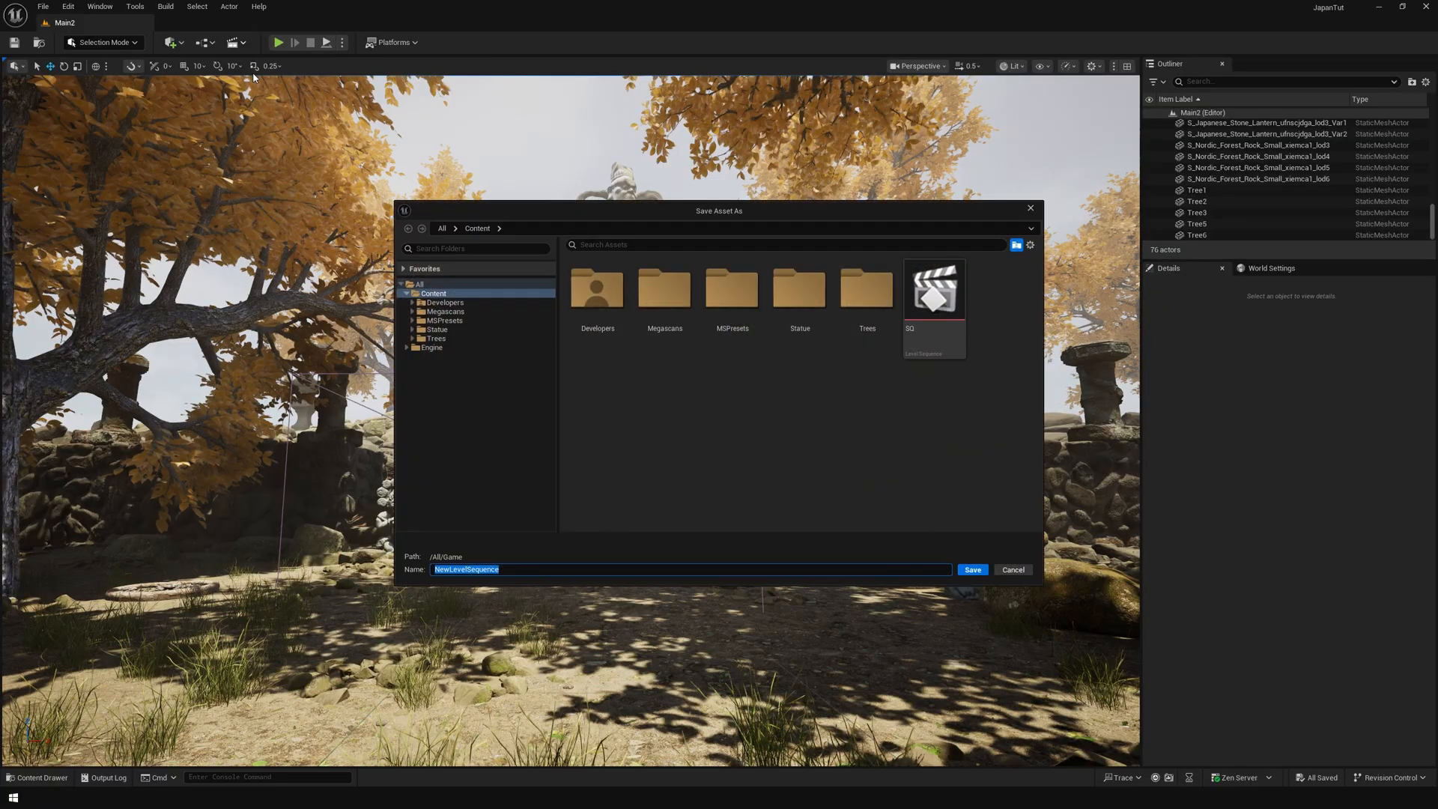
Step: Save the level sequence, make the camera keys linear, and scrub to preview
{"action": "left_click", "coordinate": [971, 569]}
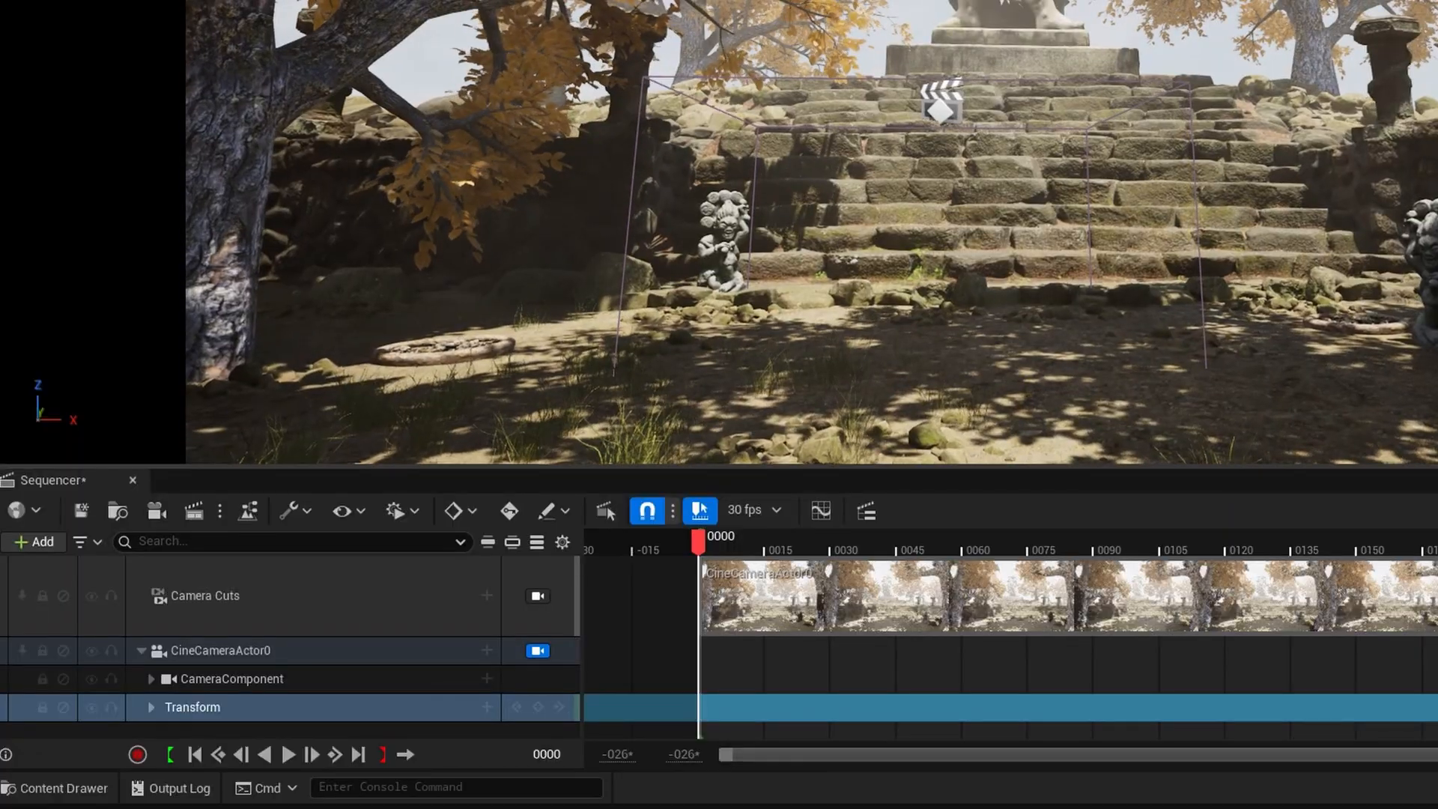
{"action": "left_click", "coordinate": [536, 707]}
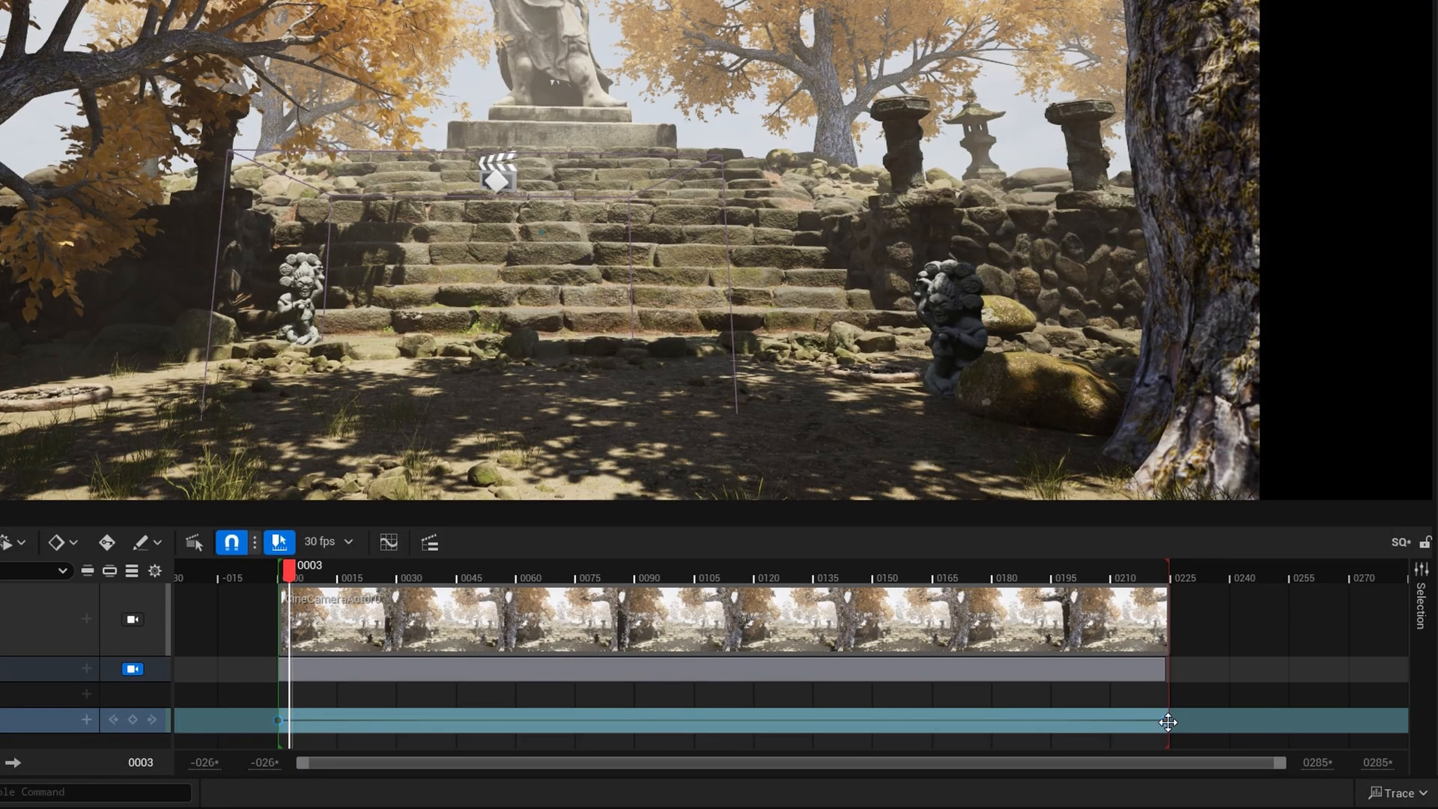
{"action": "right_click", "coordinate": [1167, 722]}
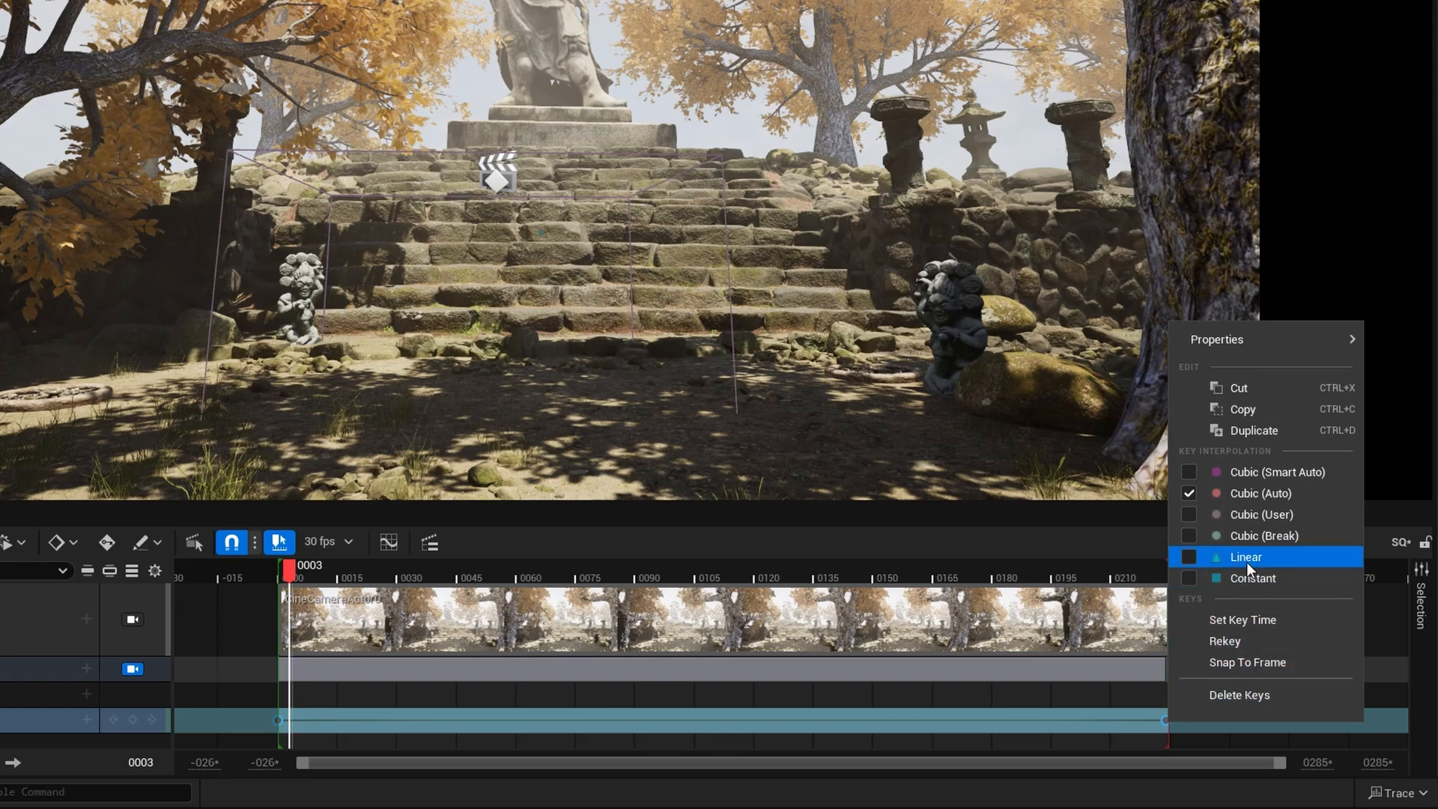
{"action": "left_click", "coordinate": [1245, 557]}
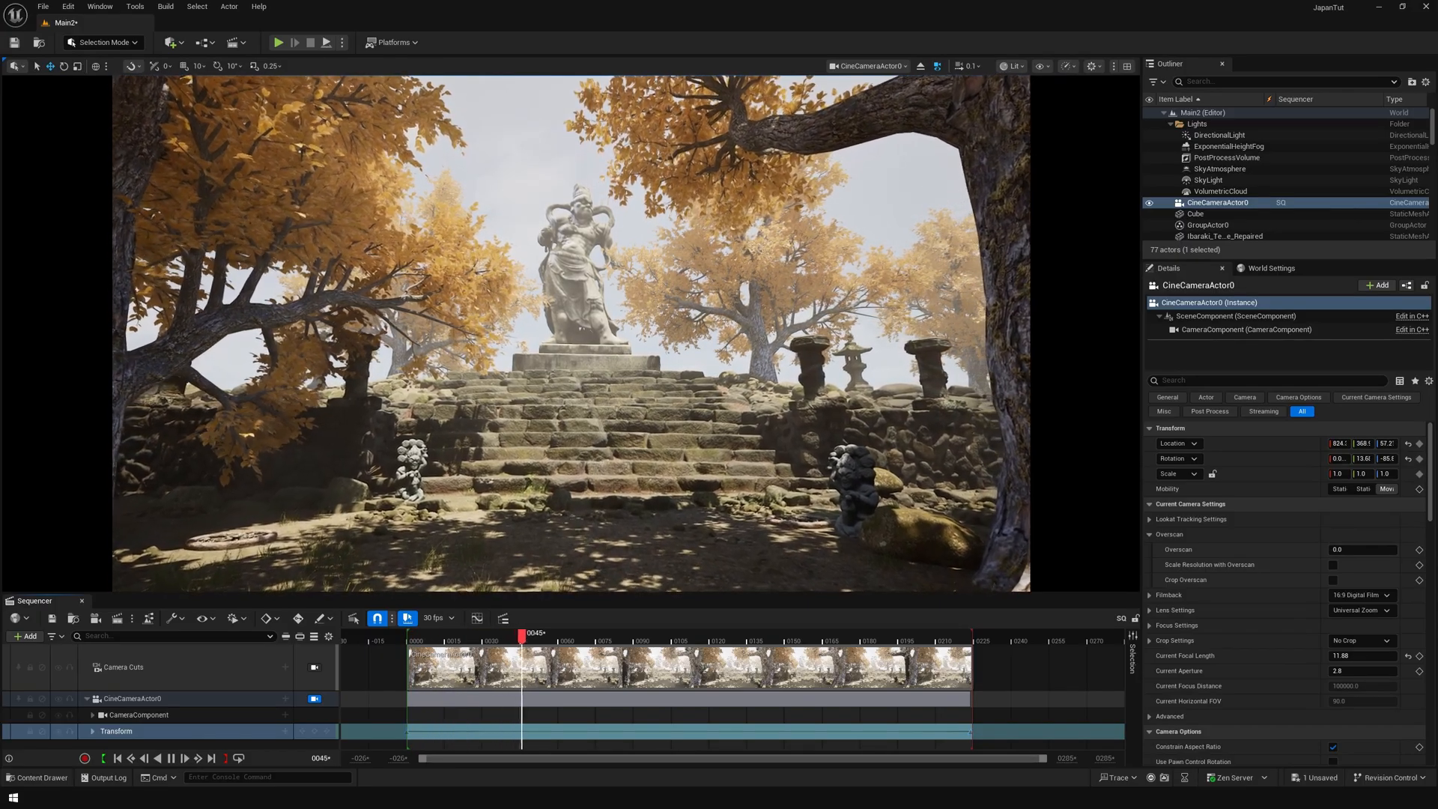
{"action": "left_click_drag", "start_coordinate": [522, 632], "coordinate": [688, 633]}
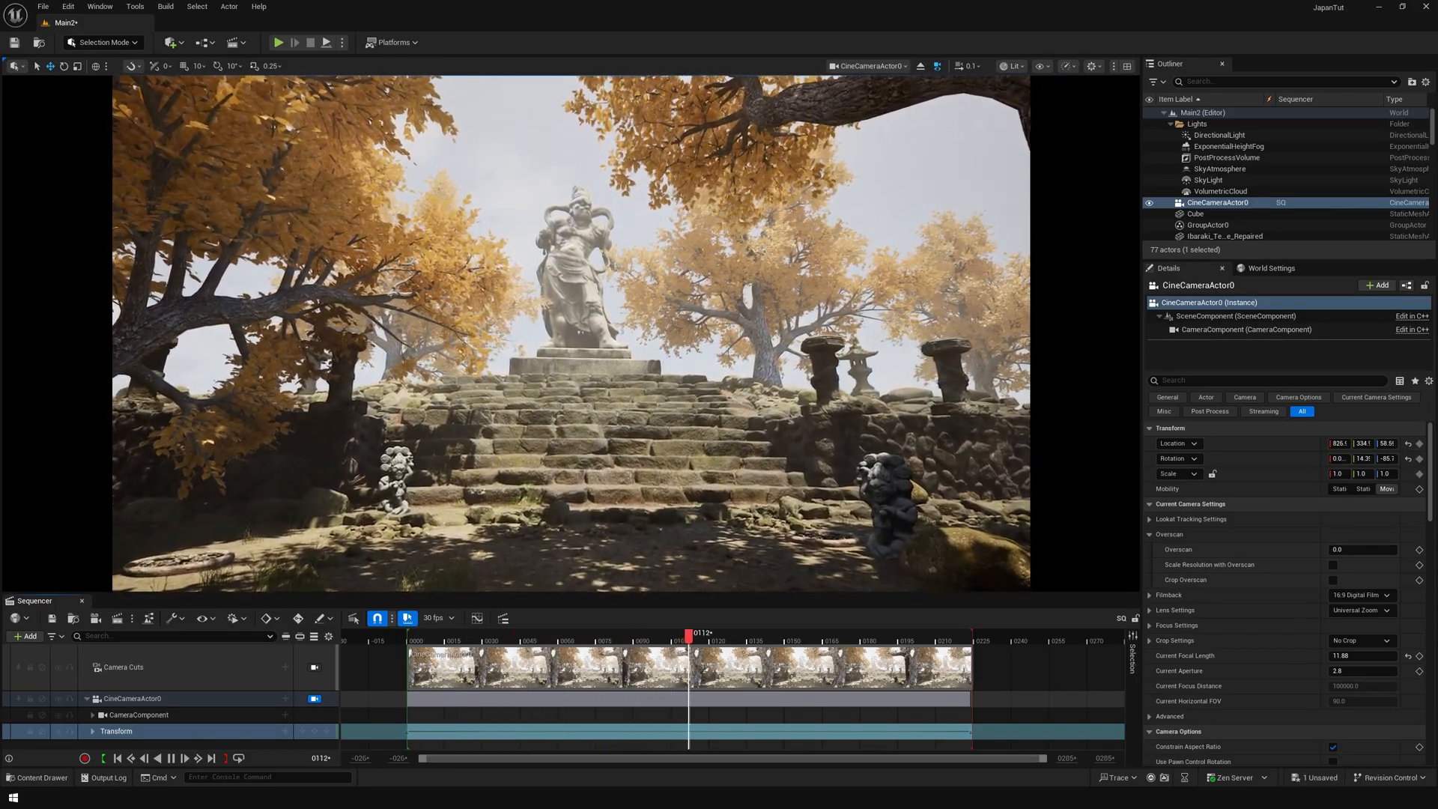
{"action": "left_click_drag", "start_coordinate": [687, 633], "coordinate": [855, 632]}
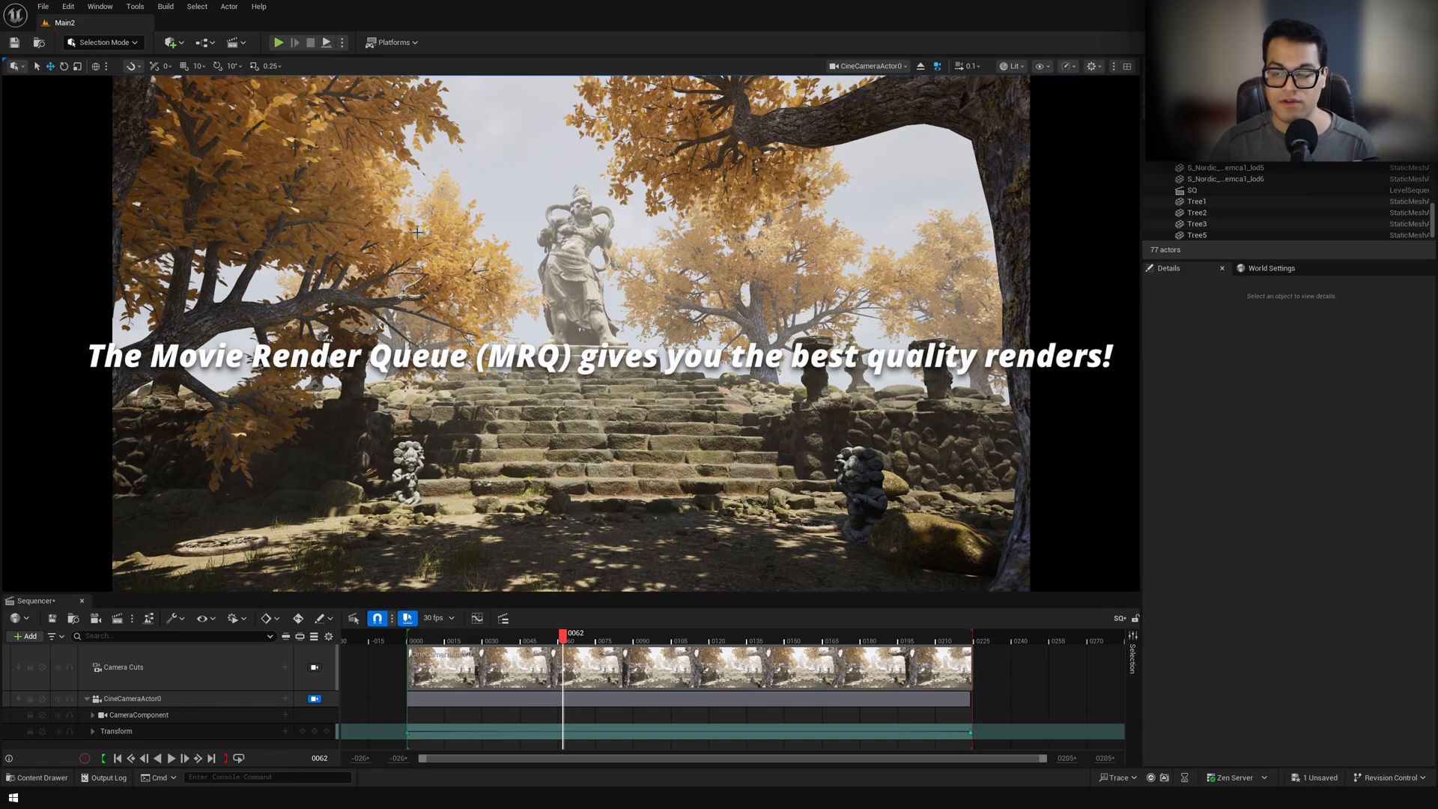
Step: Enable the Movie Render Queue plugin from Edit > Plugins
{"action": "left_click", "coordinate": [67, 6]}
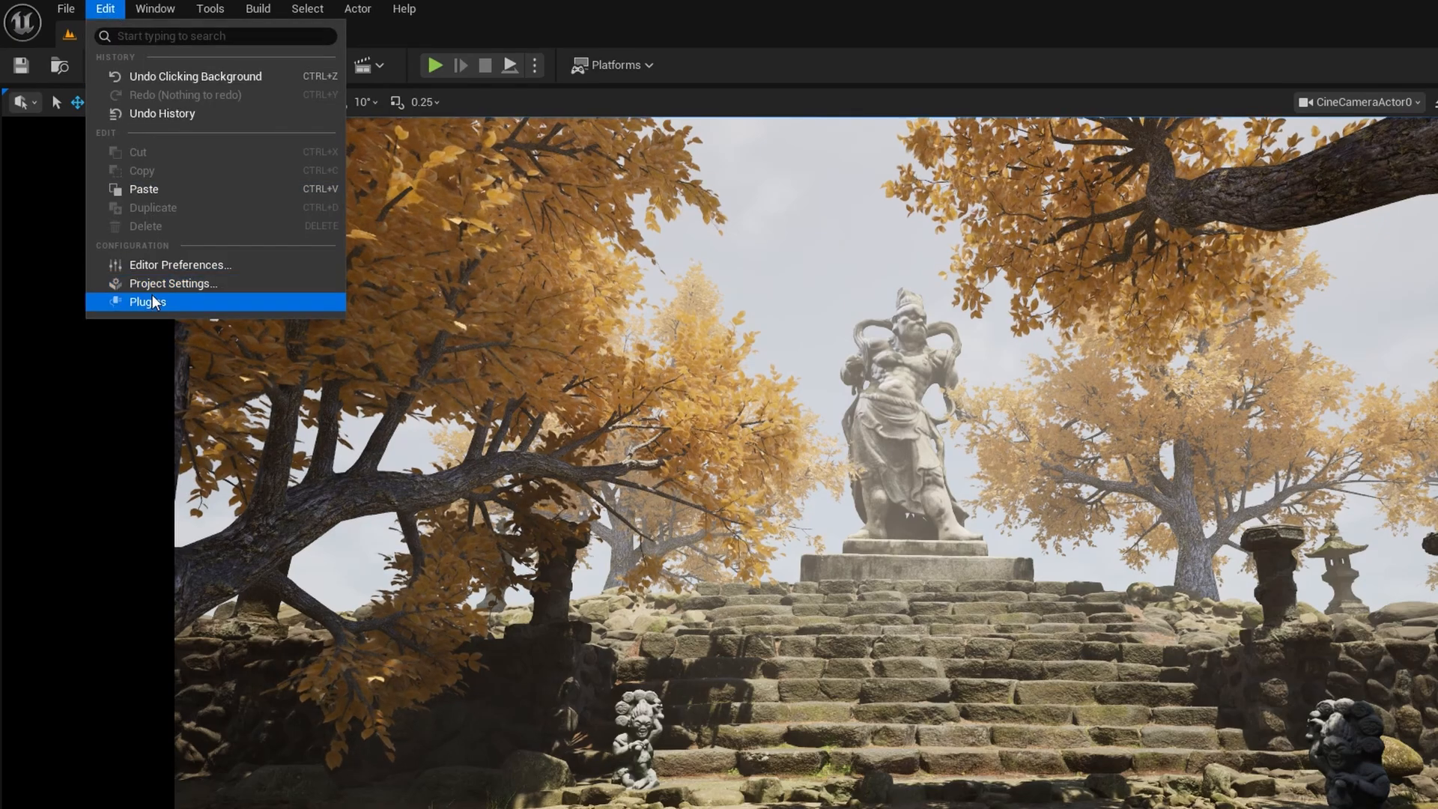
{"action": "left_click", "coordinate": [147, 302]}
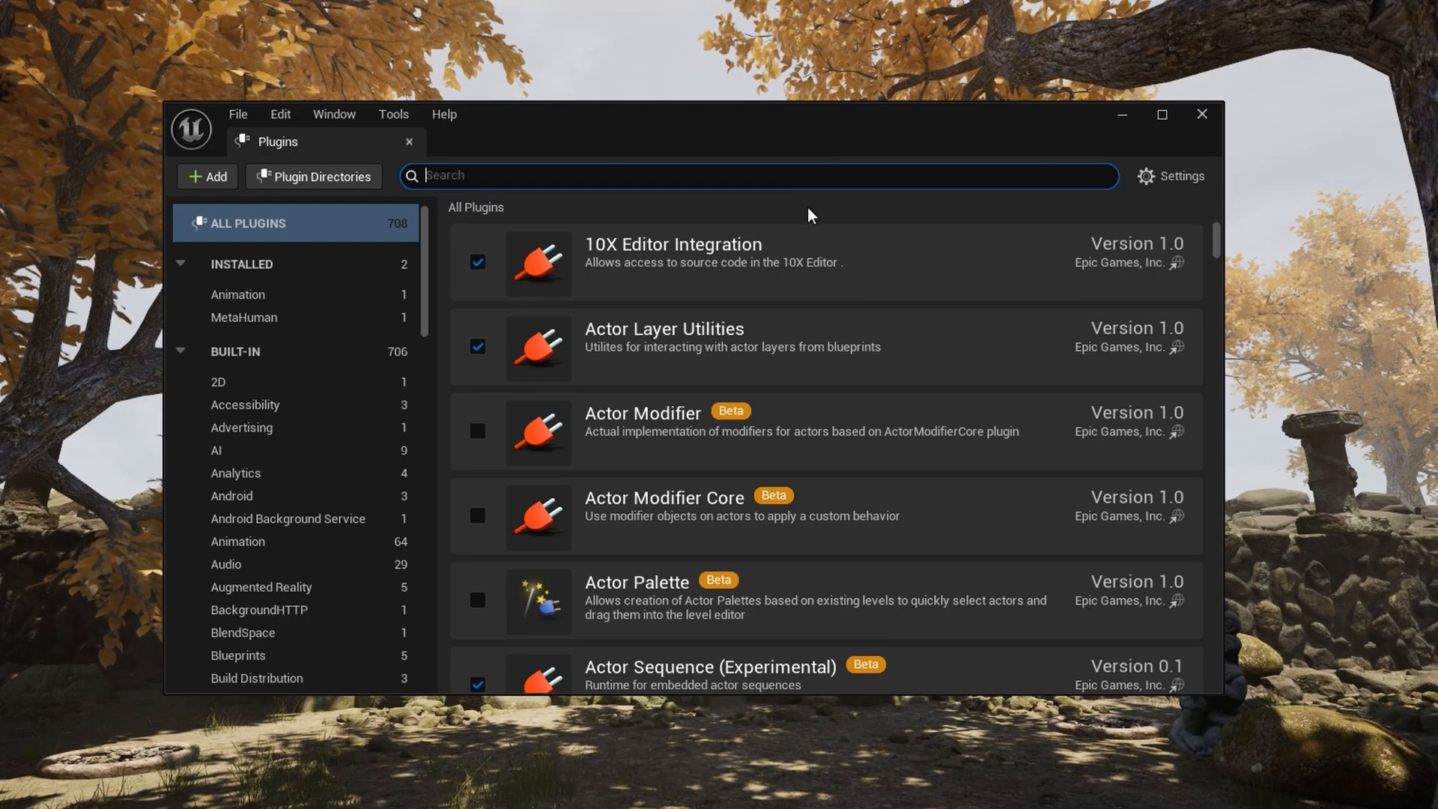
{"action": "type", "text": "movie render q"}
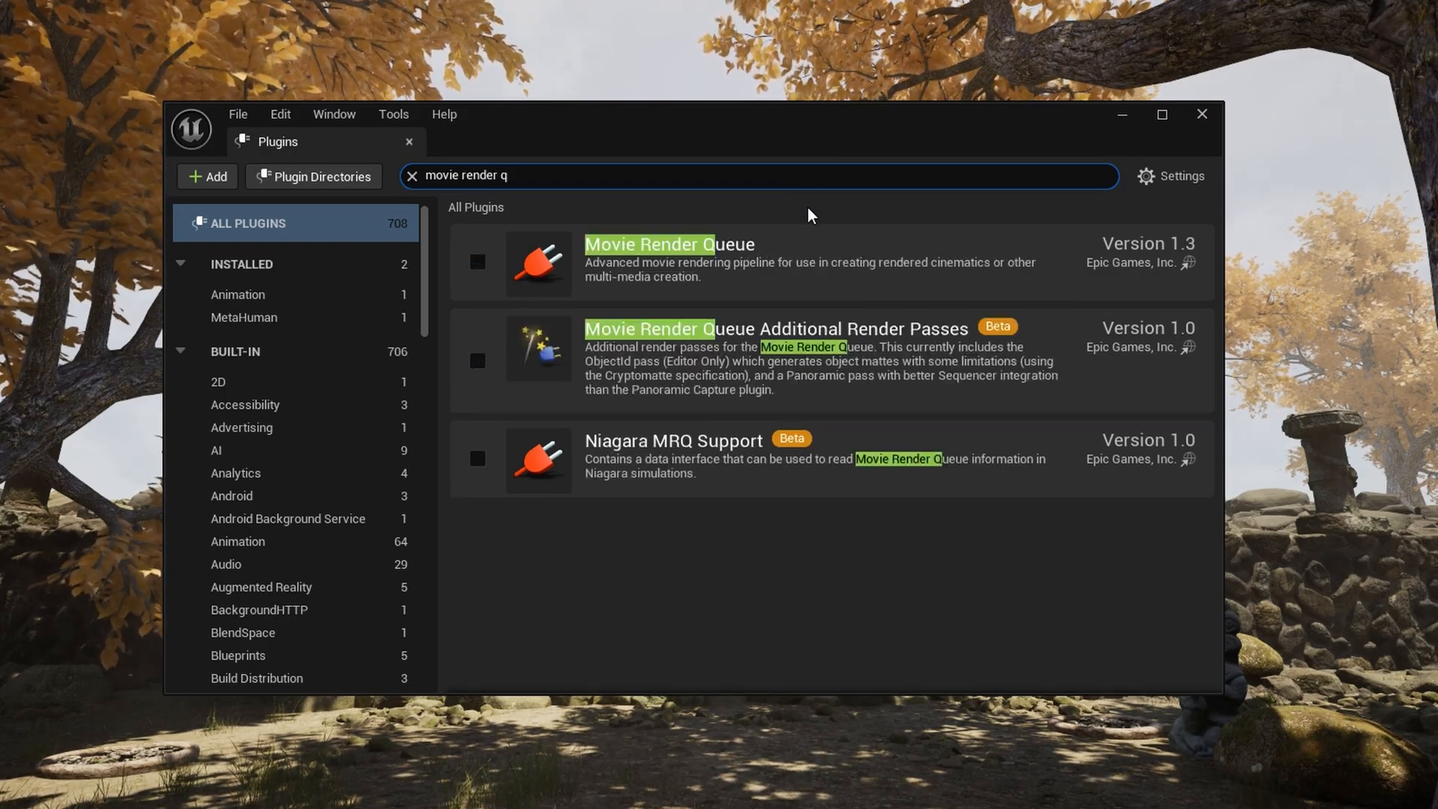
{"action": "left_click", "coordinate": [476, 262]}
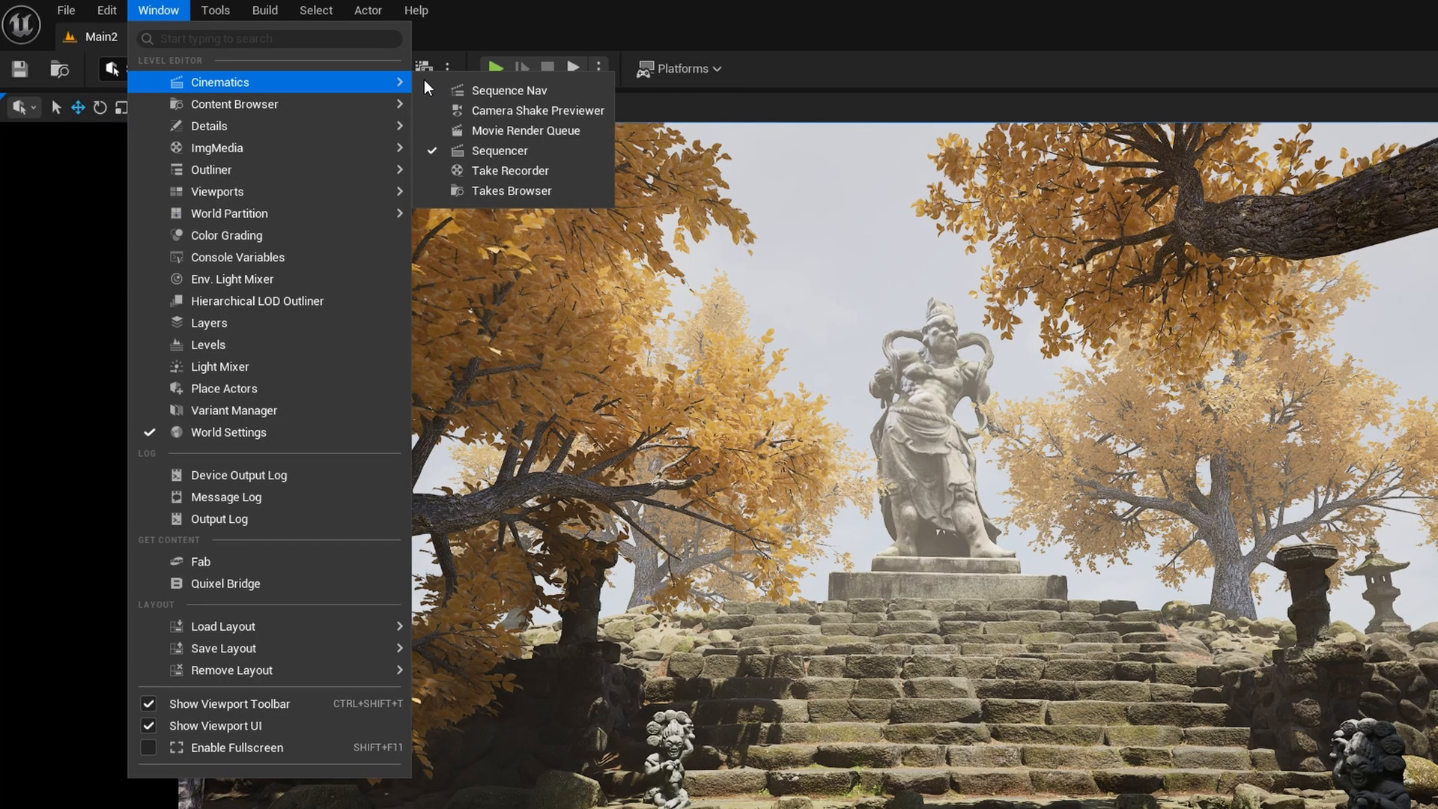
{"action": "mouse_move", "coordinate": [510, 90]}
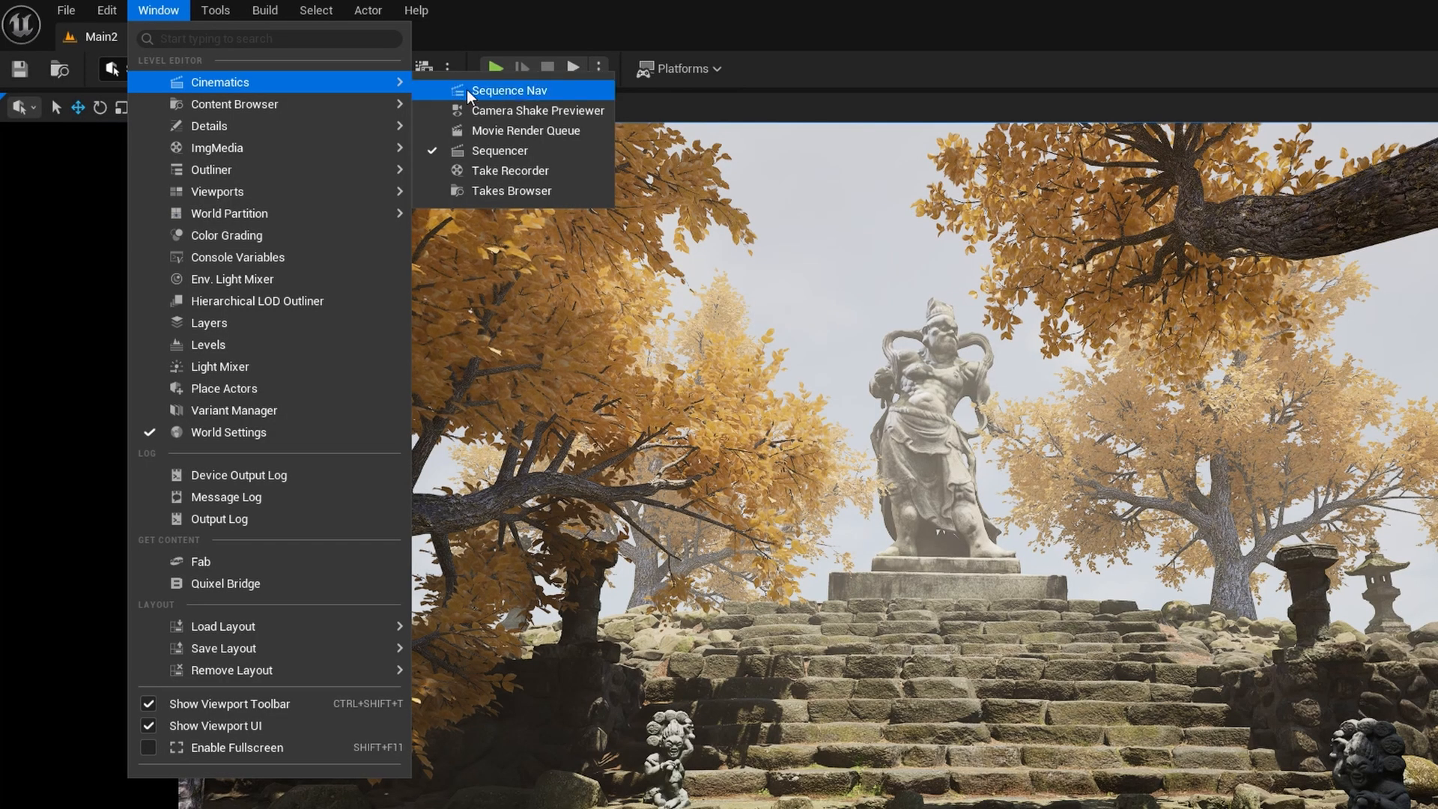
Step: Open Movie Render Queue with SQ and add a .png Sequence export setting
{"action": "left_click", "coordinate": [524, 130]}
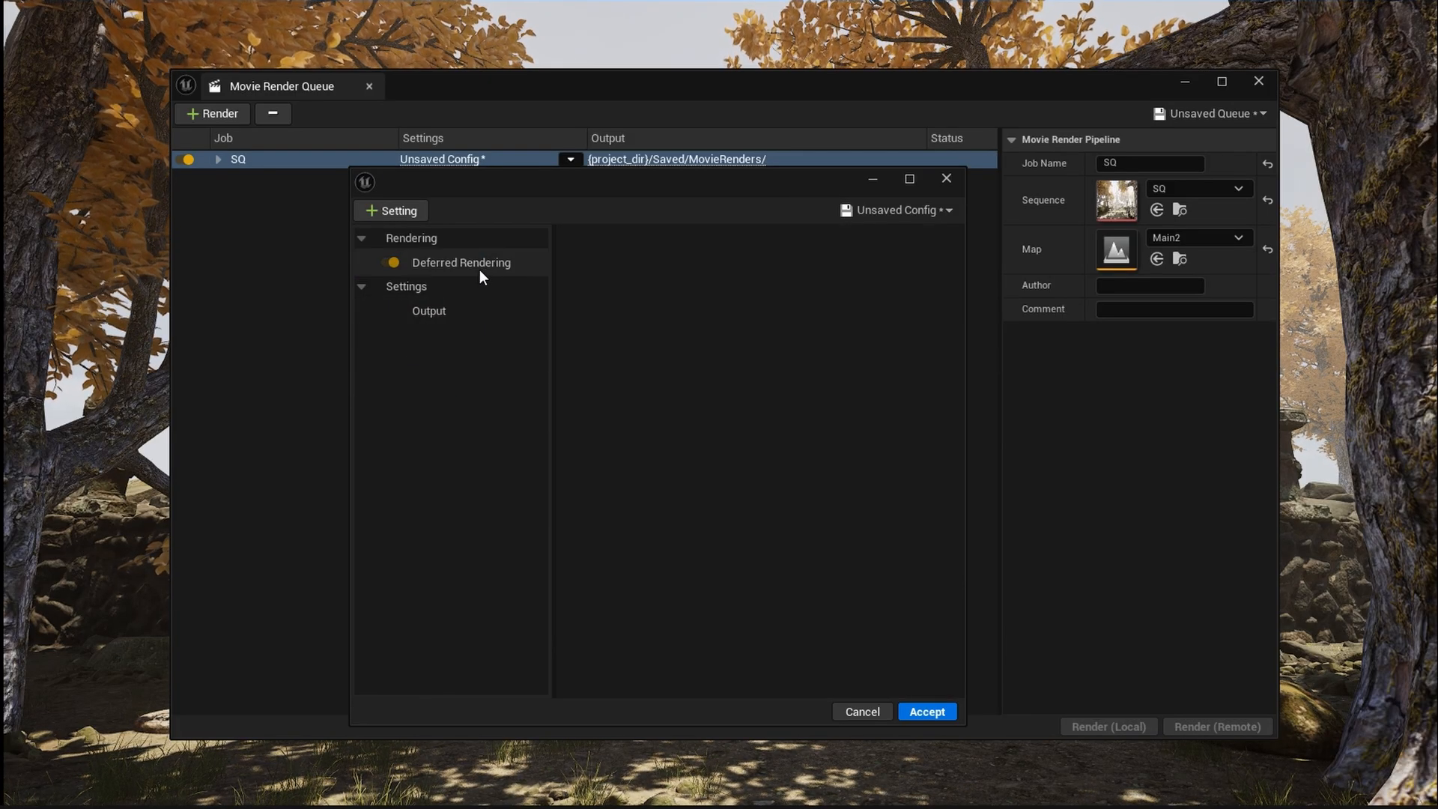
{"action": "left_click", "coordinate": [391, 210]}
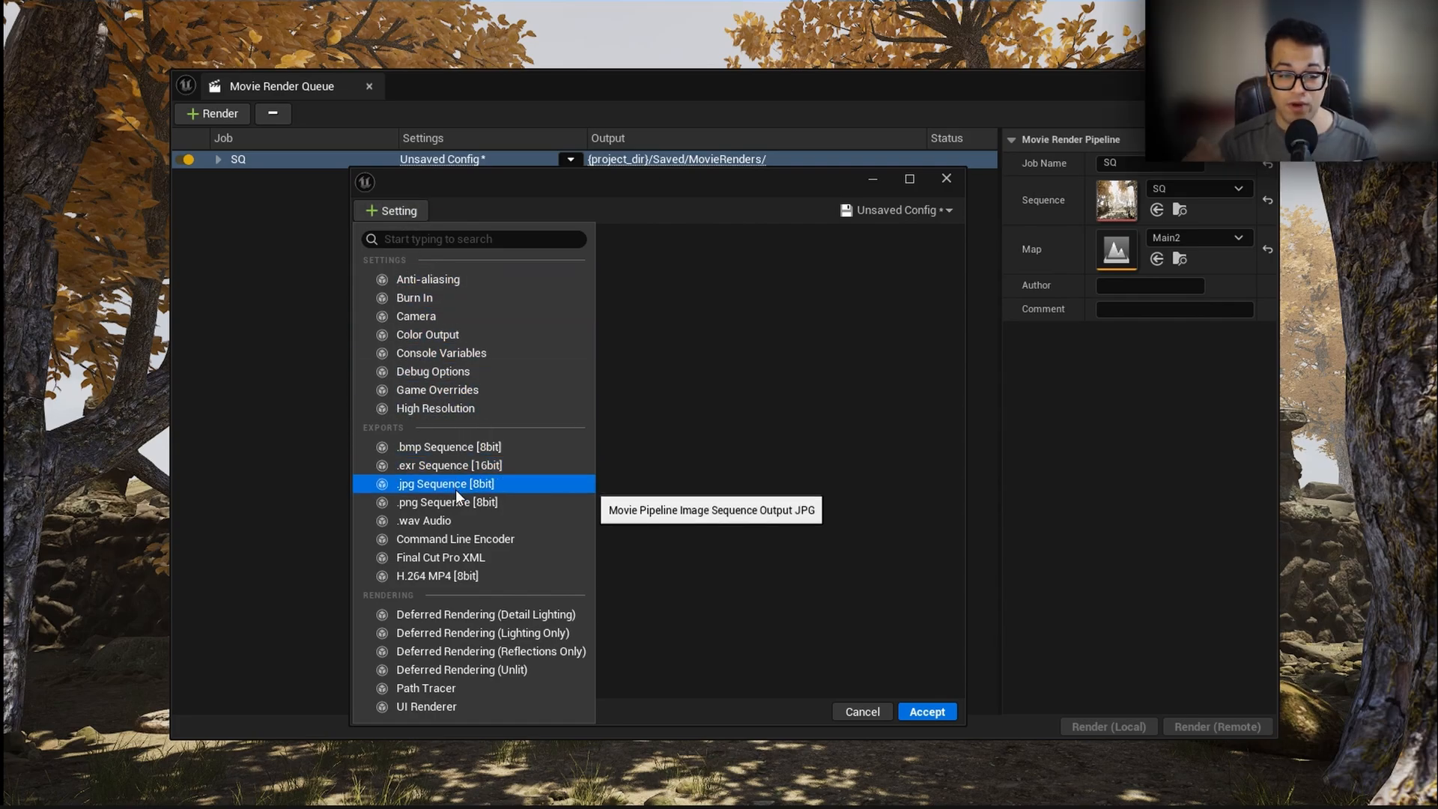
{"action": "mouse_move", "coordinate": [453, 583]}
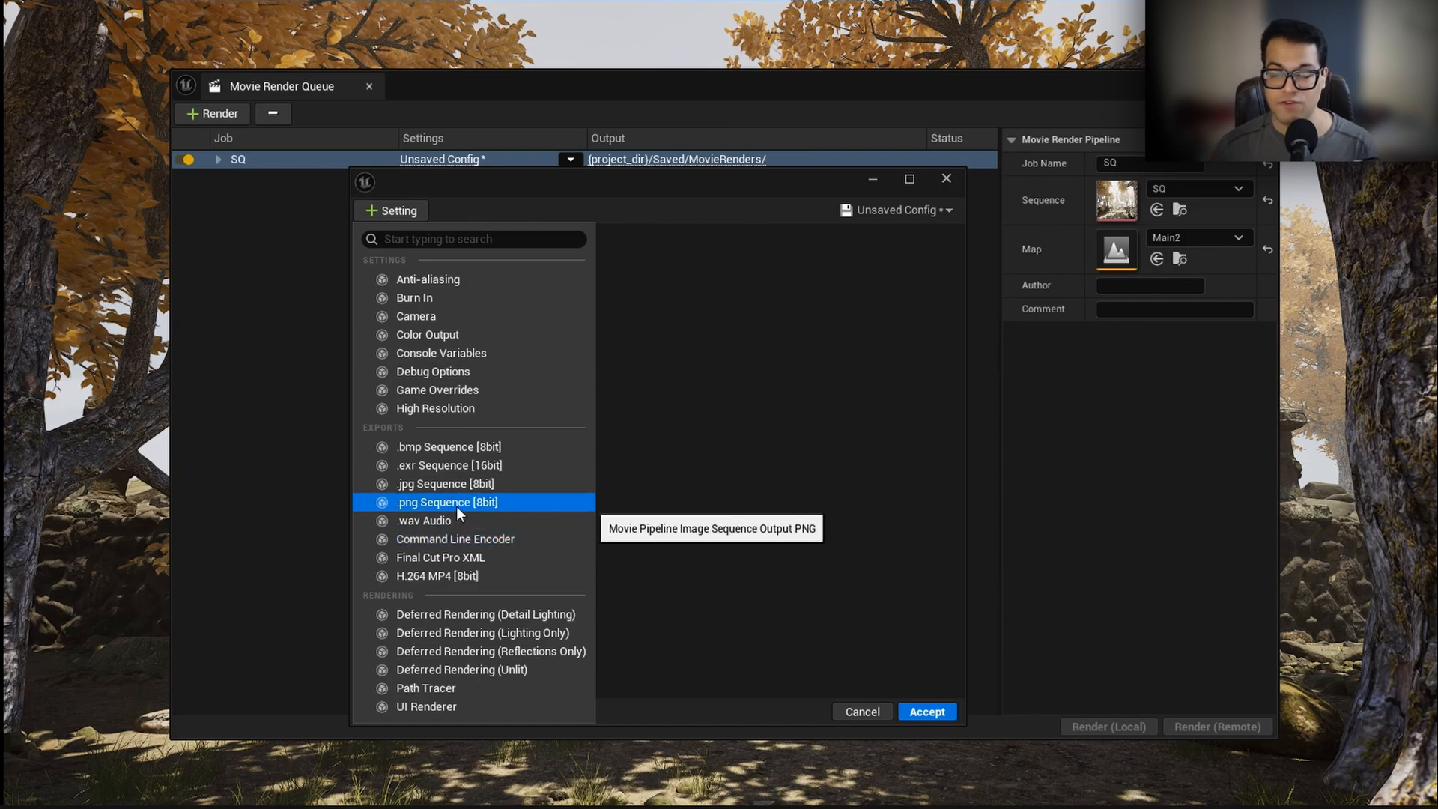
{"action": "left_click", "coordinate": [448, 502]}
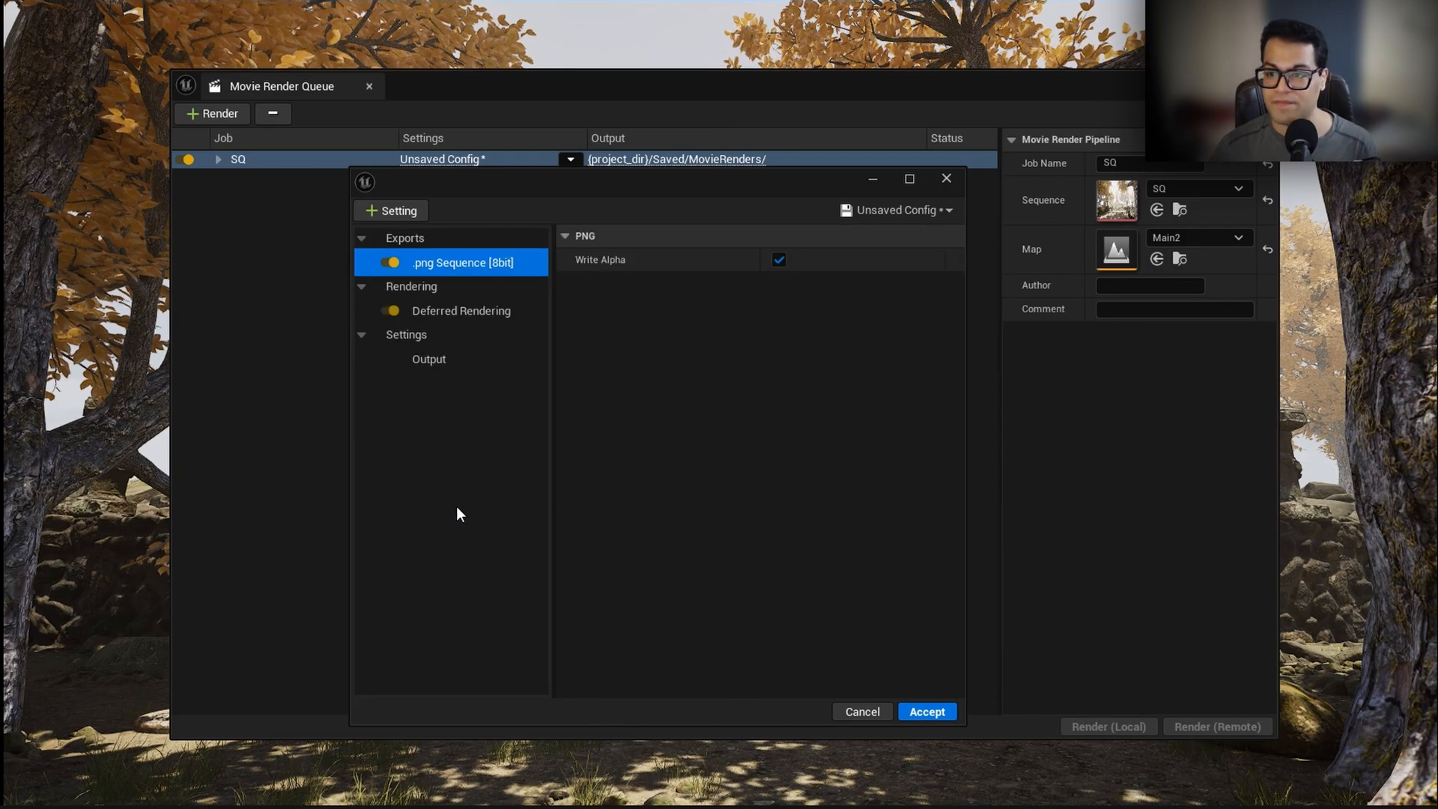
{"action": "left_click", "coordinate": [428, 358]}
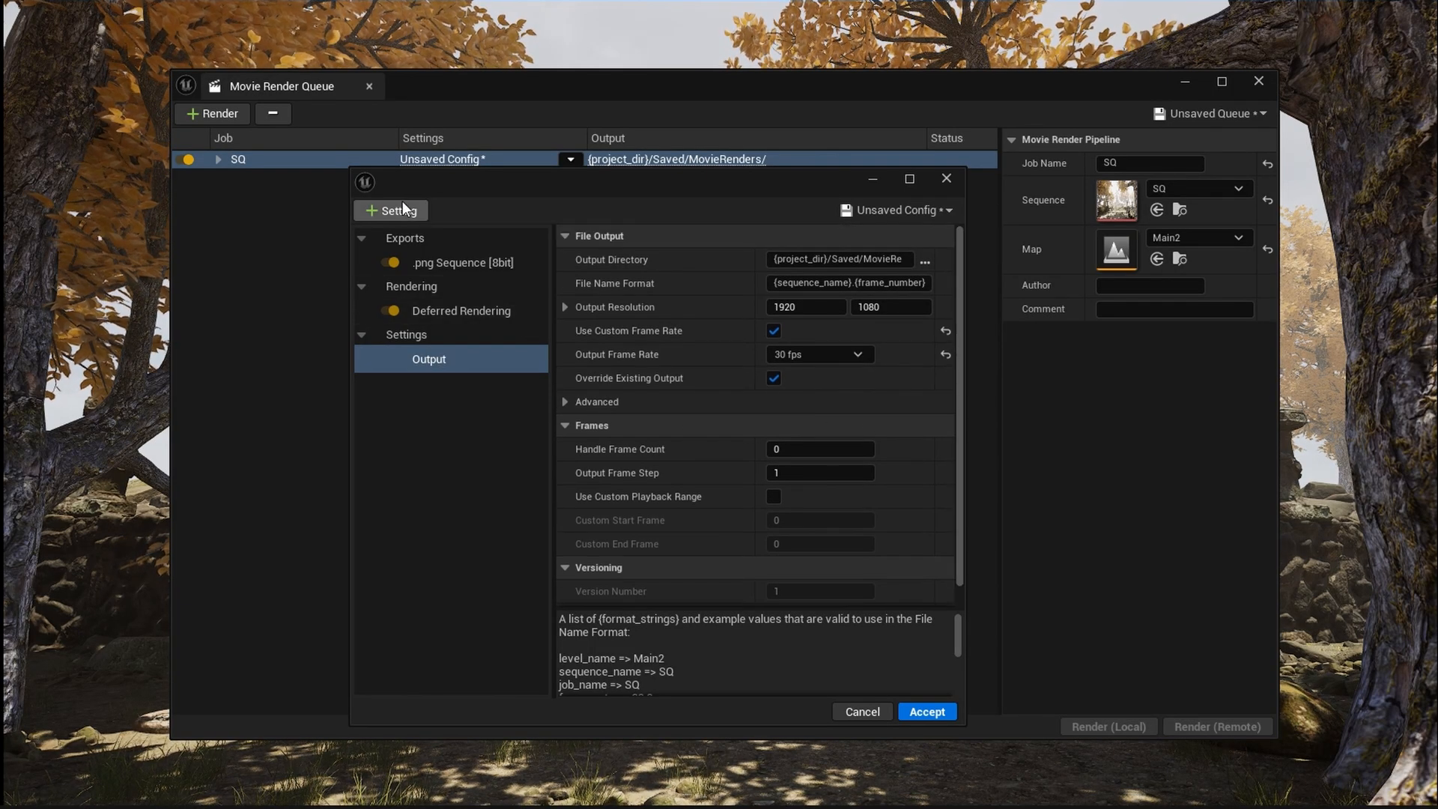
Step: Add Anti-aliasing with Spatial Sample Count 4 and Temporal Sample Count 8
{"action": "left_click", "coordinate": [444, 359]}
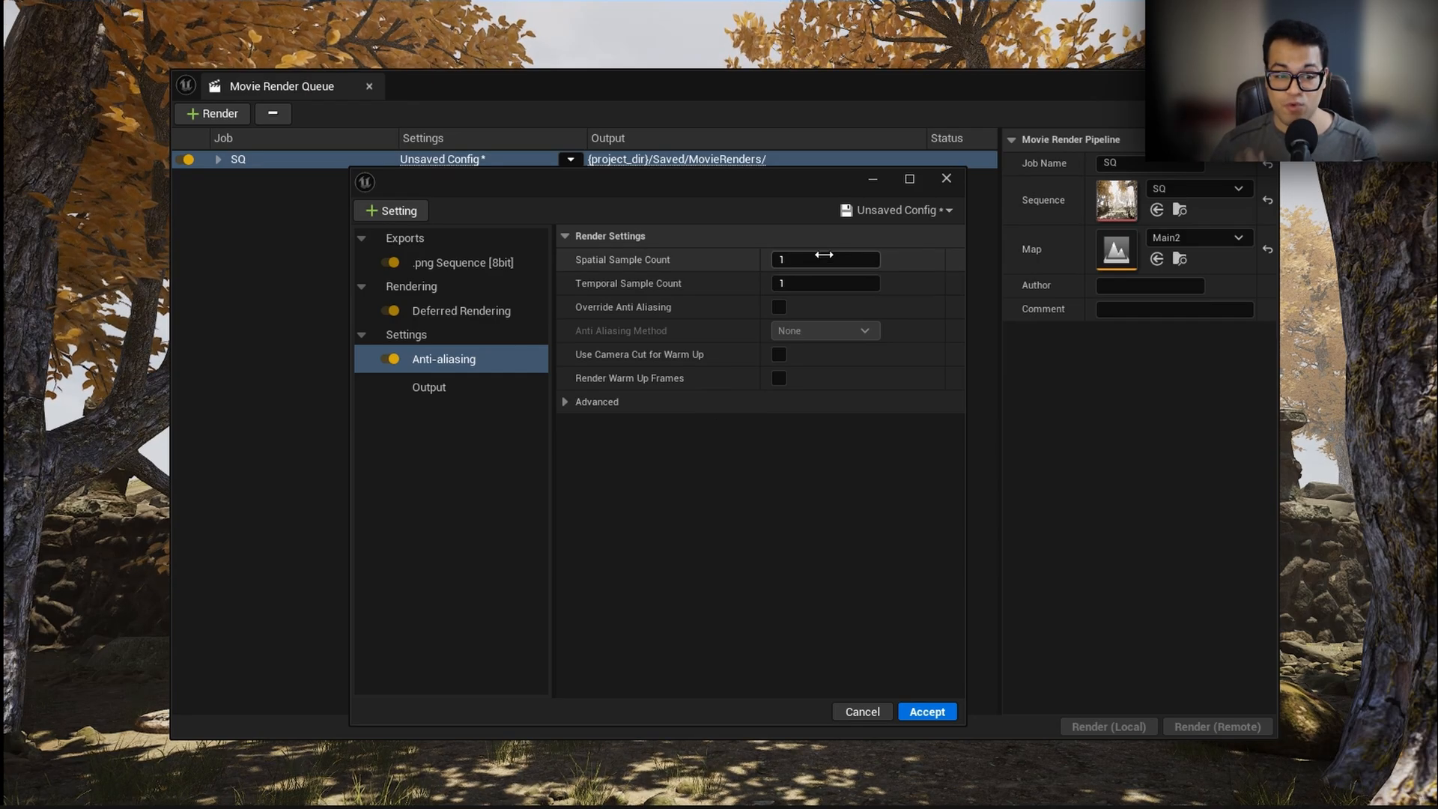
{"action": "type", "text": "4"}
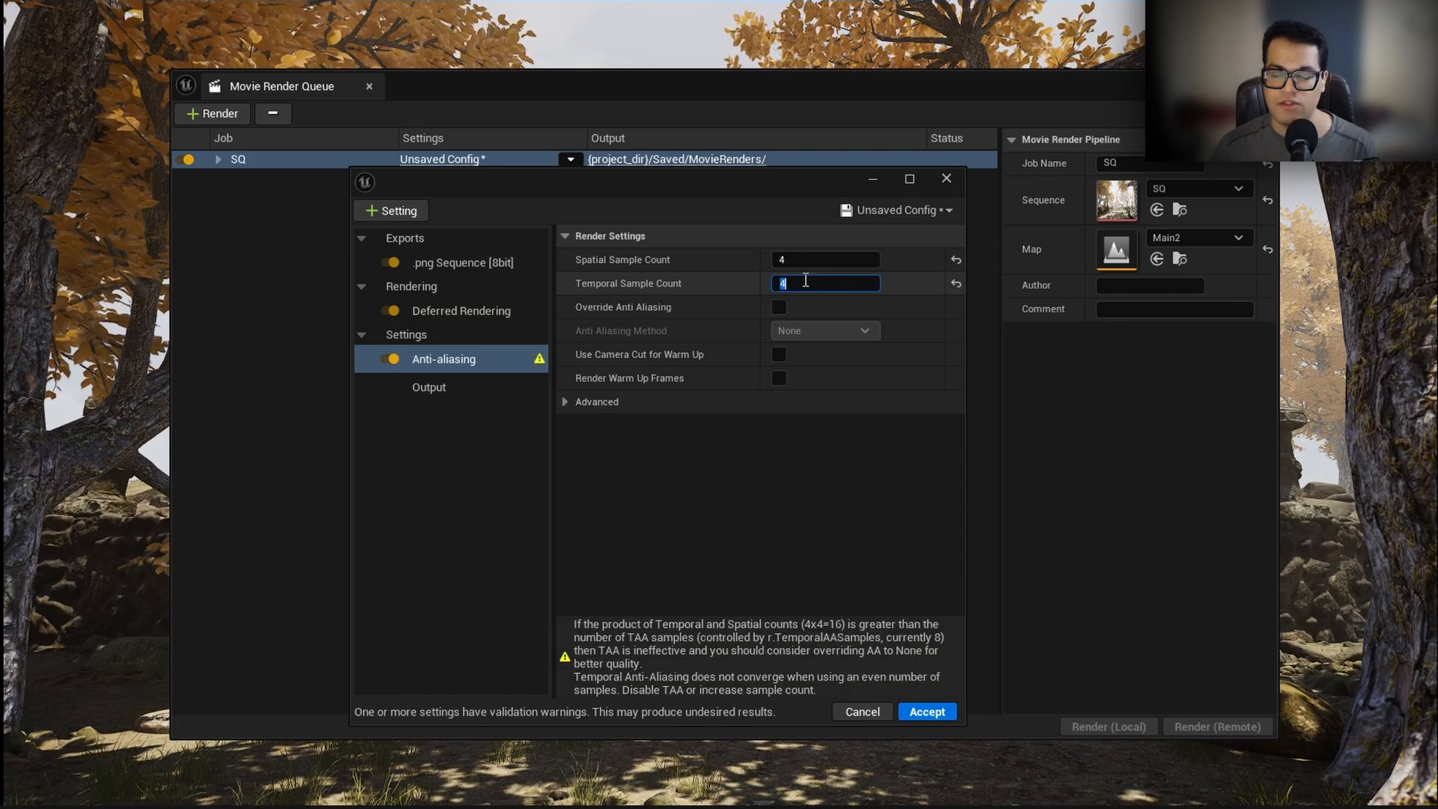
{"action": "type", "text": "8"}
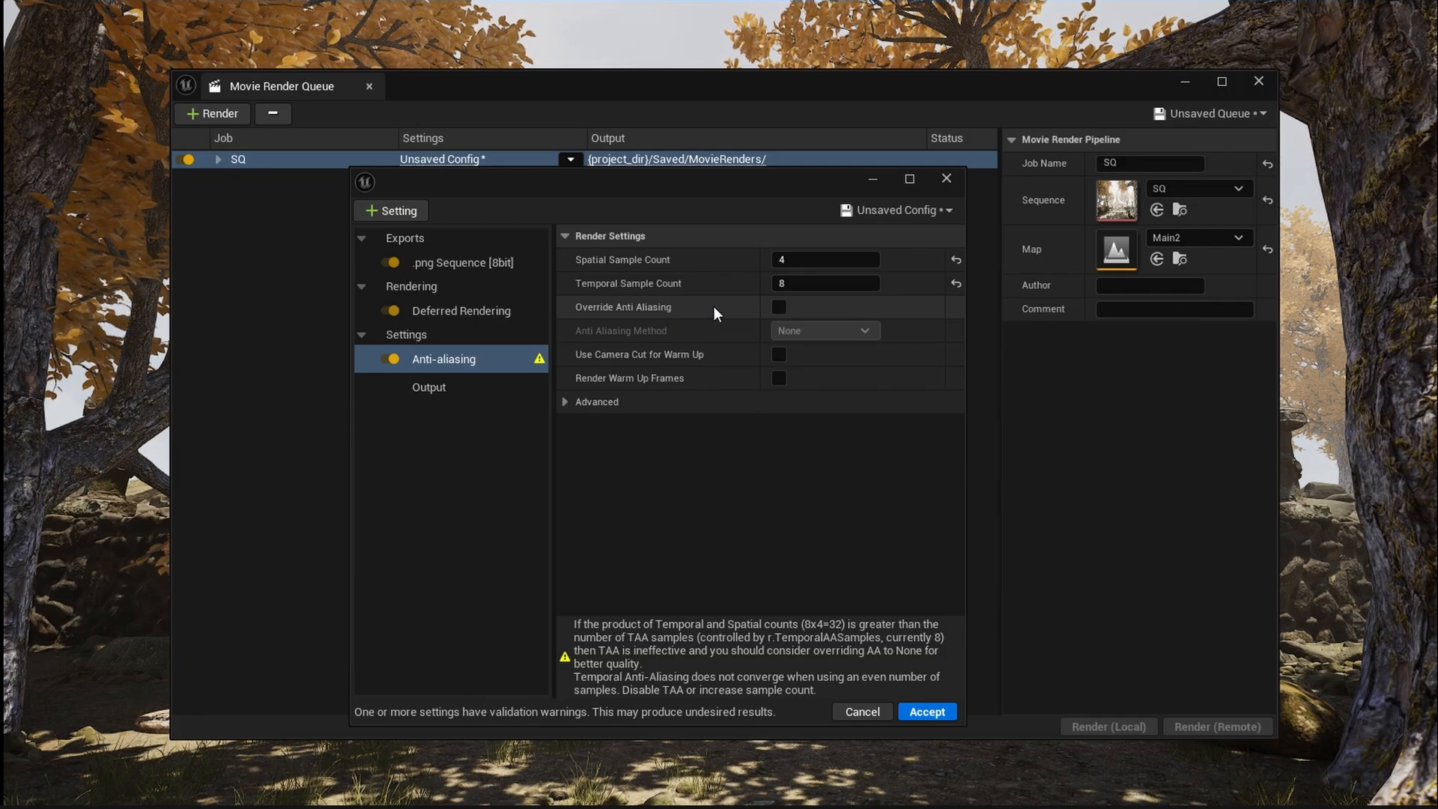
{"action": "left_click", "coordinate": [779, 307]}
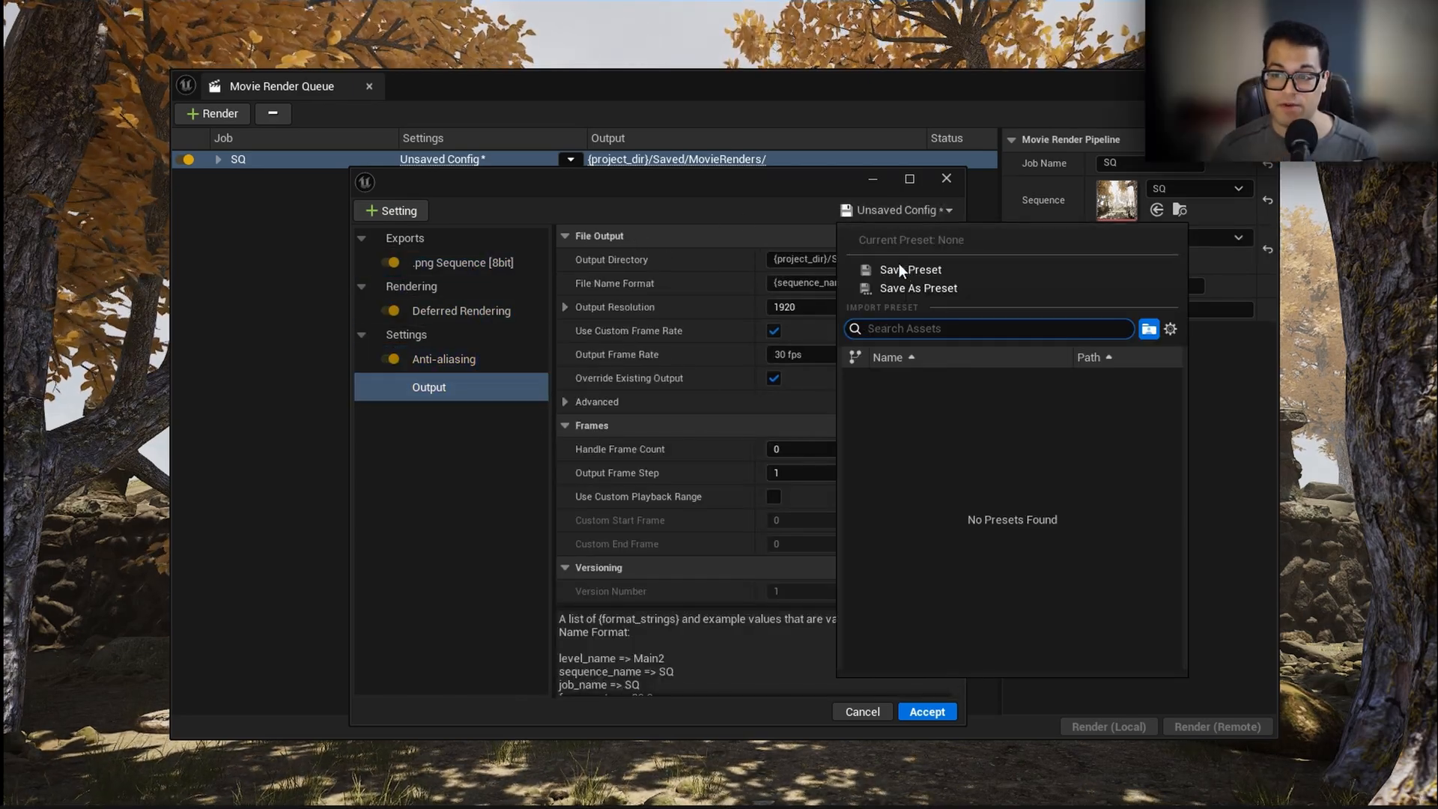
Step: Save the settings as preset MyRenderSettings and render SQ locally
{"action": "left_click", "coordinate": [916, 287]}
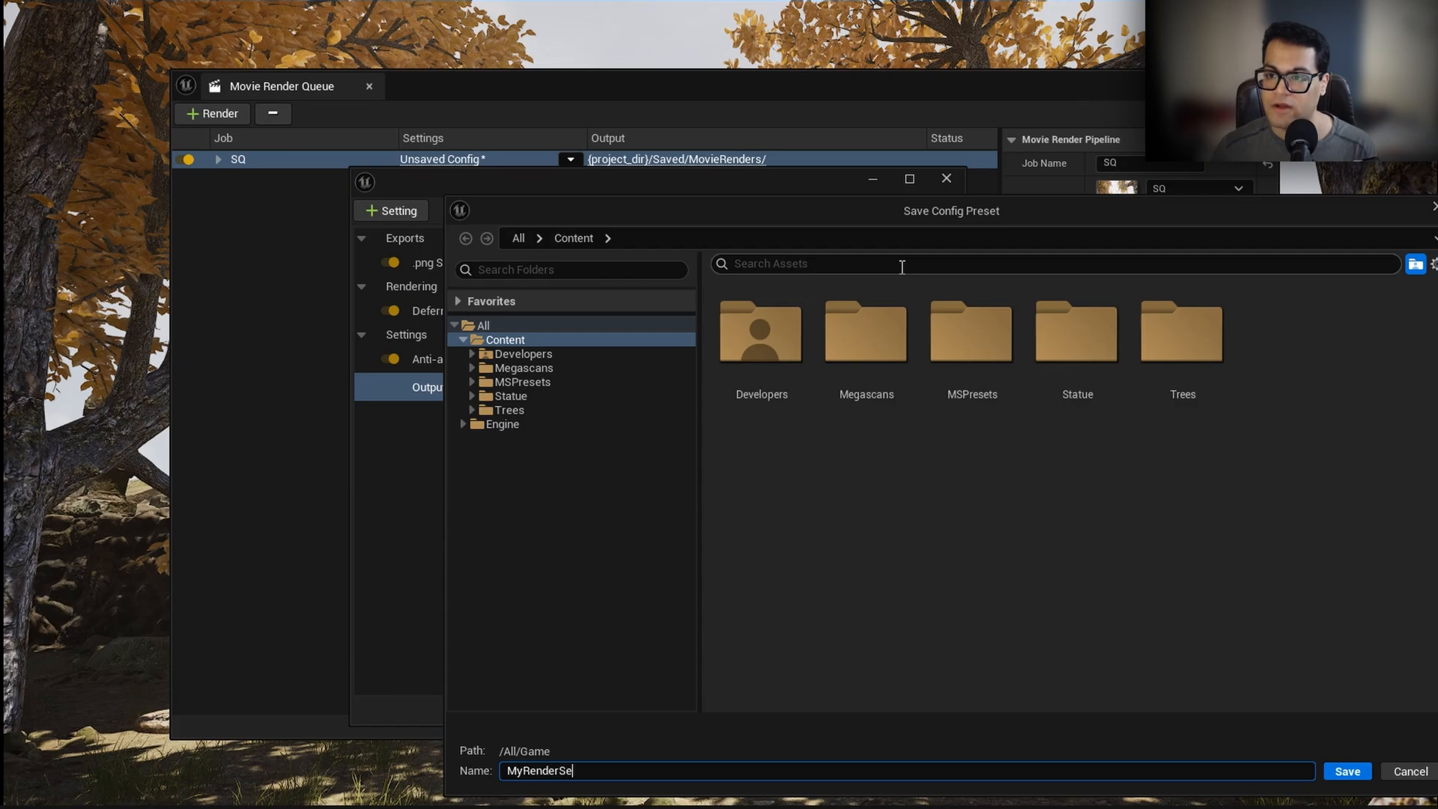
{"action": "left_click", "coordinate": [1345, 771]}
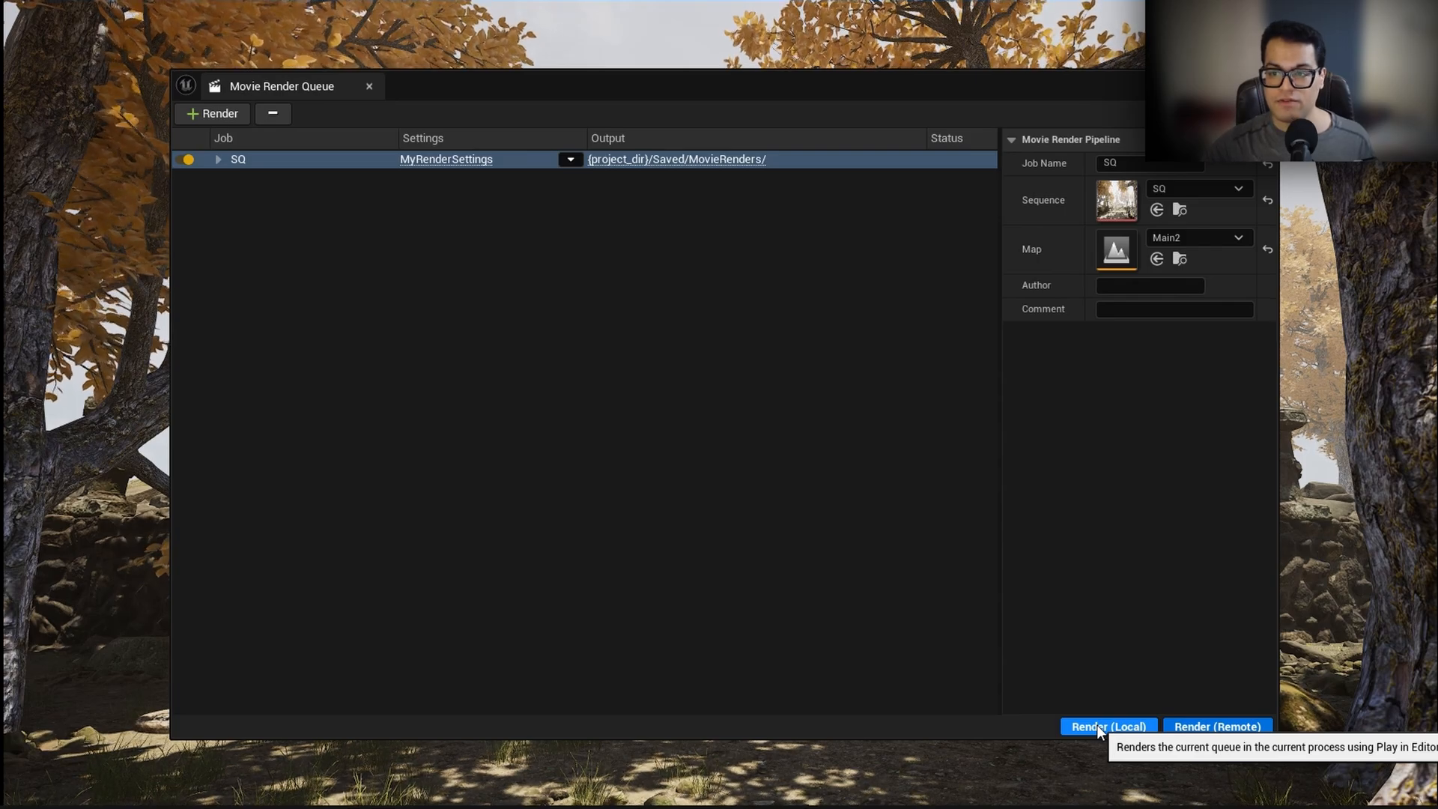
{"action": "left_click", "coordinate": [1107, 726]}
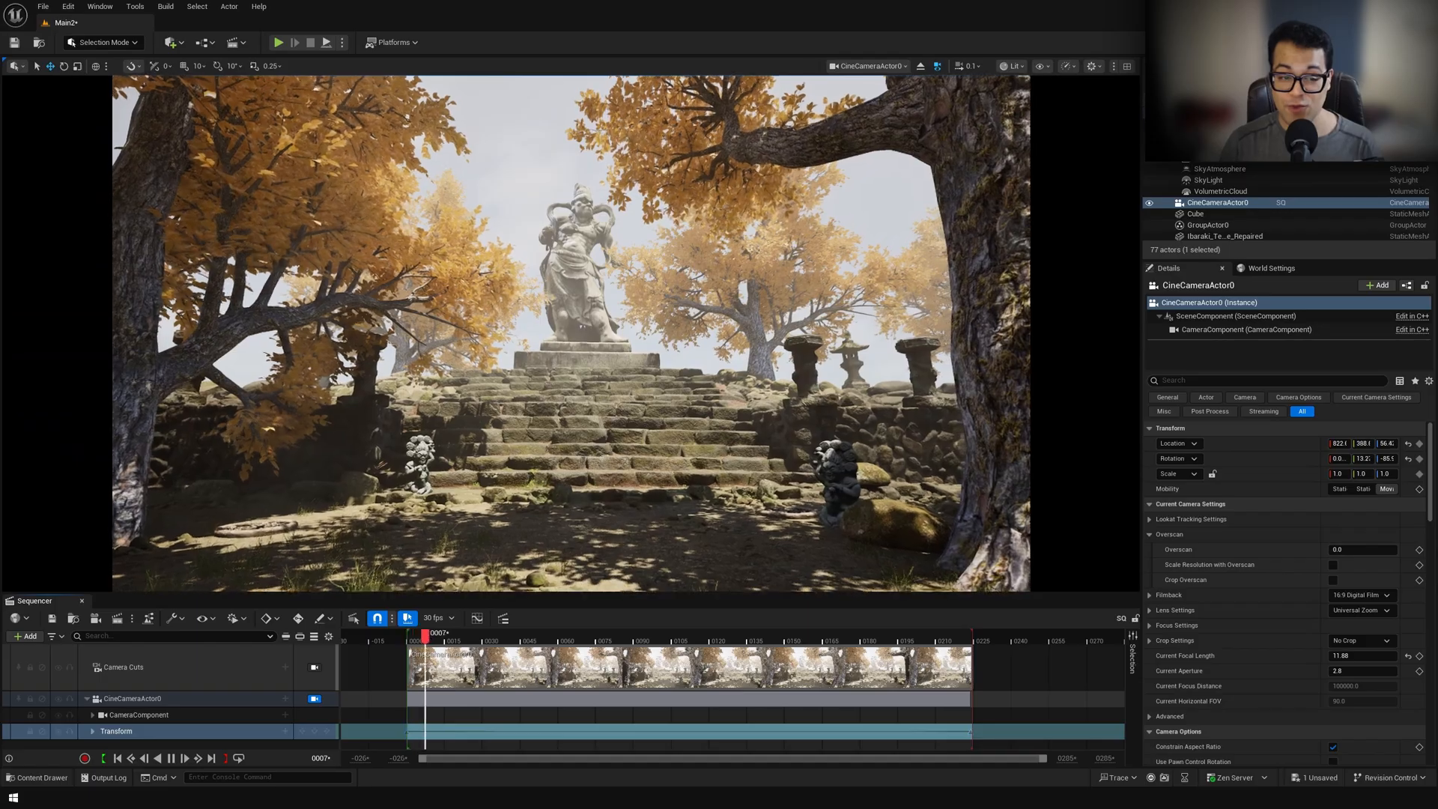
{"action": "left_click_drag", "start_coordinate": [425, 640], "coordinate": [592, 640]}
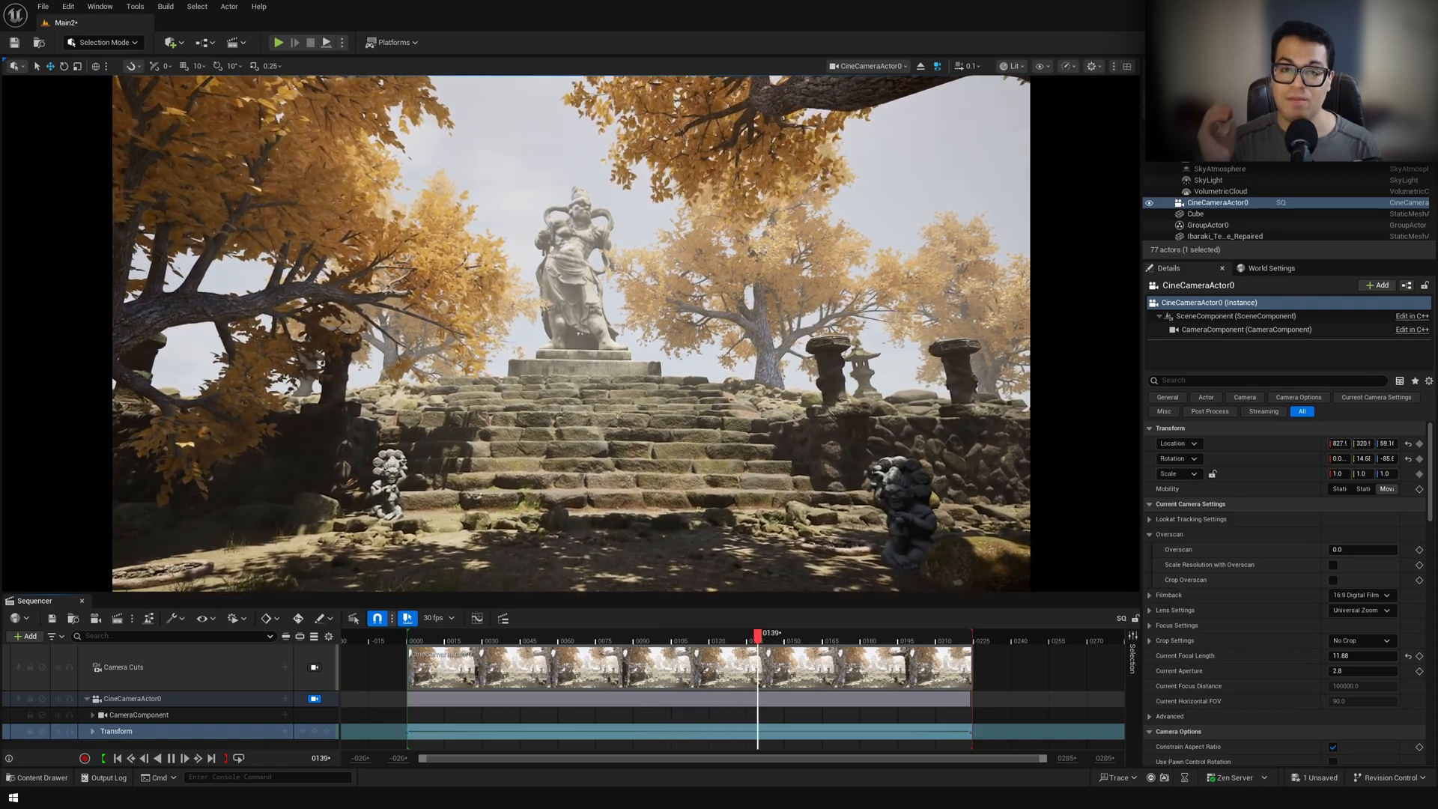
{"action": "left_click_drag", "start_coordinate": [759, 633], "coordinate": [924, 632]}
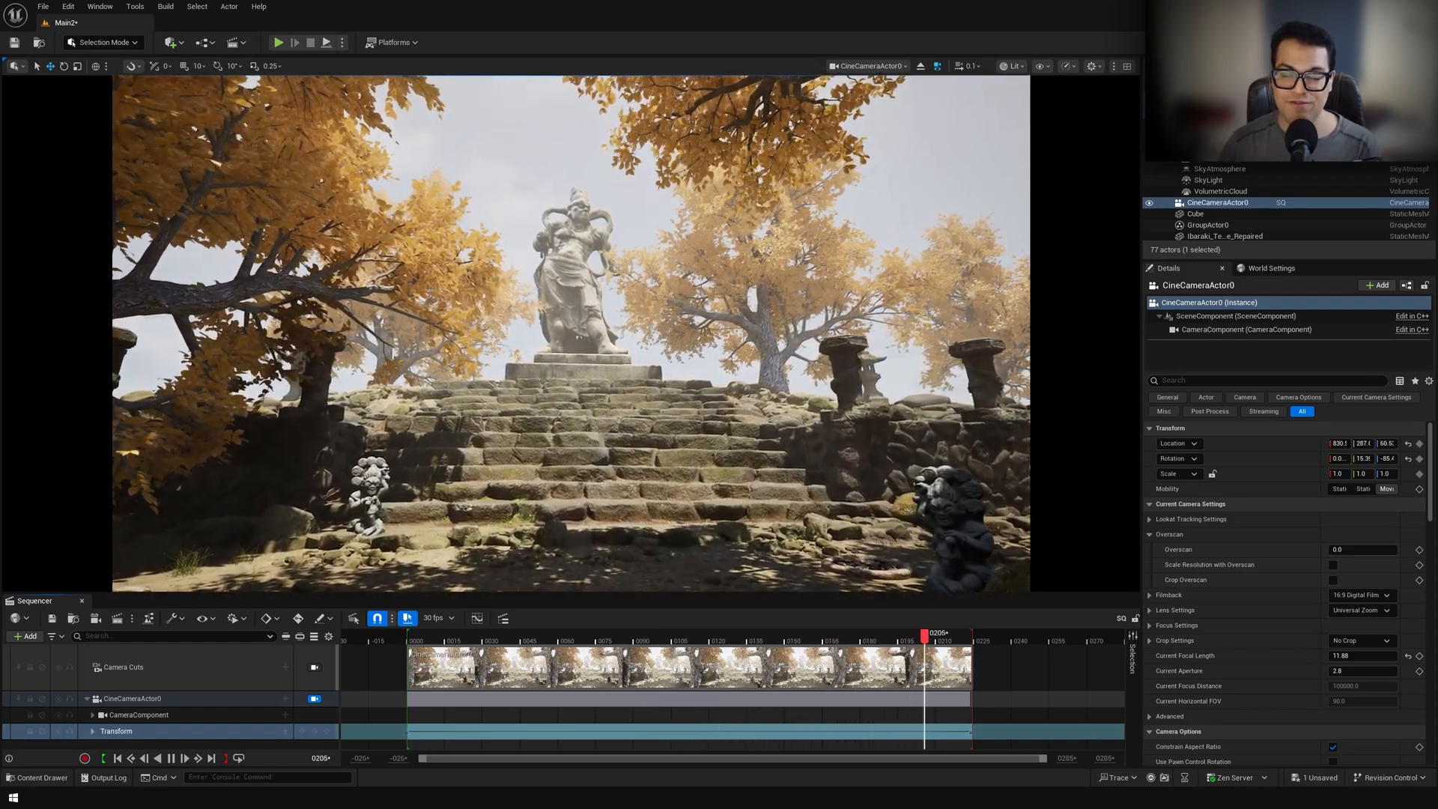